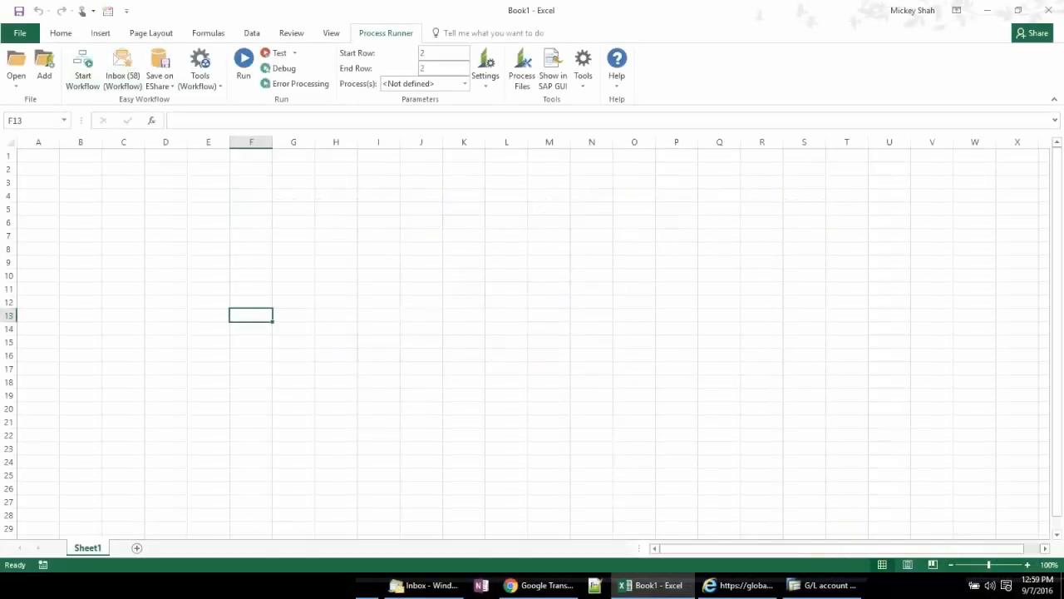
Pick the 90456 - GL_Post.xlsm template in Start Workflow for Post GL Entry in SAP.
click(82, 69)
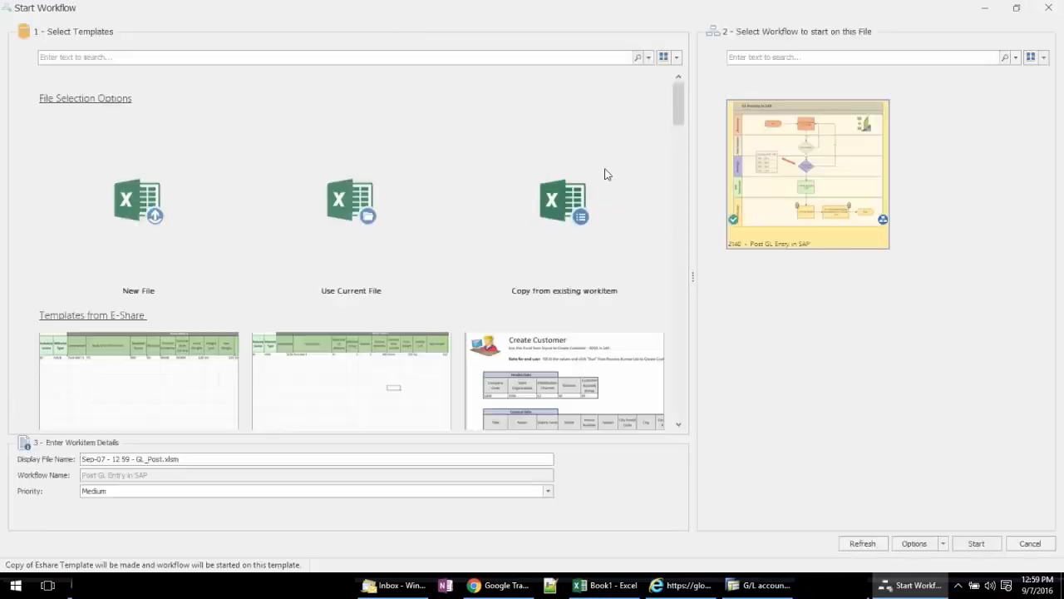
scroll(down, 3)
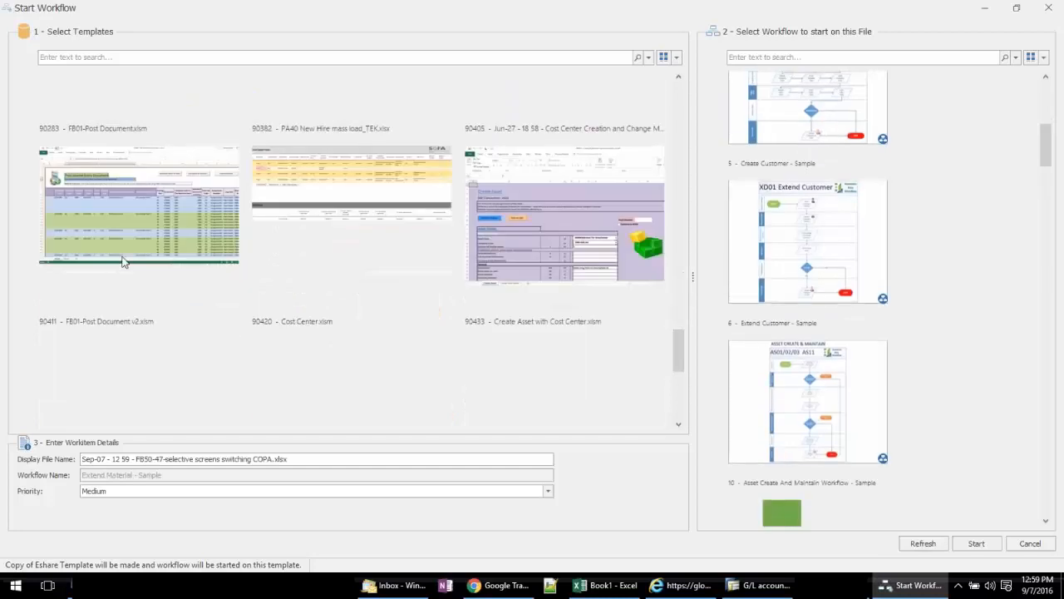
click(139, 299)
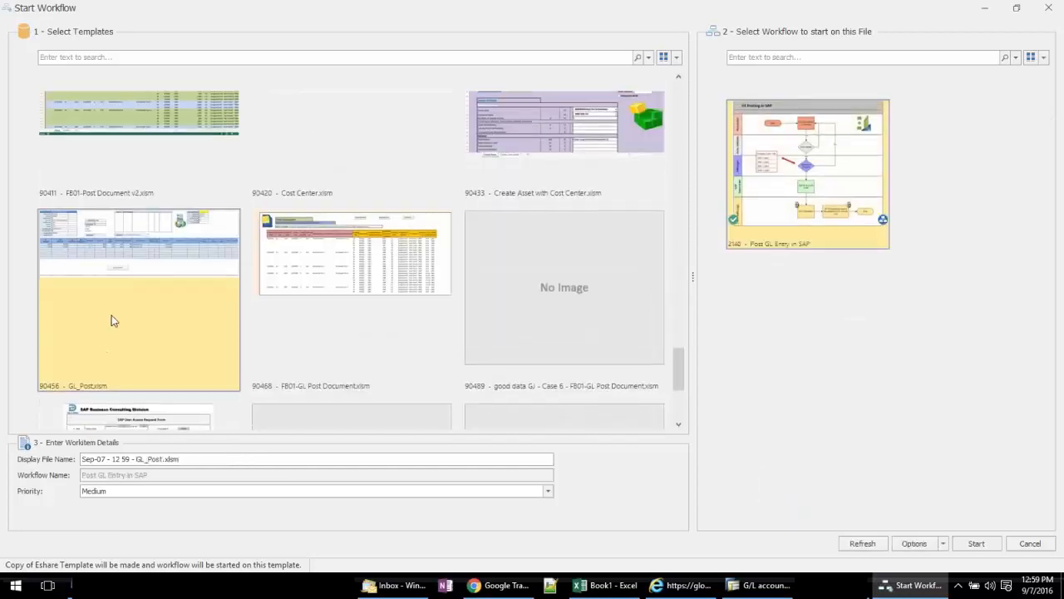
mouse_move(104, 247)
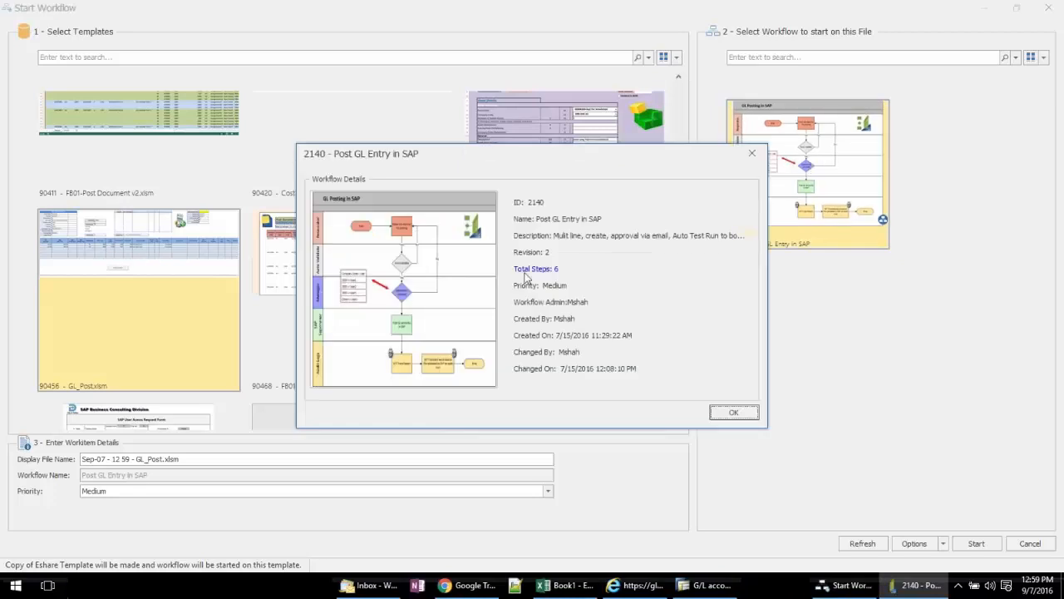
Browse the six steps in Step details, including auto test run, approval, posting and trace PDF.
click(535, 268)
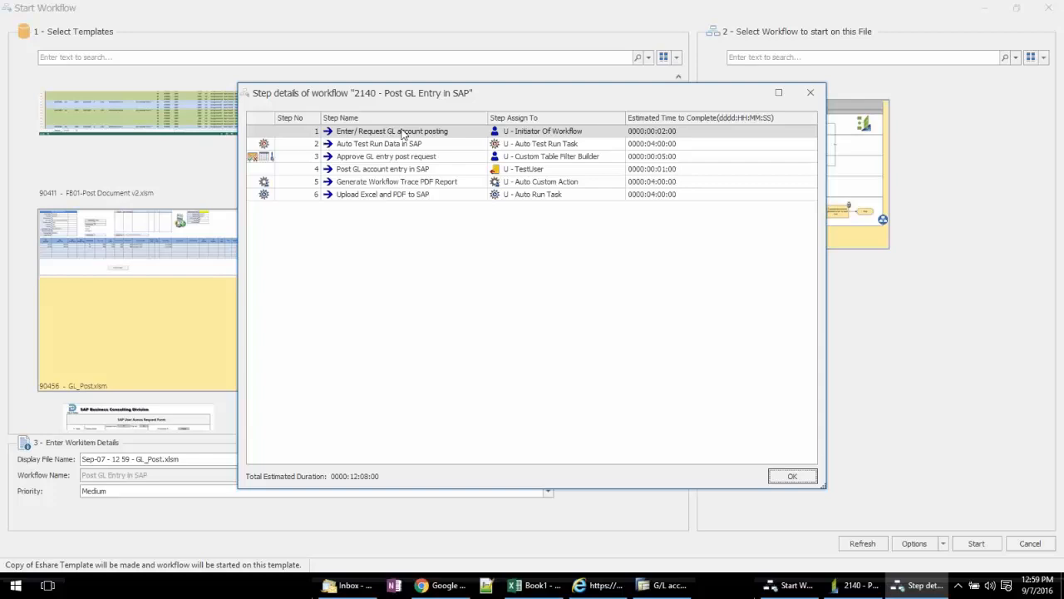
click(391, 143)
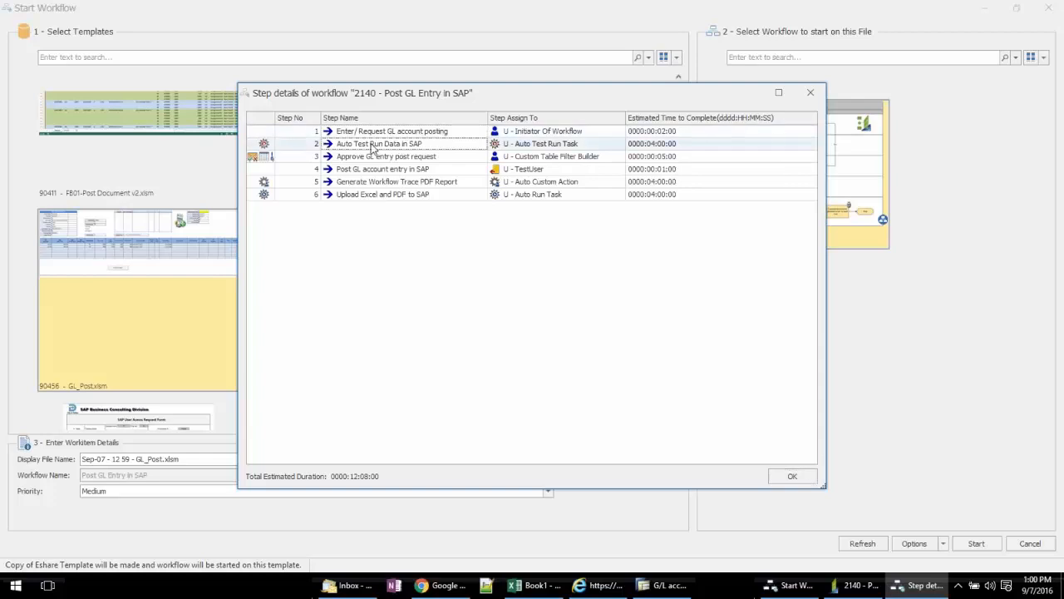
mouse_move(511, 154)
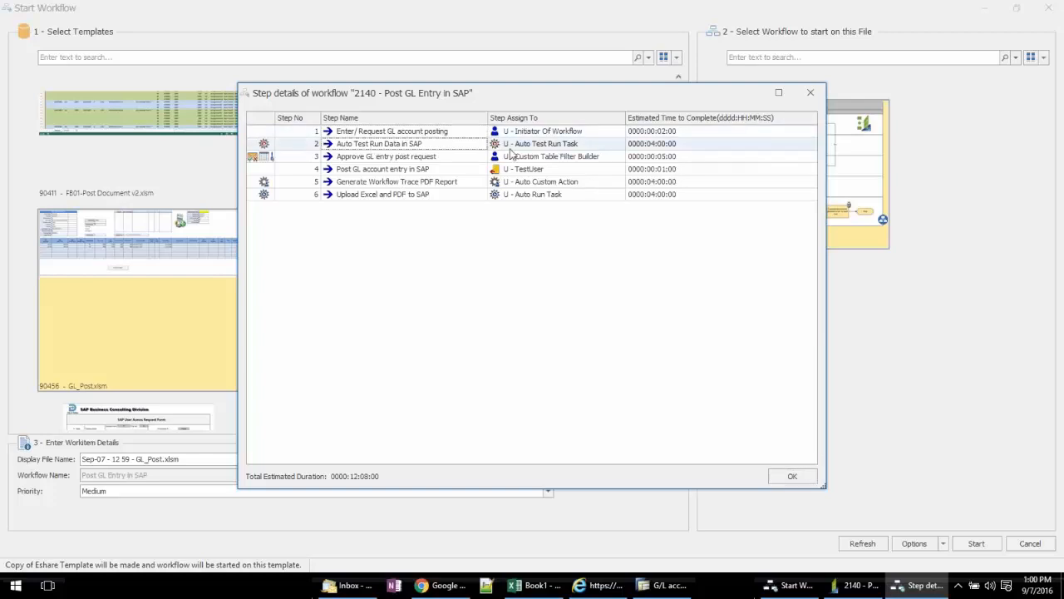
mouse_move(402, 158)
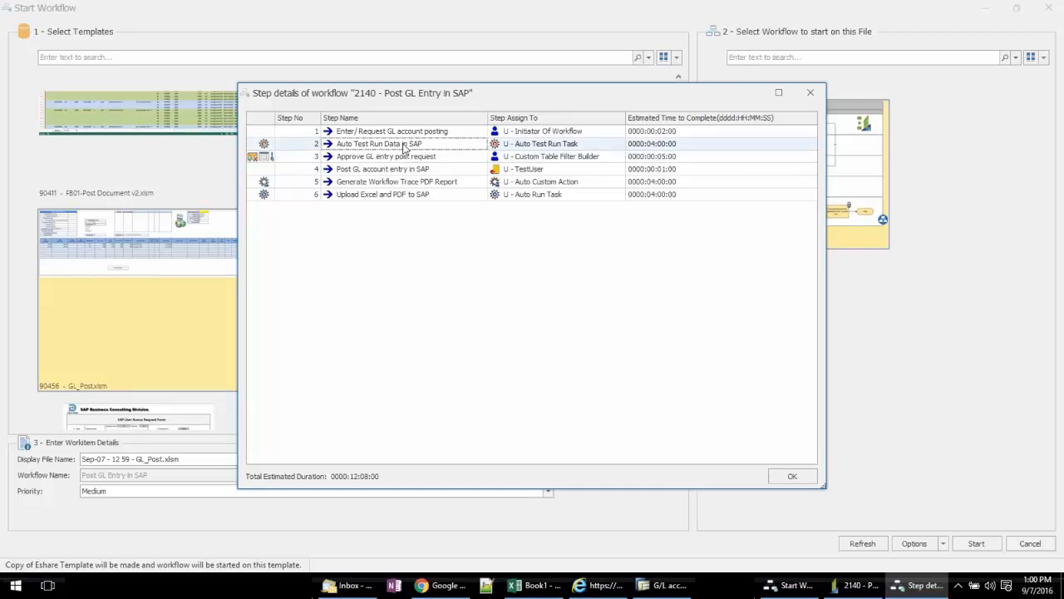
click(391, 131)
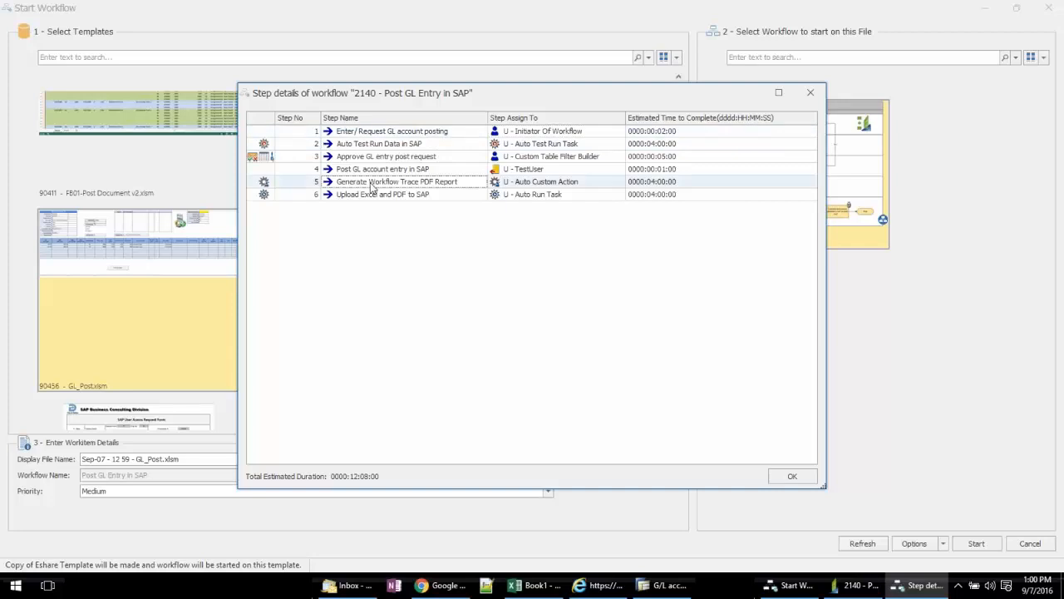
mouse_move(369, 199)
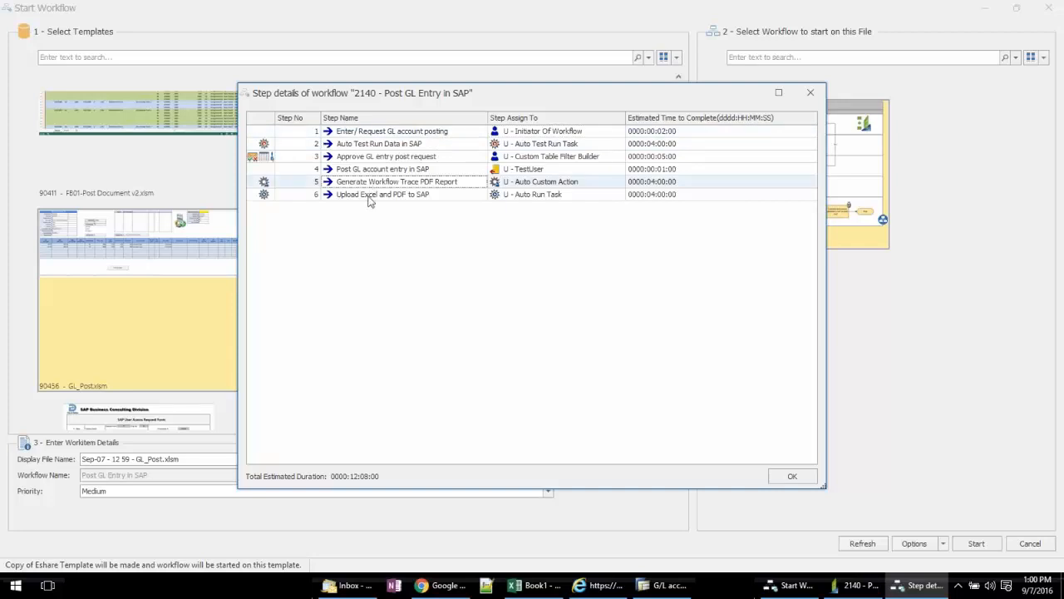
mouse_move(309, 198)
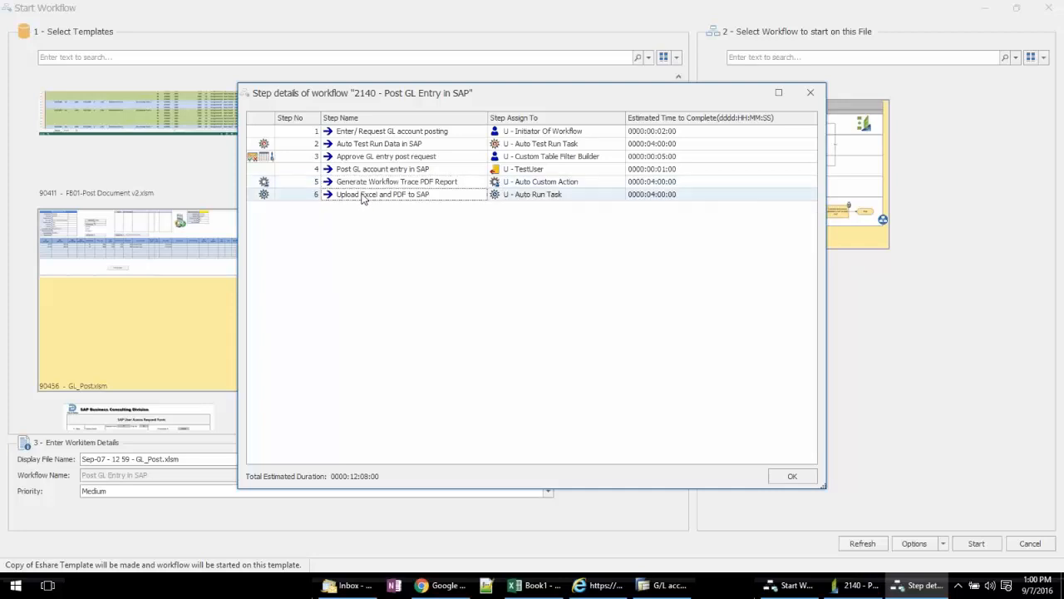
mouse_move(543, 202)
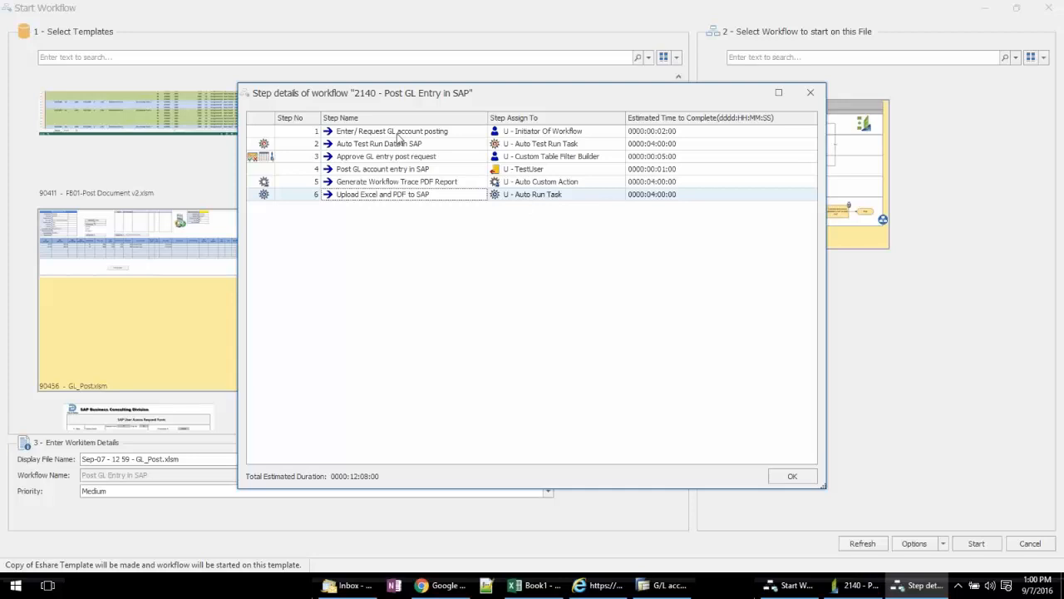
click(386, 156)
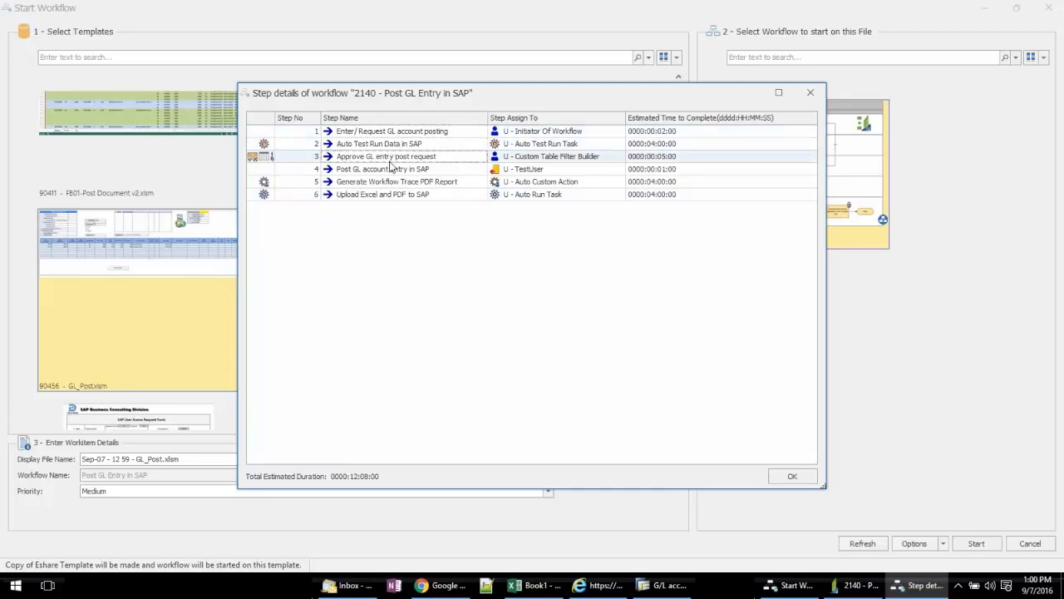
click(382, 169)
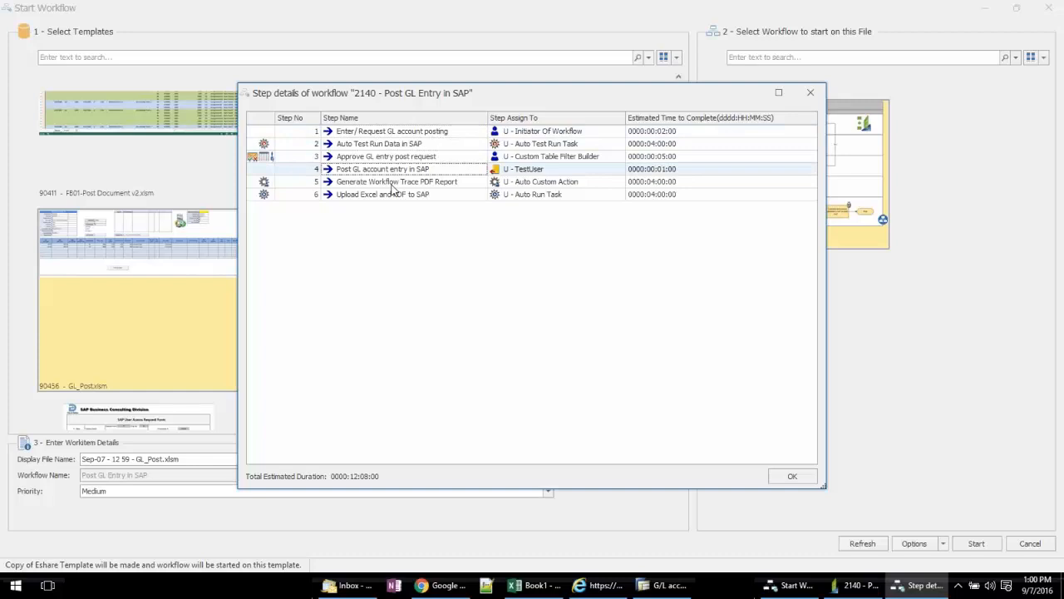
mouse_move(454, 252)
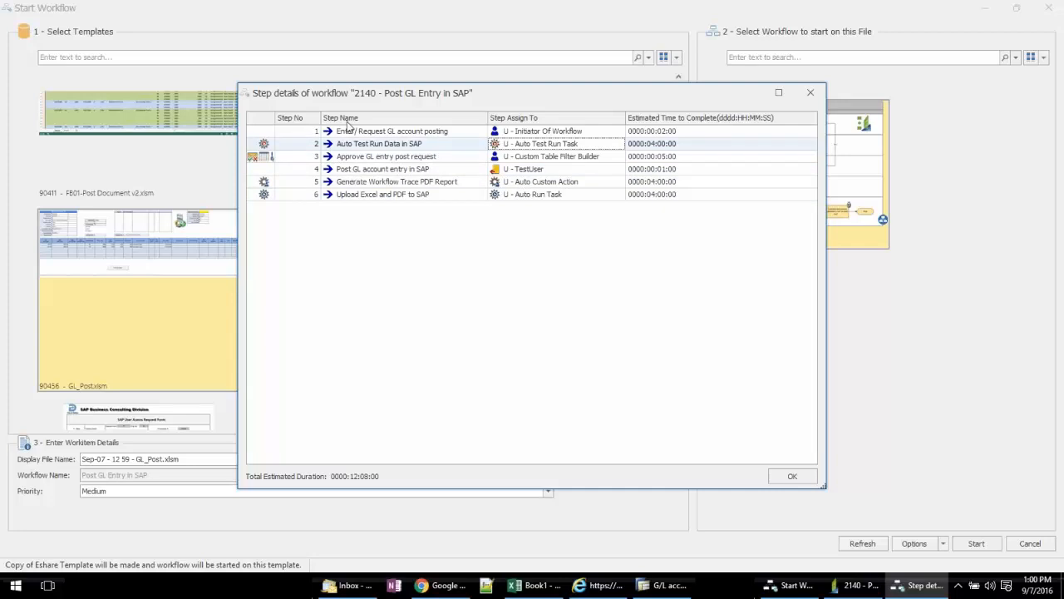
click(386, 157)
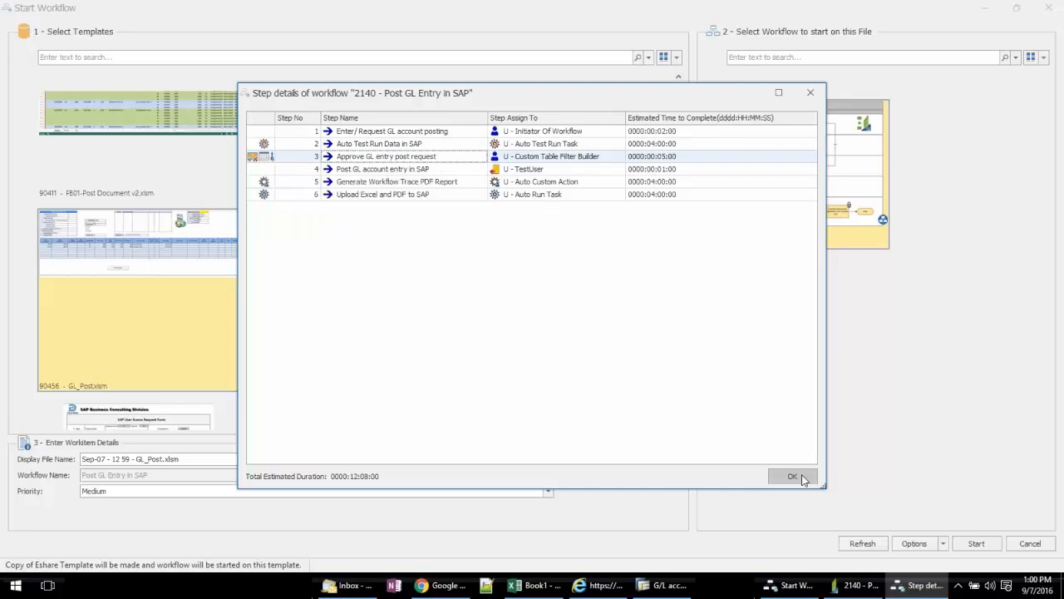
mouse_move(765, 466)
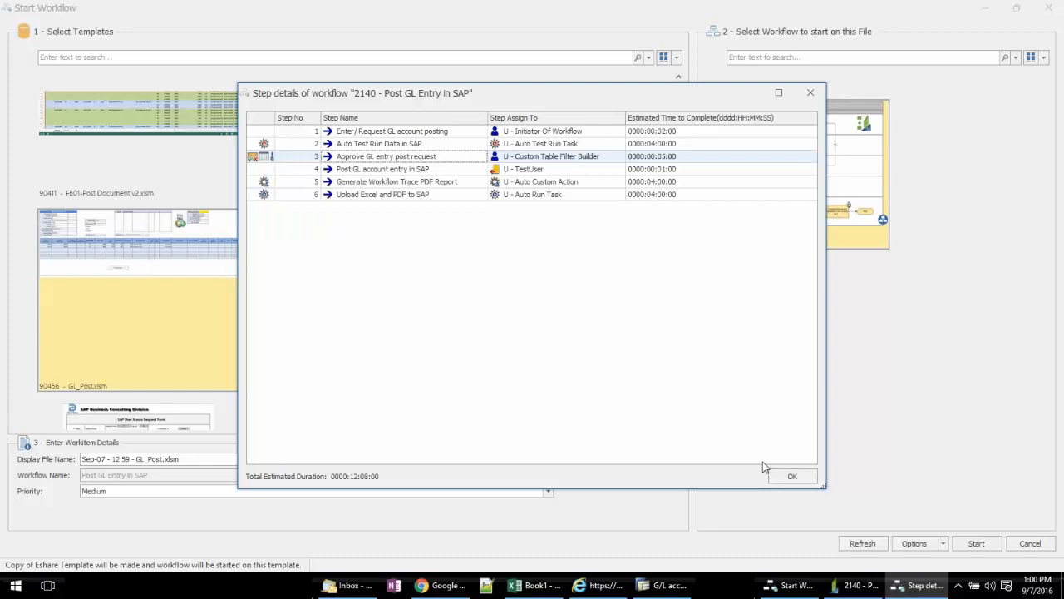
Close Step details, start the GL posting workflow, and open new workitem 130566.
click(791, 476)
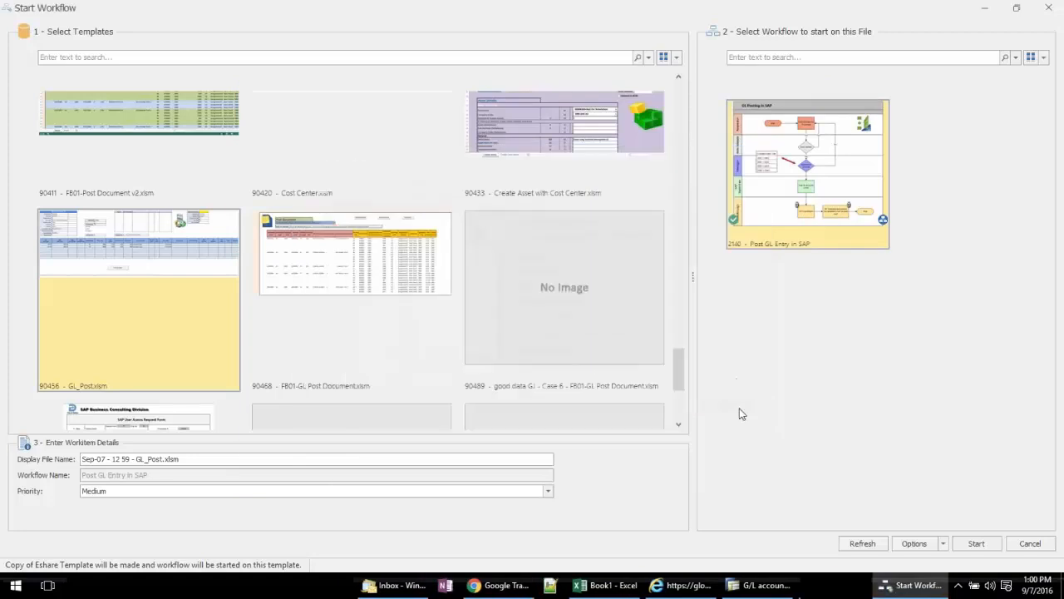
mouse_move(880, 522)
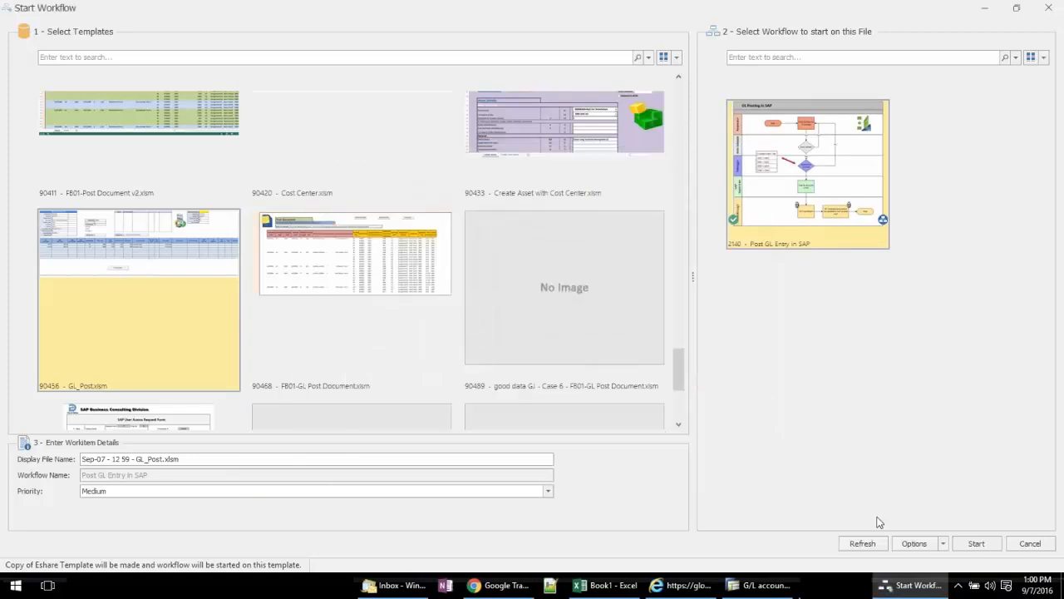
mouse_move(99, 248)
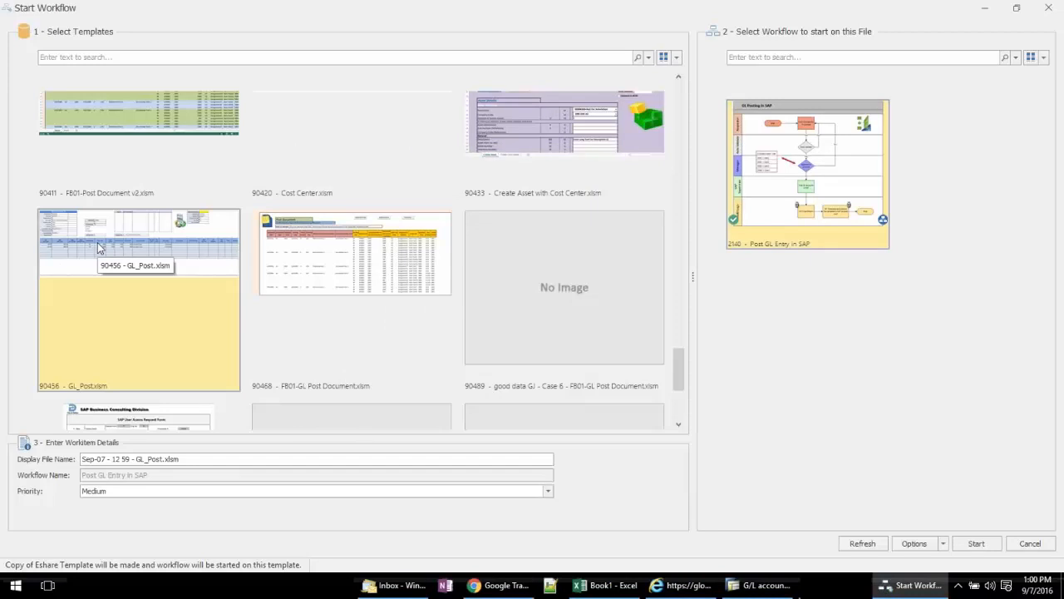
mouse_move(572, 206)
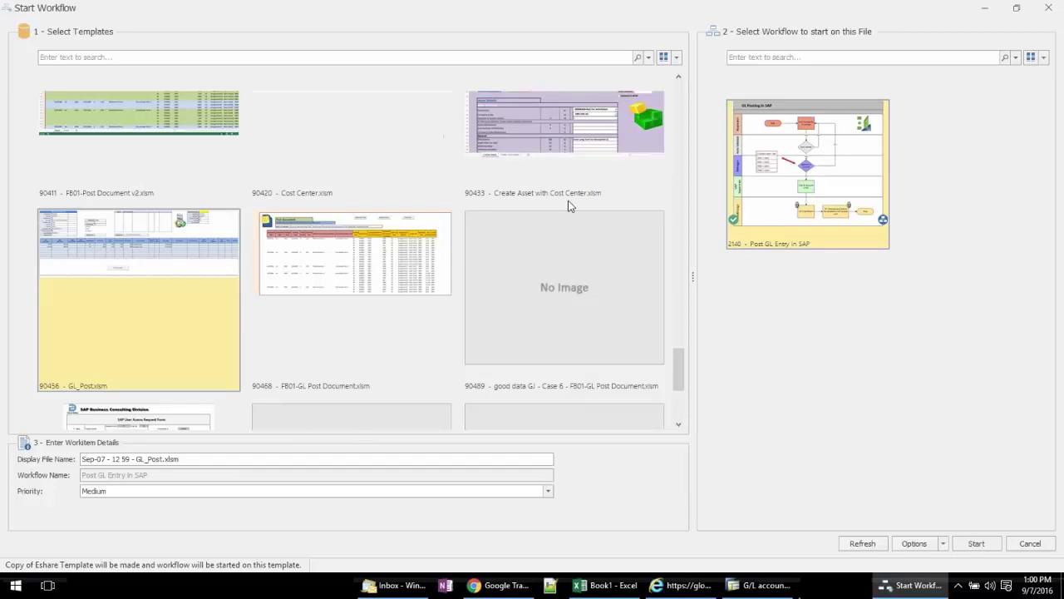
mouse_move(133, 261)
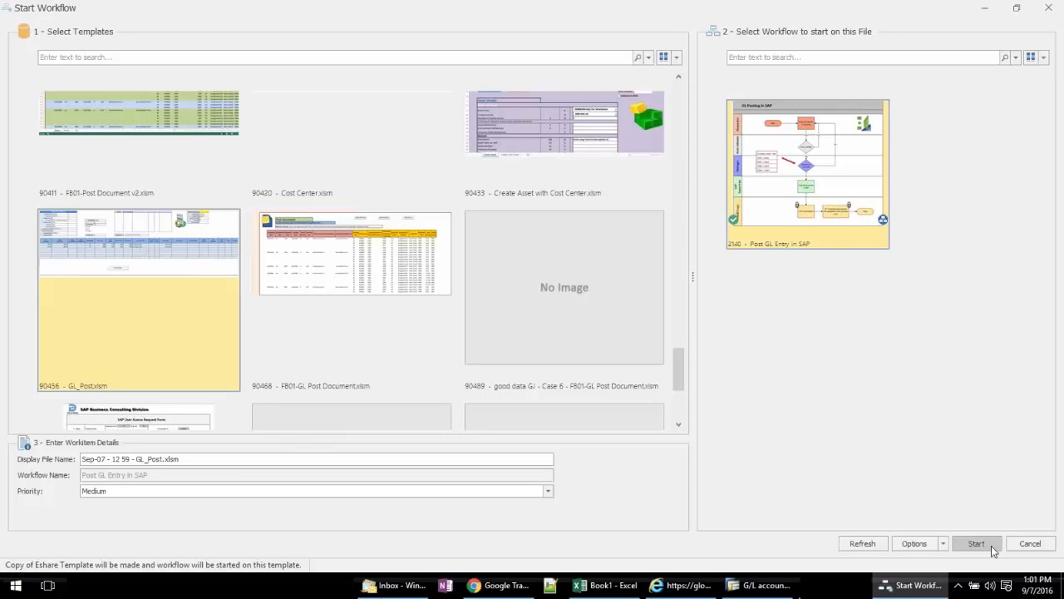
click(976, 543)
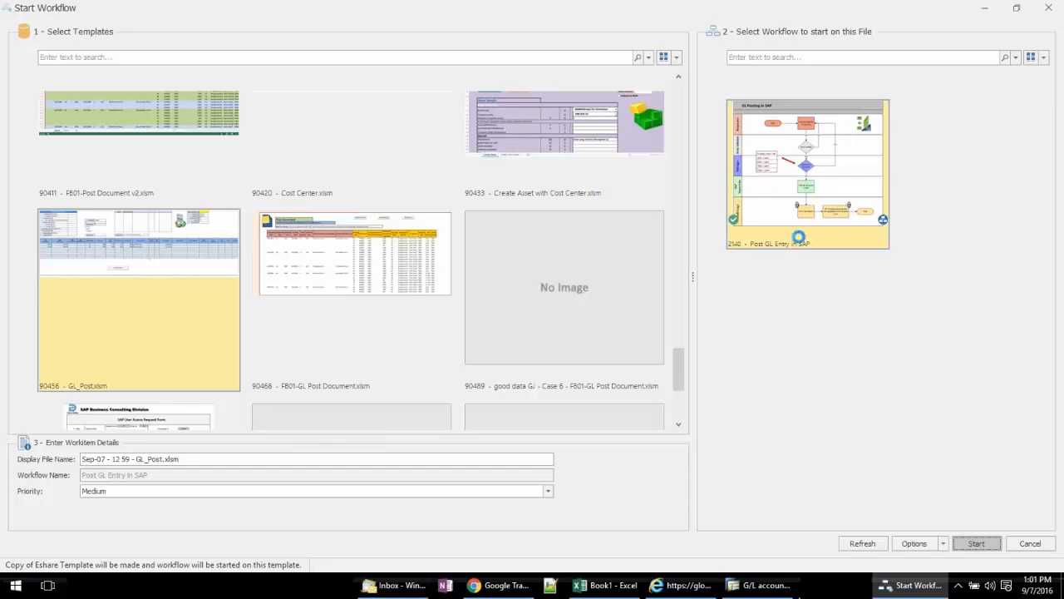
click(976, 543)
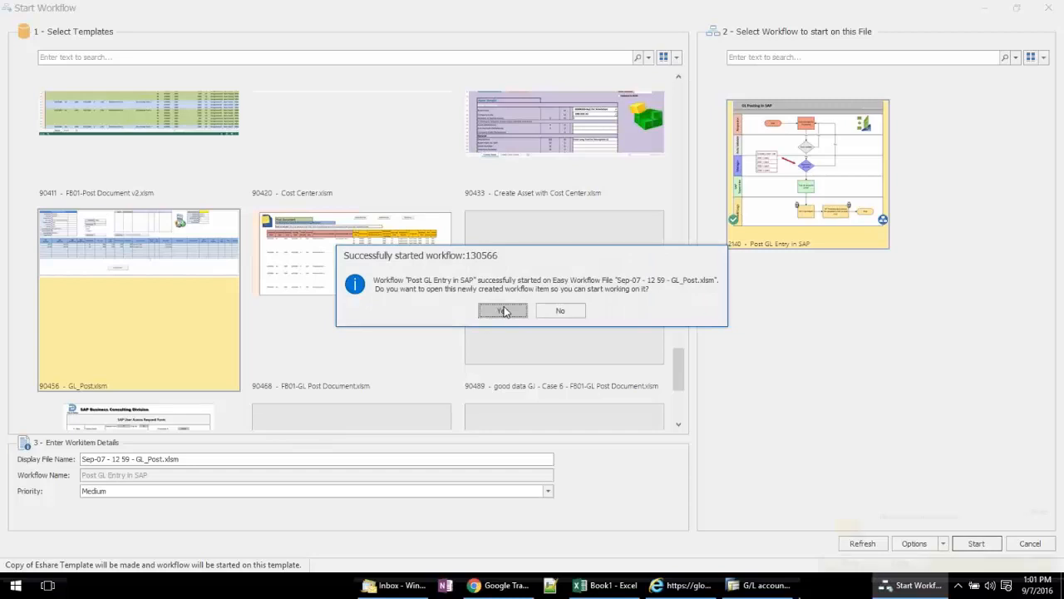
click(502, 310)
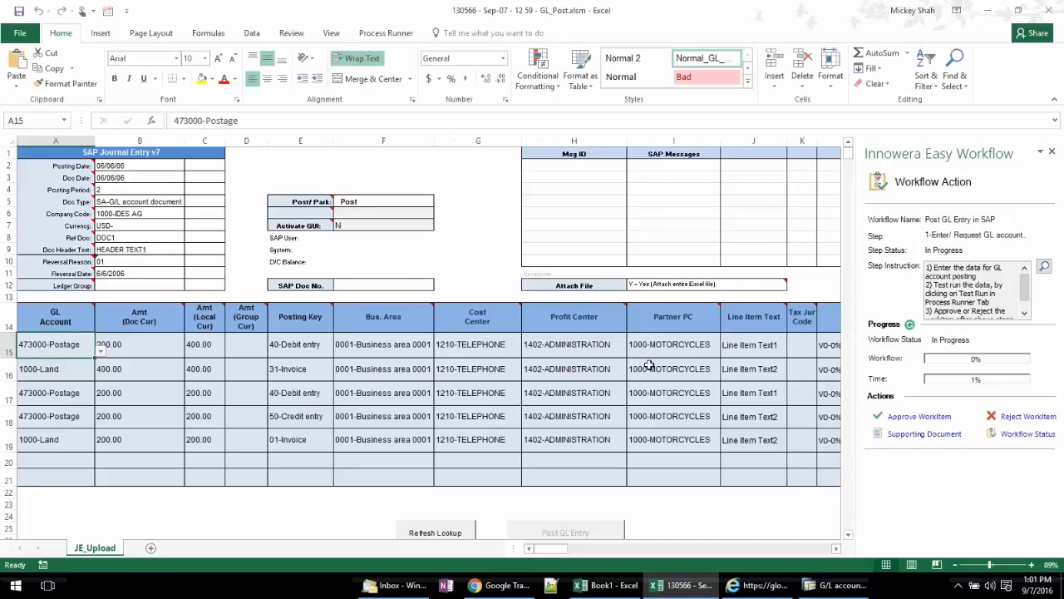
Overwrite the first line item's business area in cell F15 with 11xx.
scroll(down, 3)
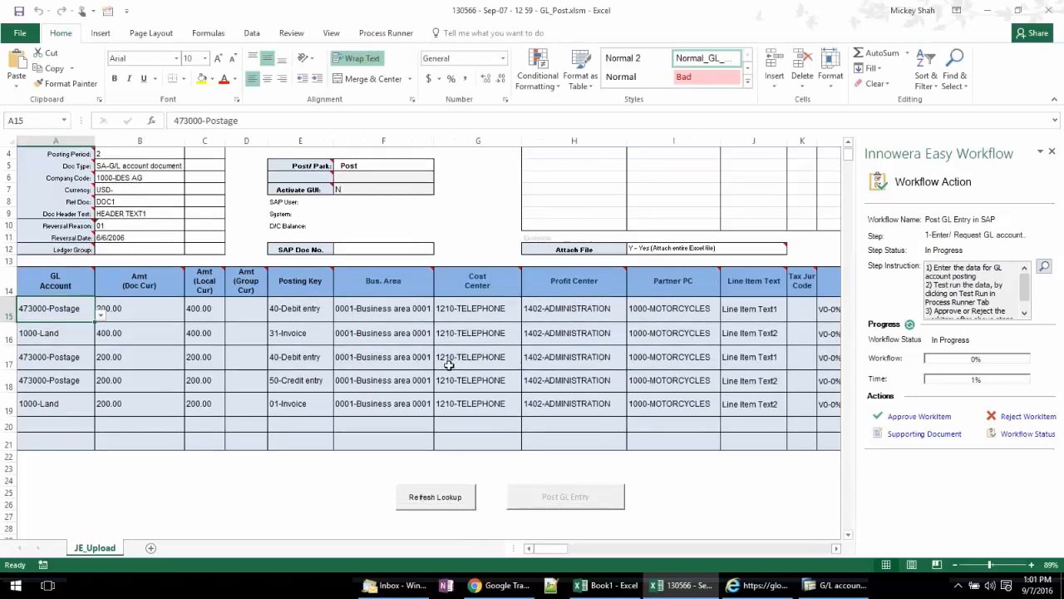
scroll(up, 3)
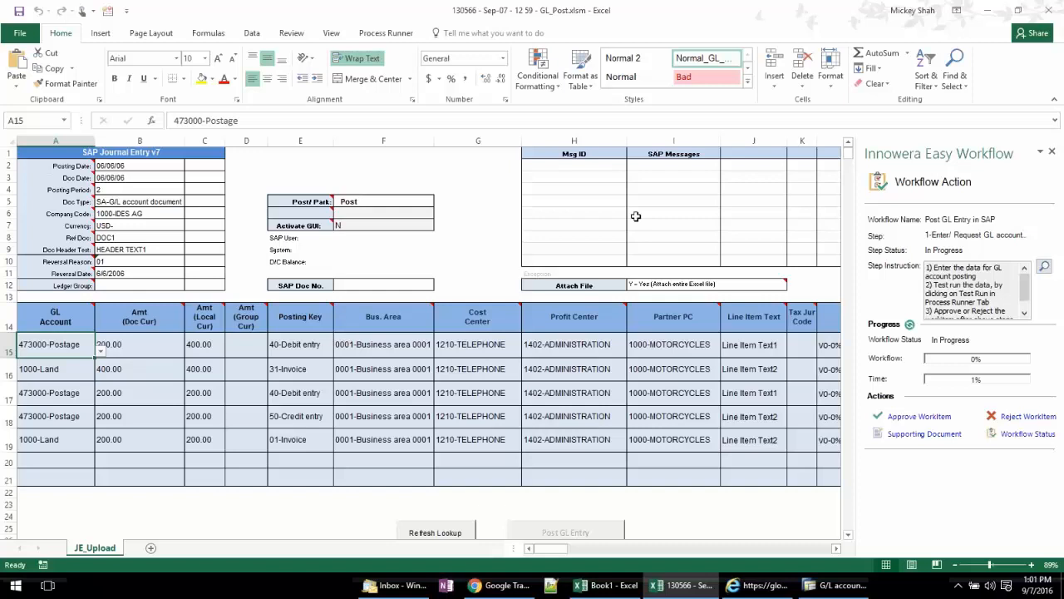
click(386, 32)
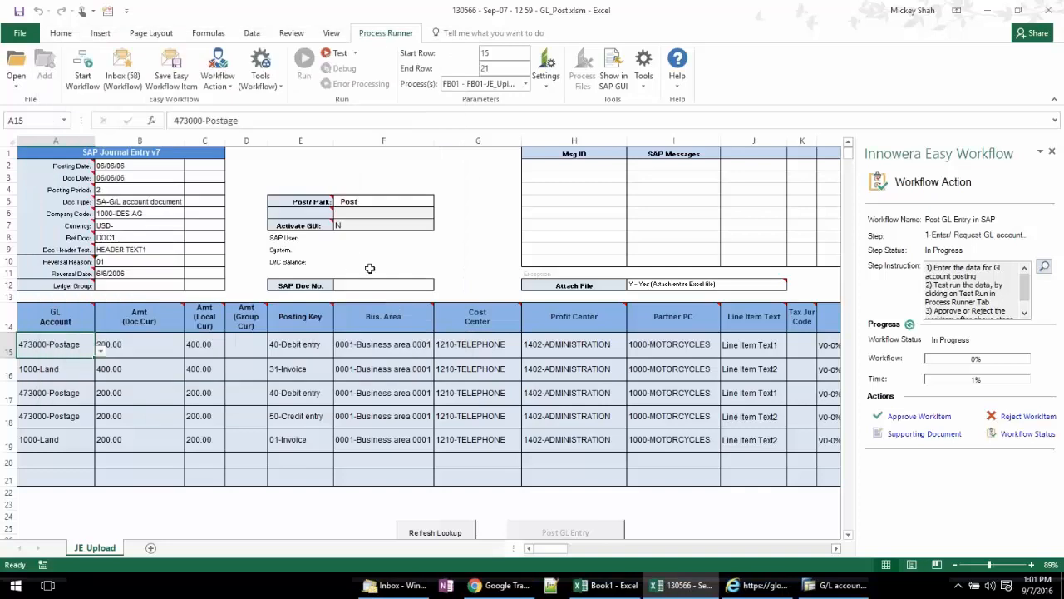
mouse_move(456, 347)
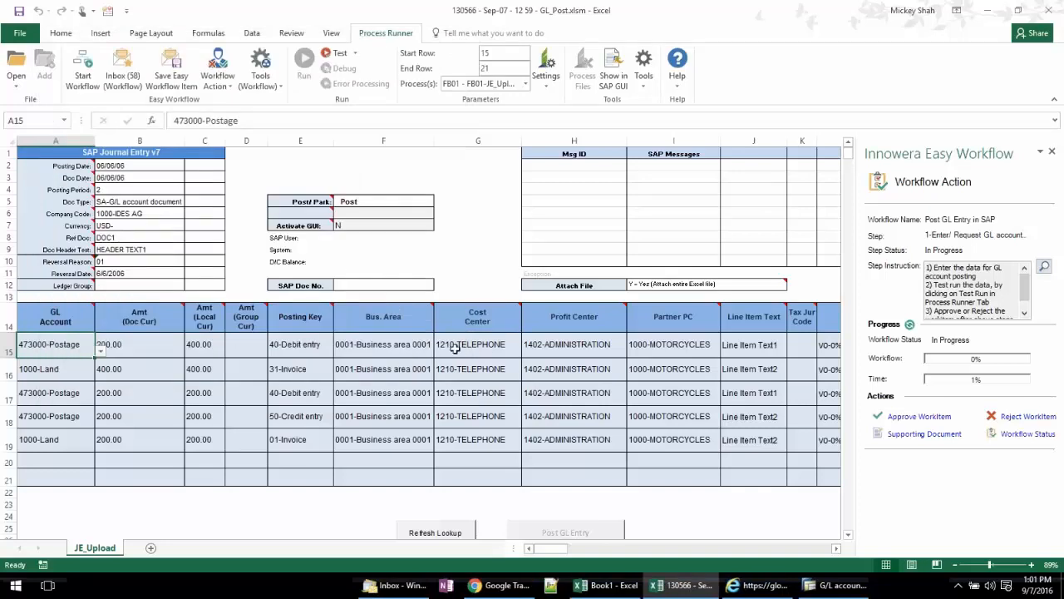
click(384, 344)
text(11xx)
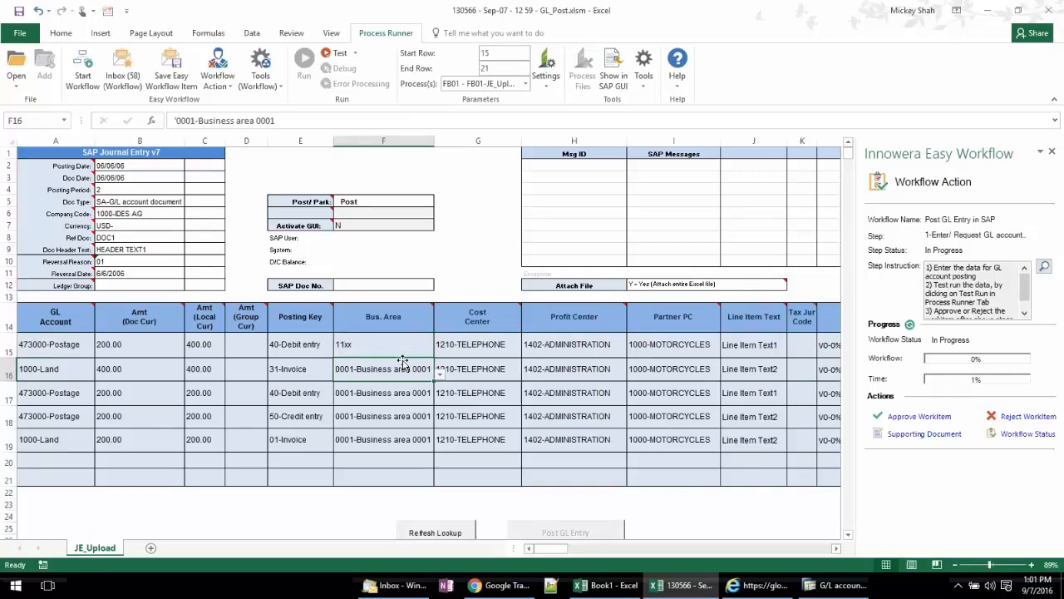
click(383, 345)
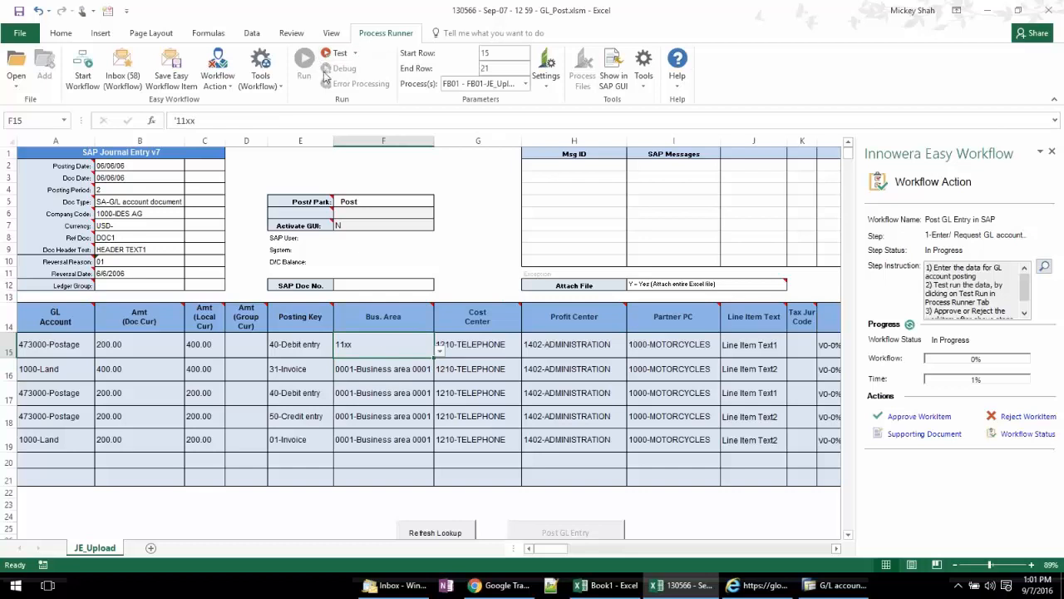
mouse_move(376, 66)
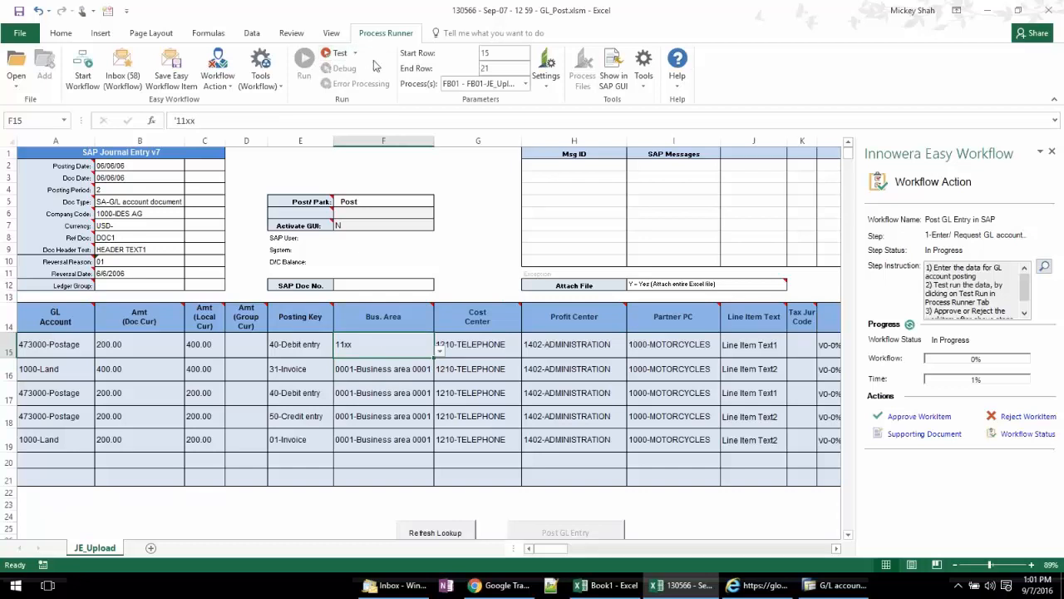
mouse_move(918, 419)
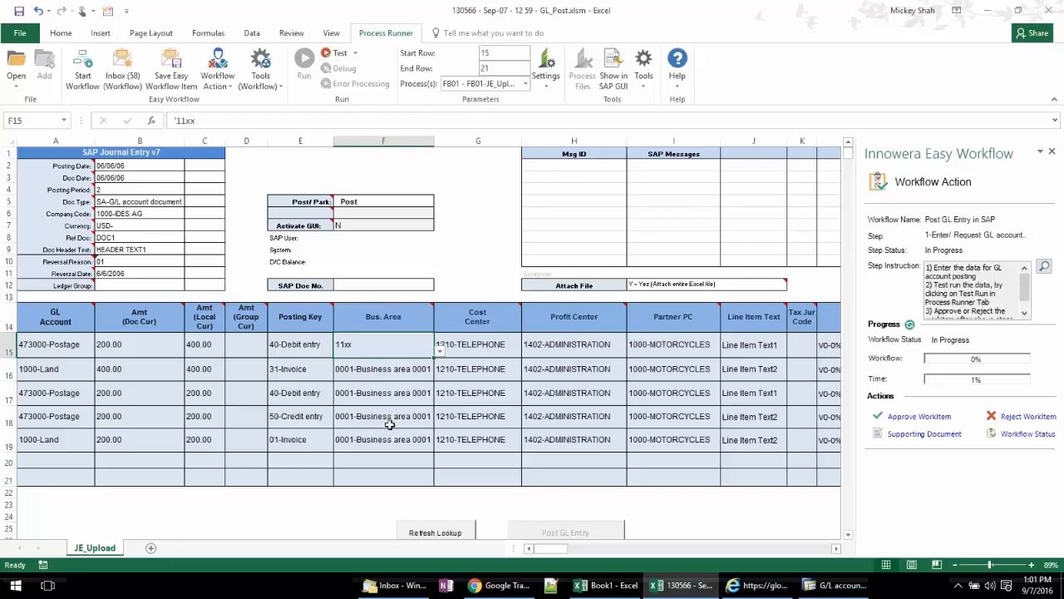
mouse_move(361, 349)
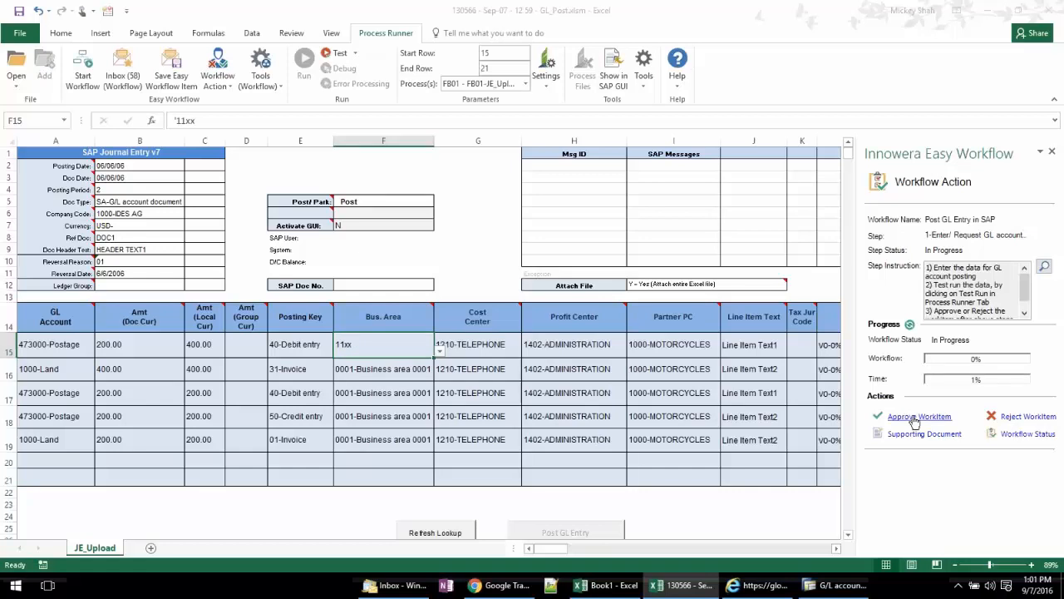
Approve the work item with the internal note 'this urgent'.
click(919, 417)
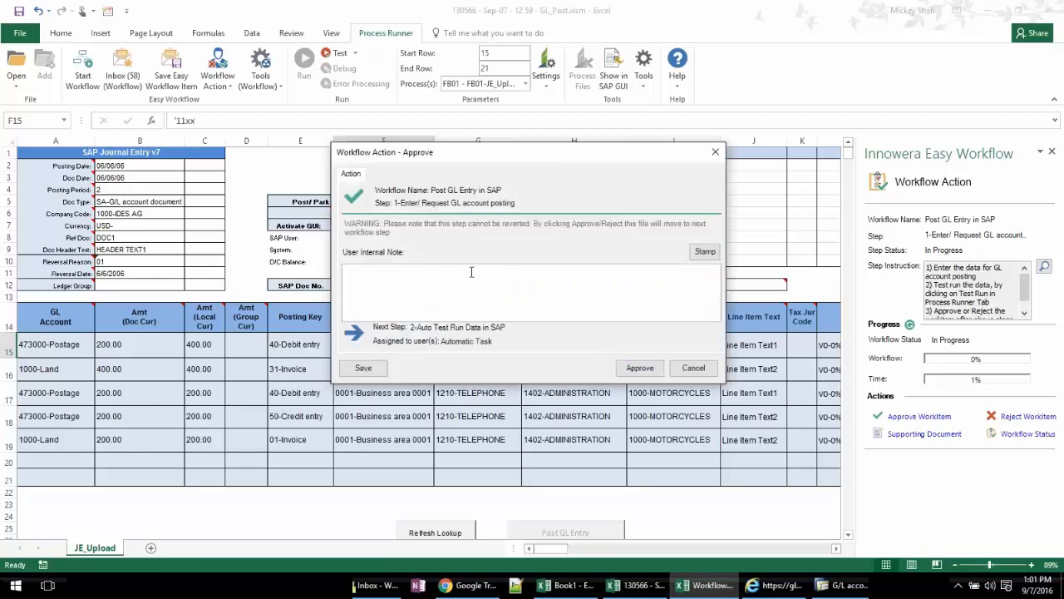
text(this)
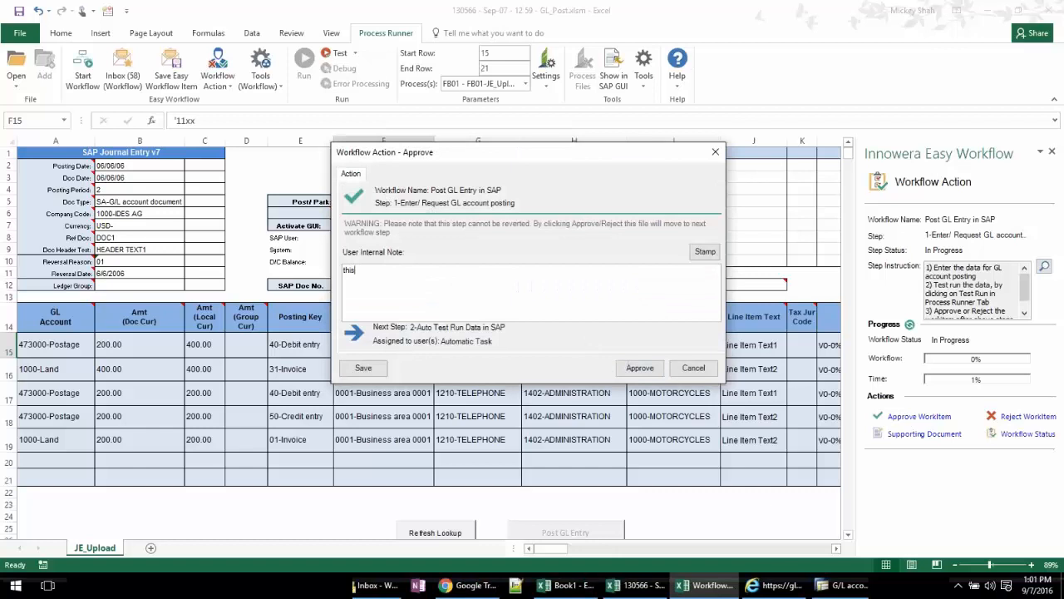
text(urgent)
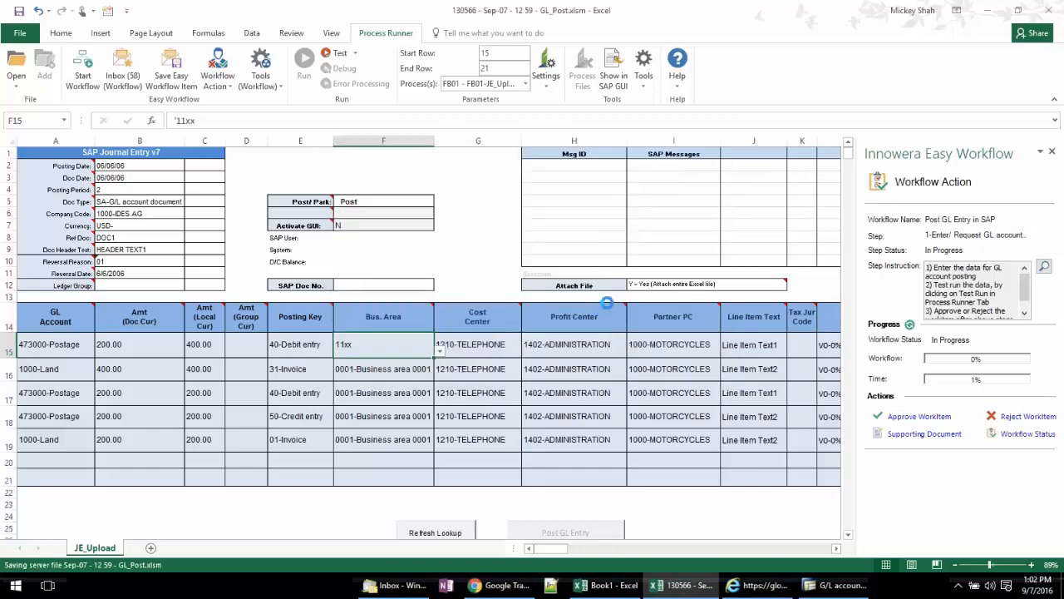
click(611, 586)
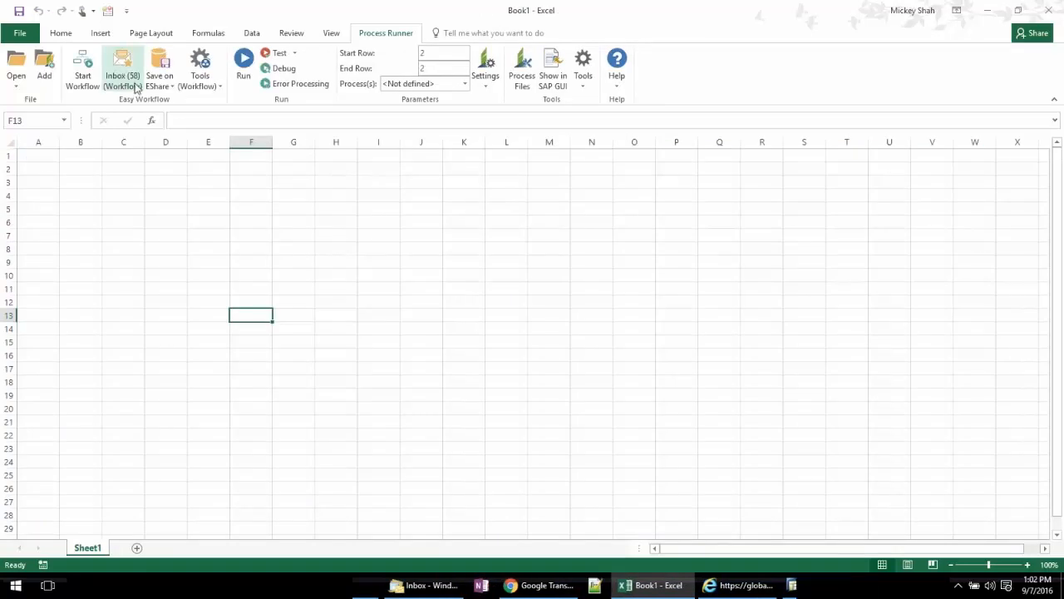
Check workitem 130566's approved step and file name in My Workflow History.
click(121, 68)
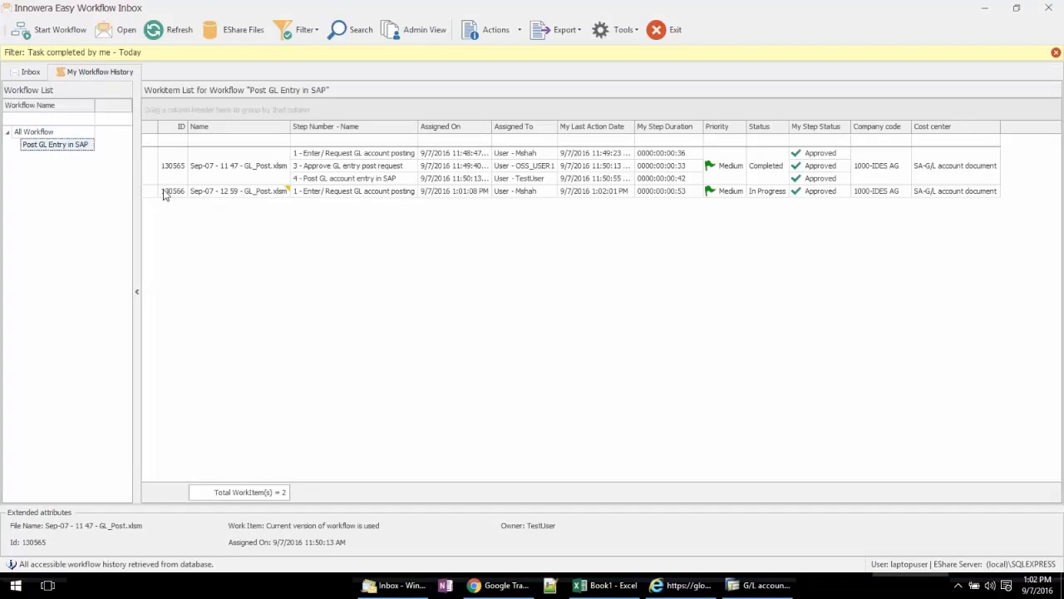
click(238, 190)
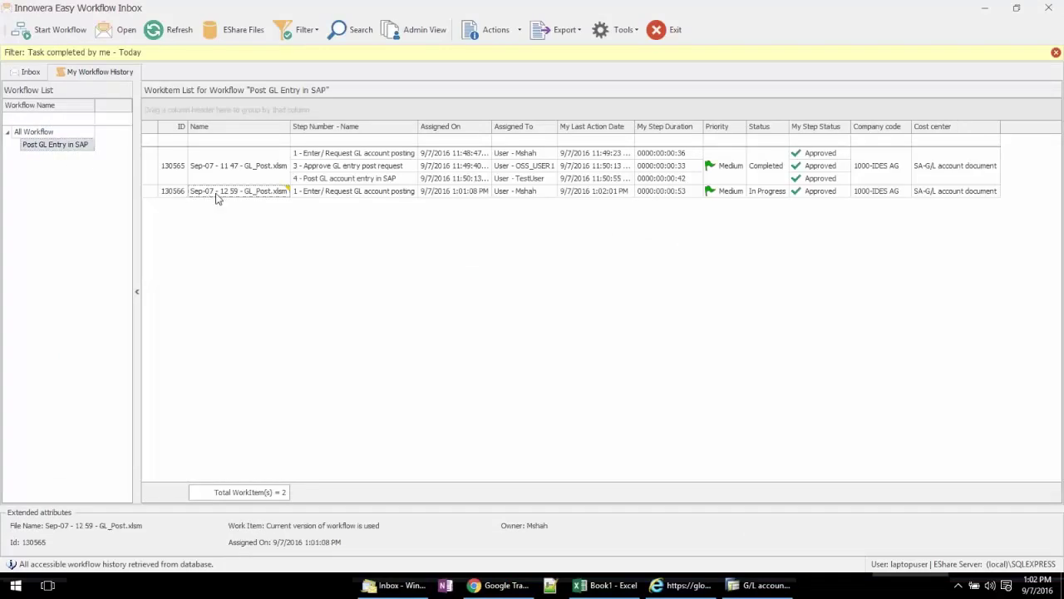
click(237, 166)
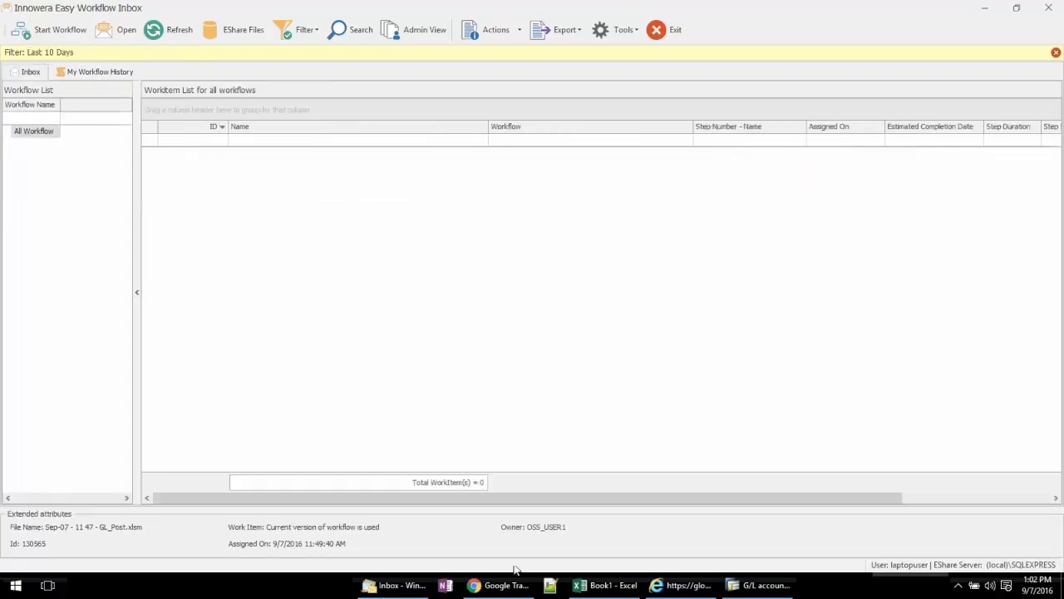
click(392, 585)
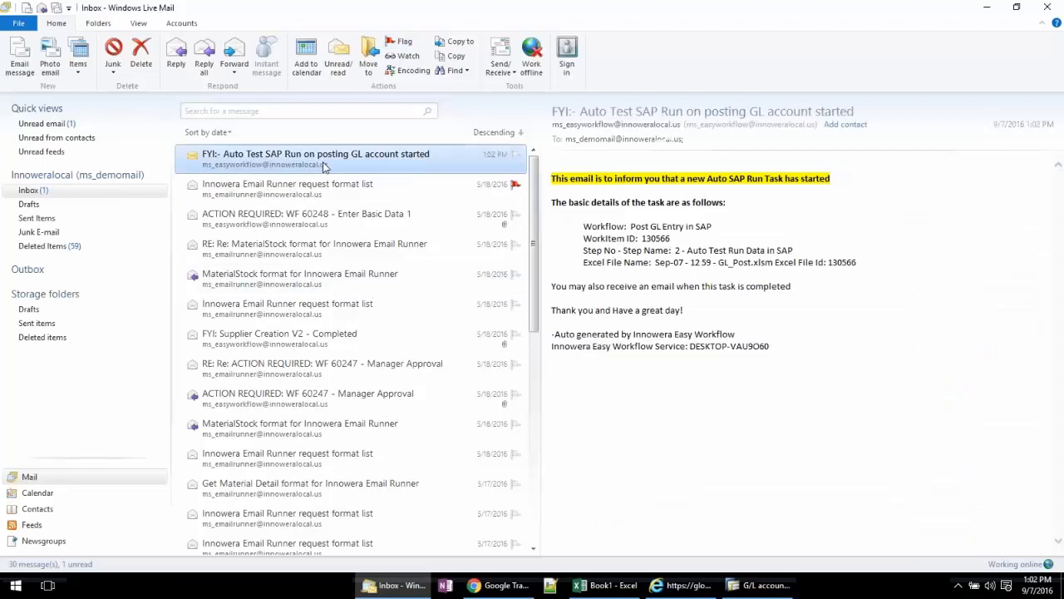
Read the Auto Test SAP Run started and failure emails for workitem 130566.
click(316, 159)
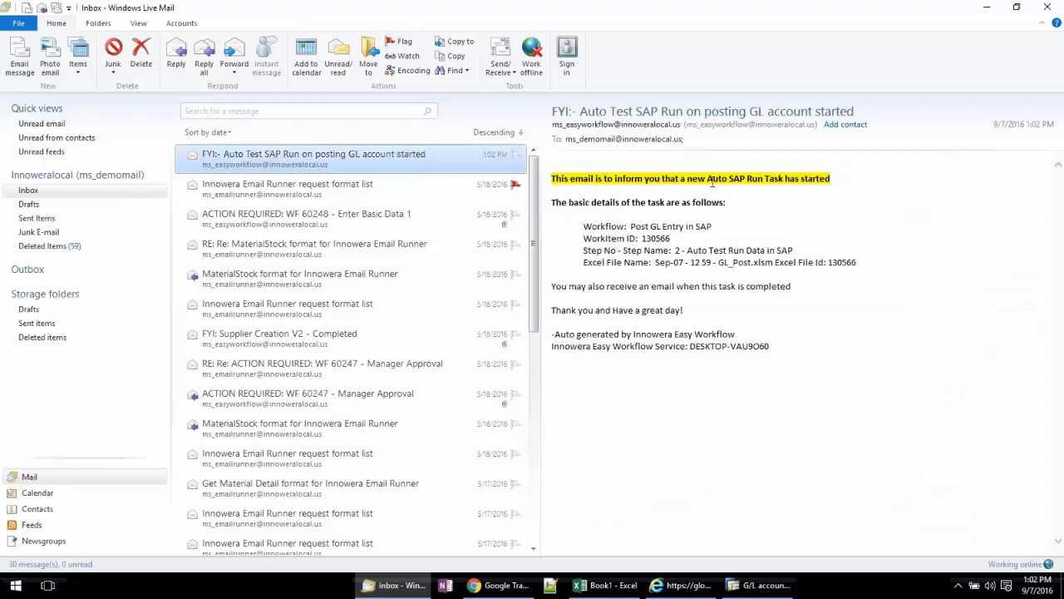
click(500, 55)
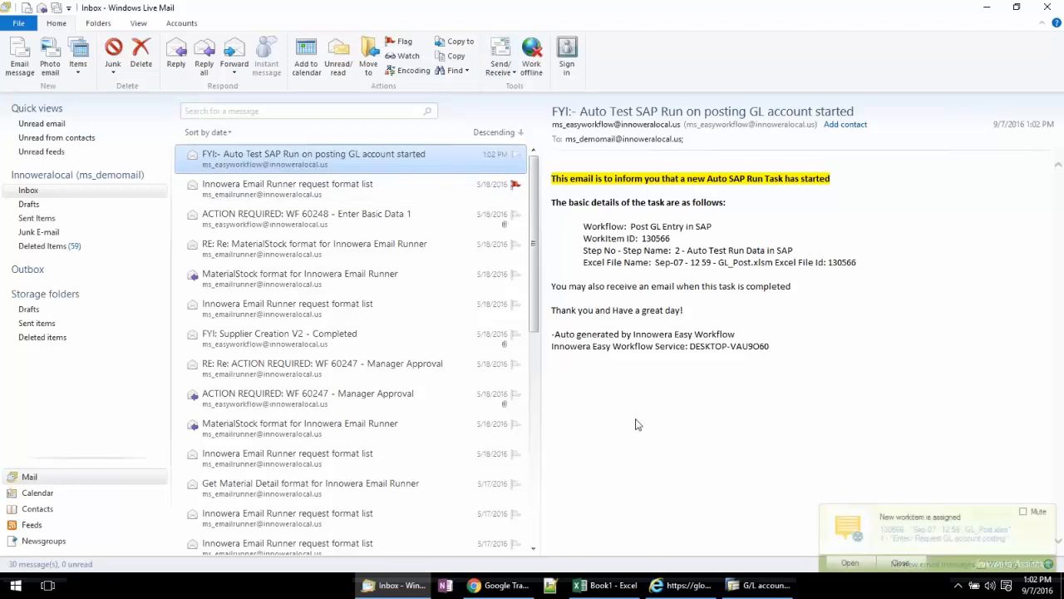
click(287, 184)
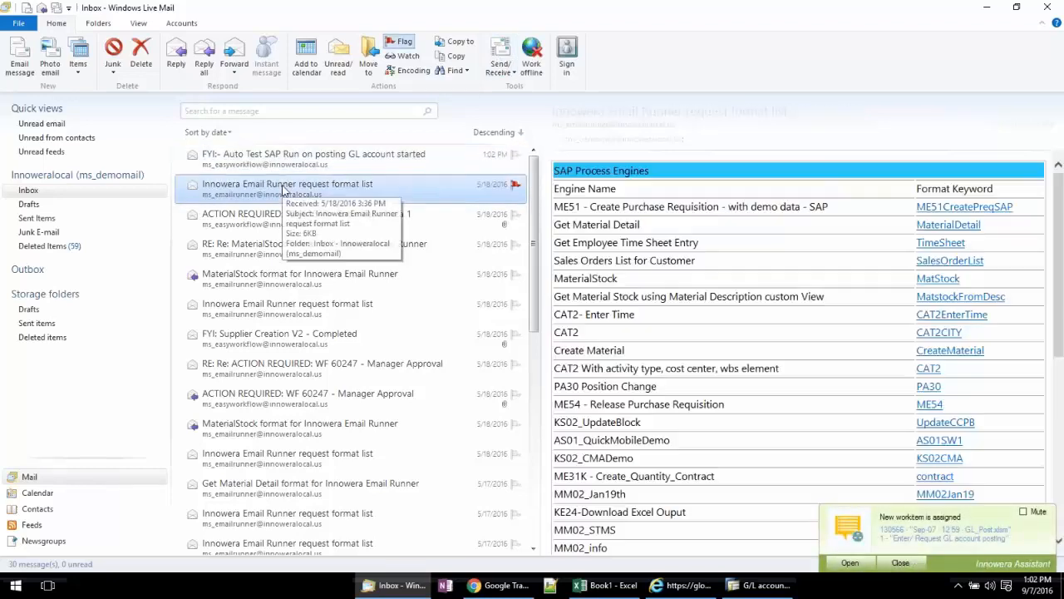
click(314, 158)
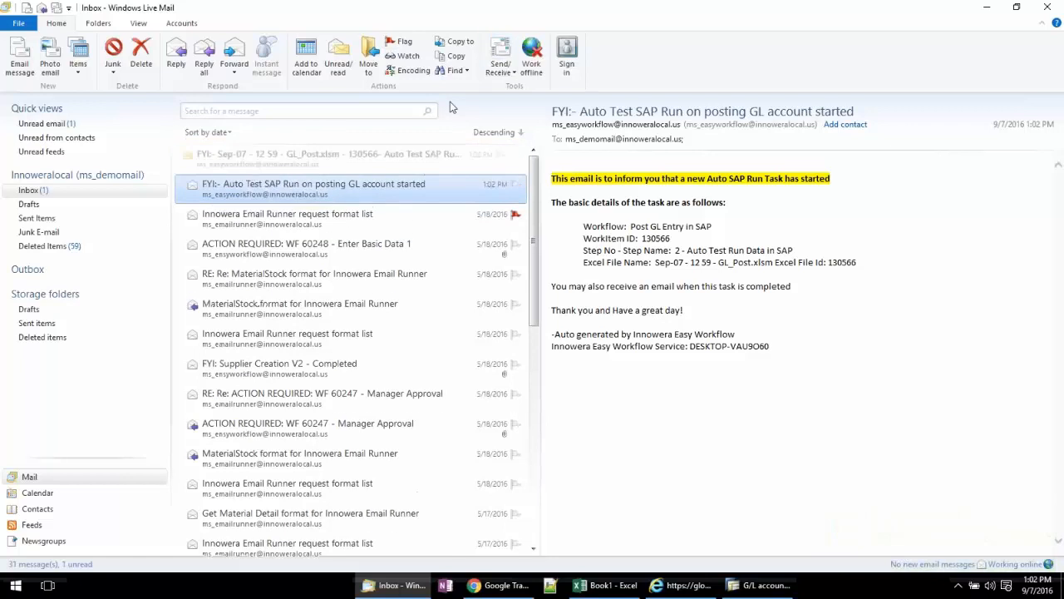
click(333, 158)
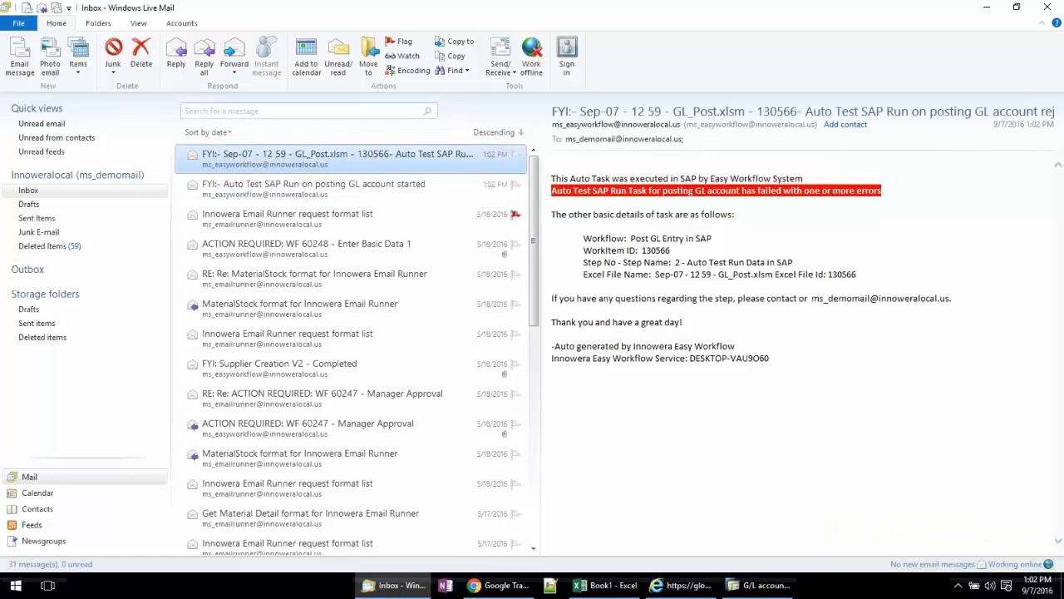
mouse_move(807, 194)
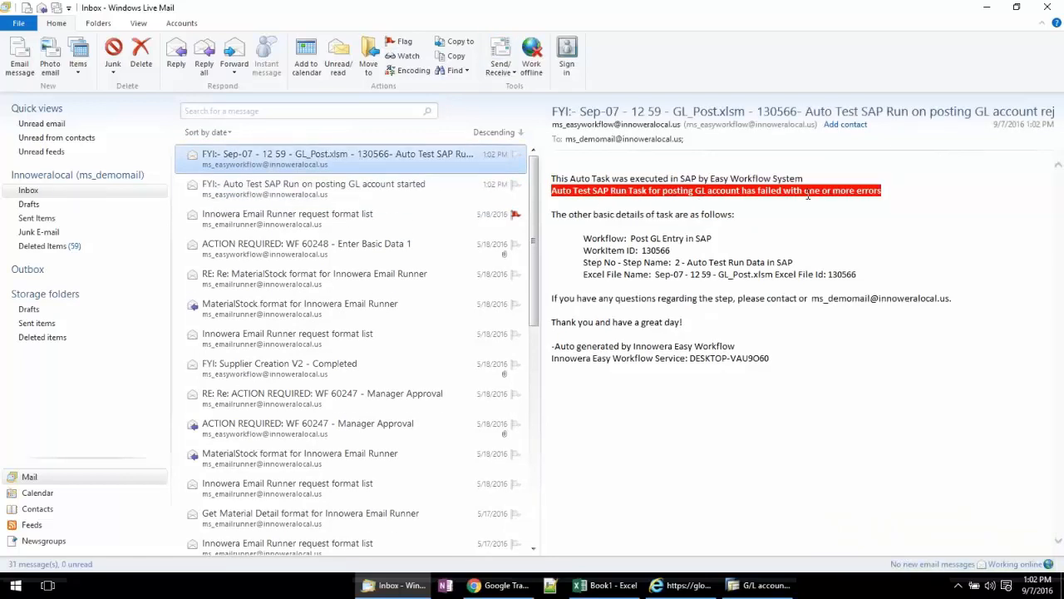
mouse_move(735, 204)
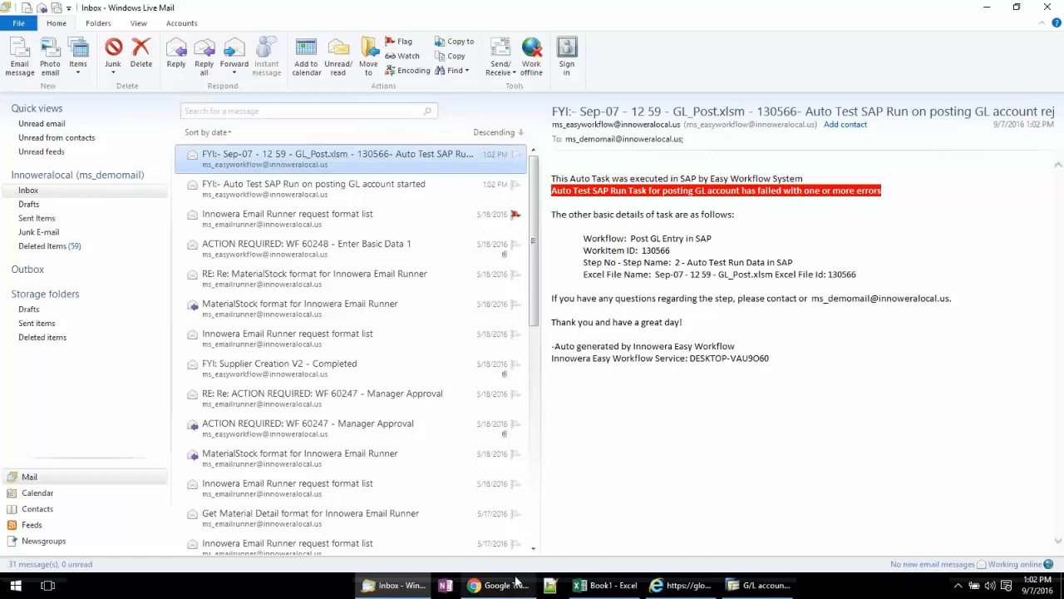
click(604, 584)
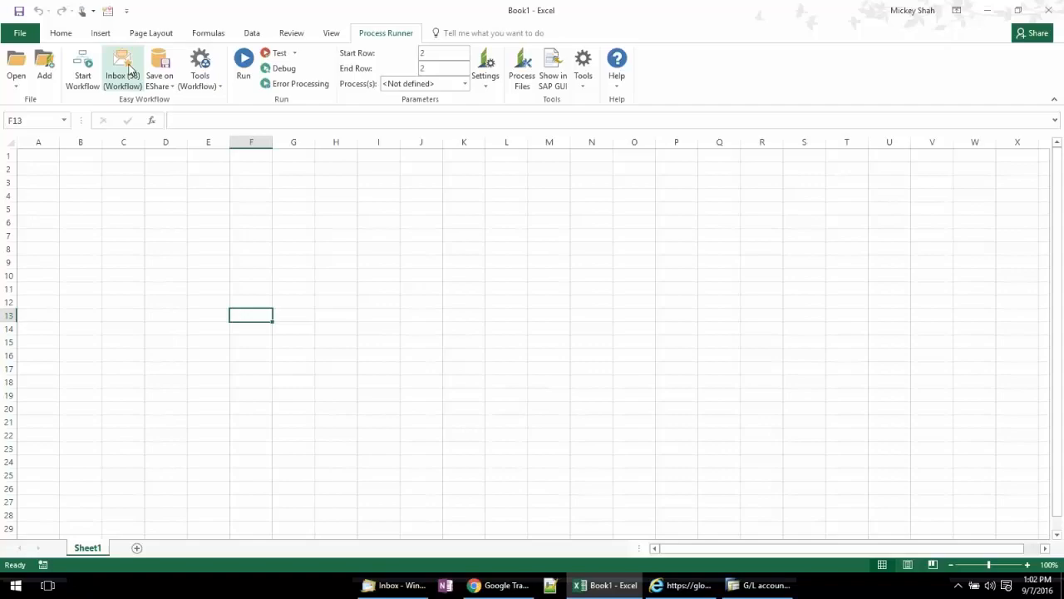
Inspect workitem 130566's detailed status showing the rejected step 2 test run, then close it.
click(123, 67)
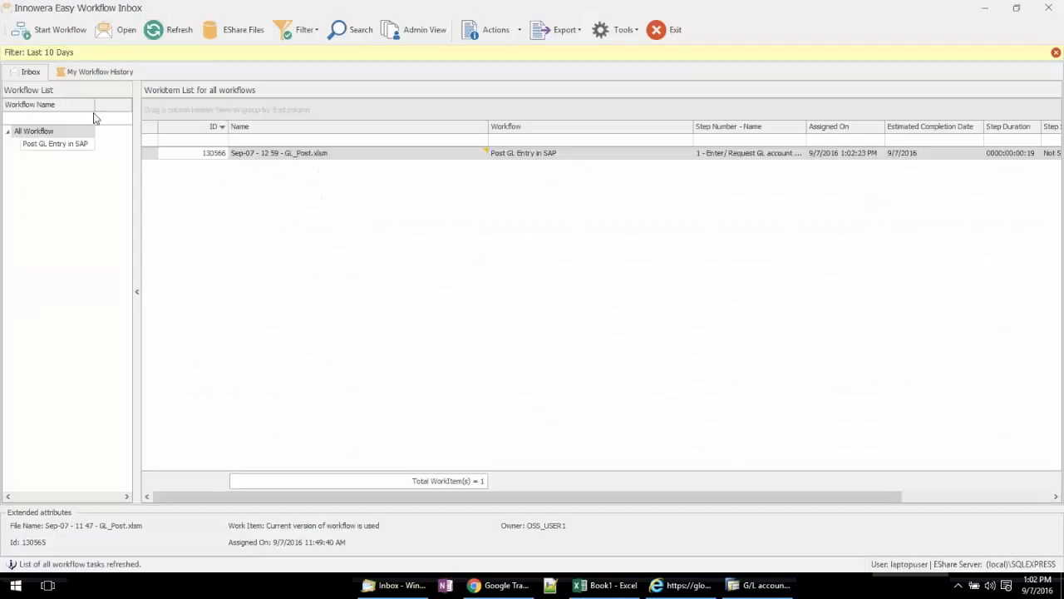
click(55, 143)
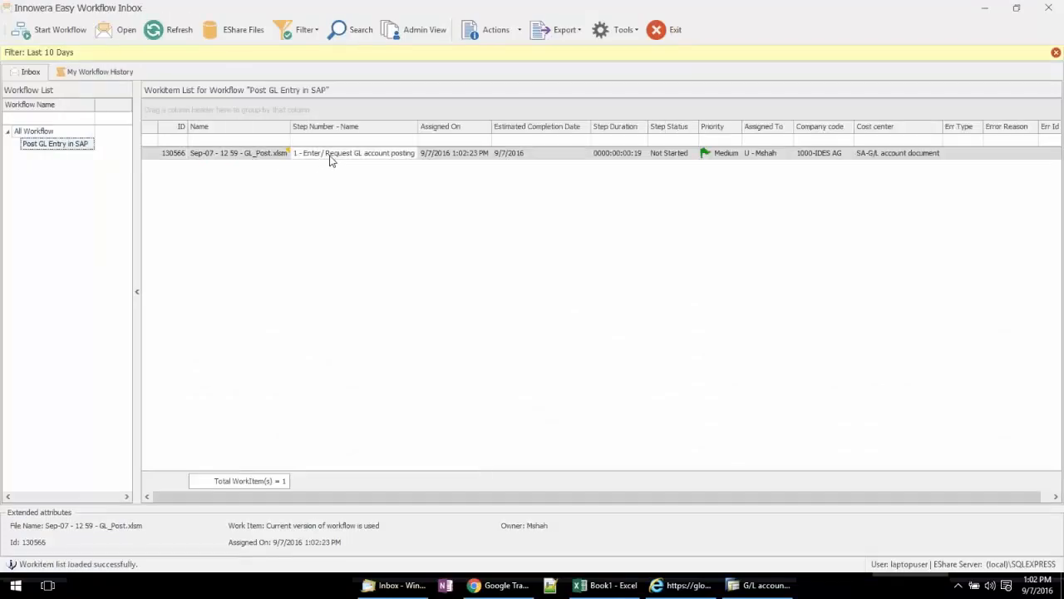
double_click(332, 153)
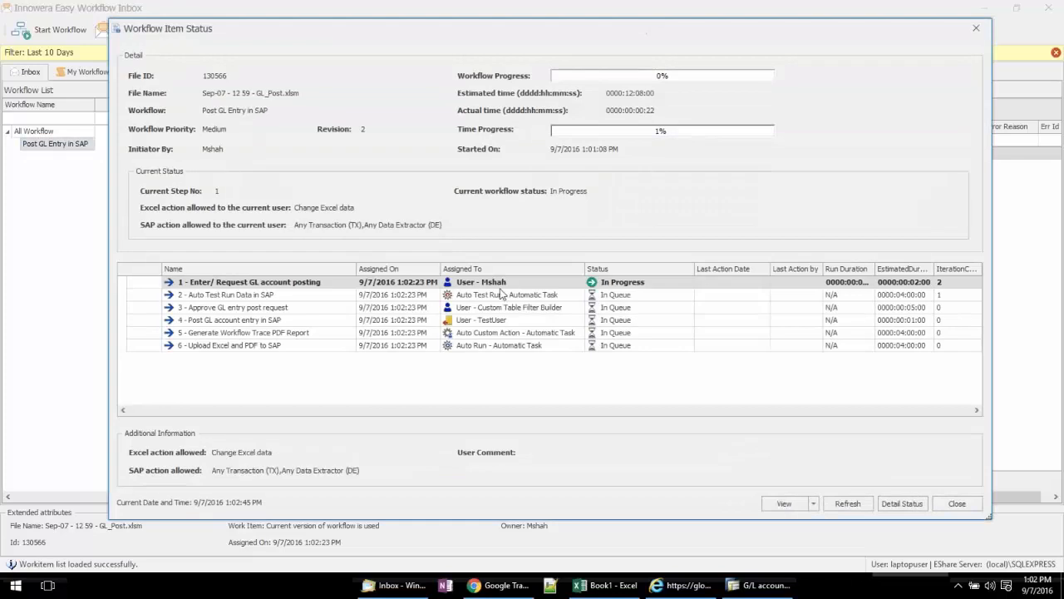
click(250, 281)
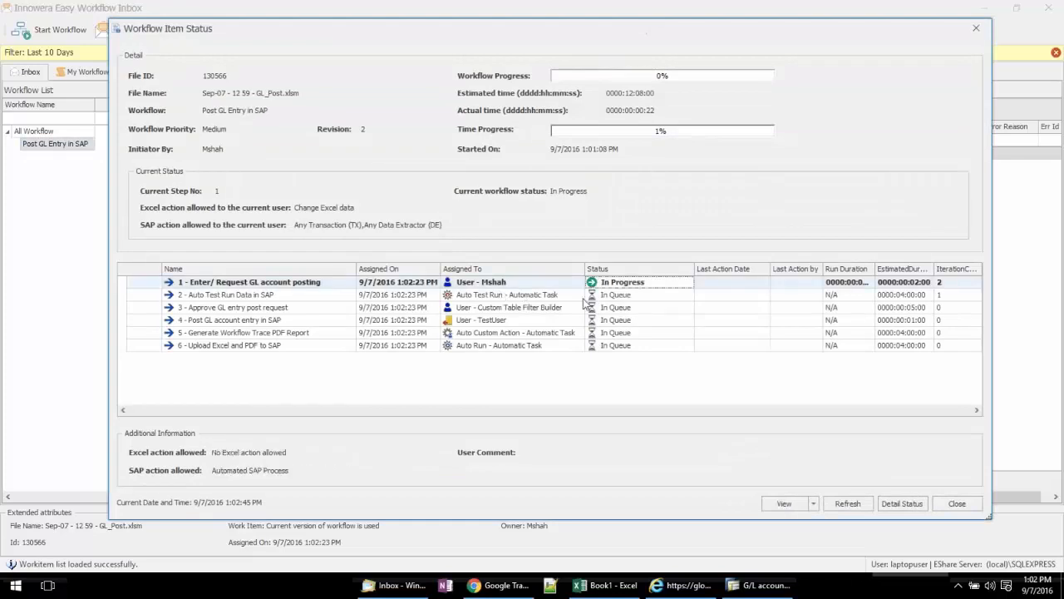
click(902, 503)
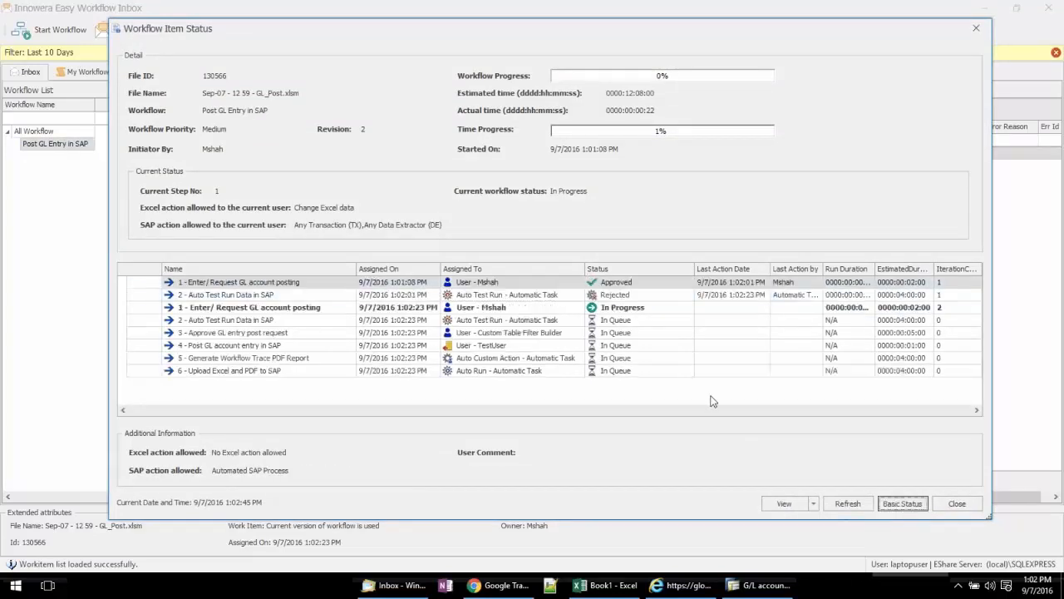
click(511, 294)
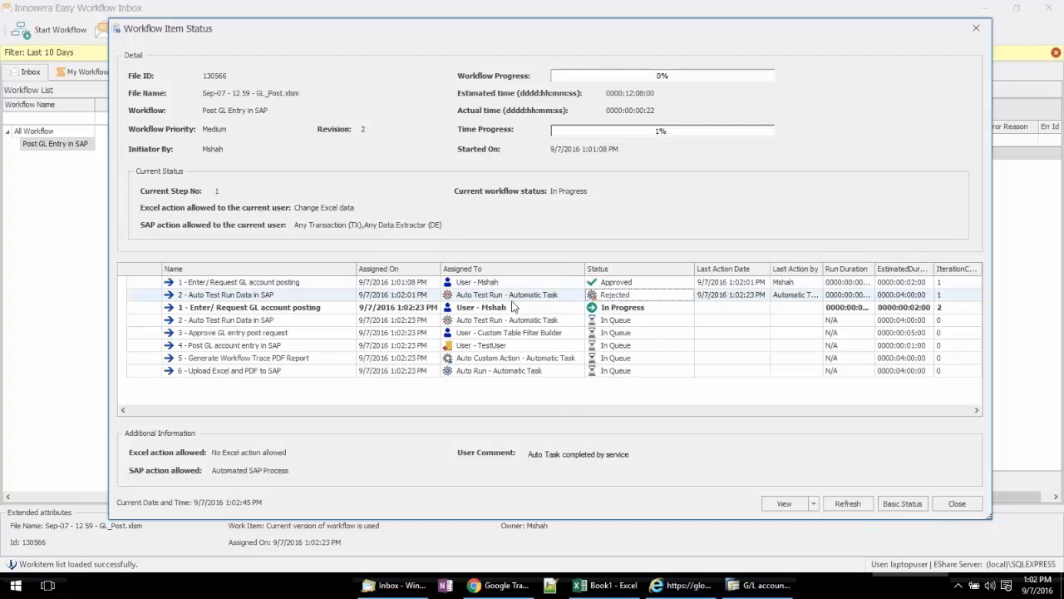
click(957, 503)
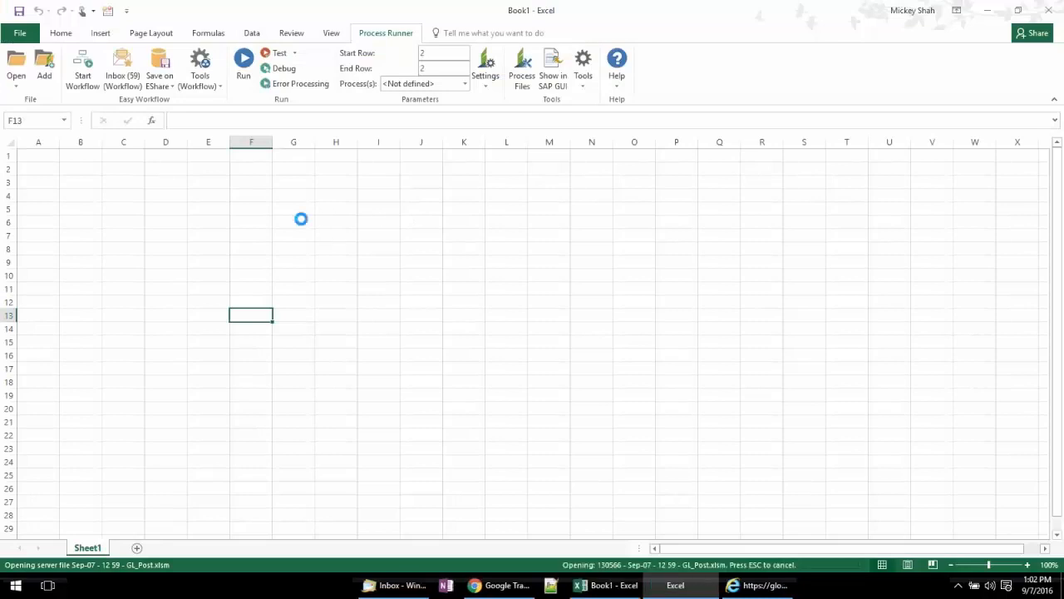
Set business area to 0001 and approve with note 'opps.. now it is corrected'.
click(244, 58)
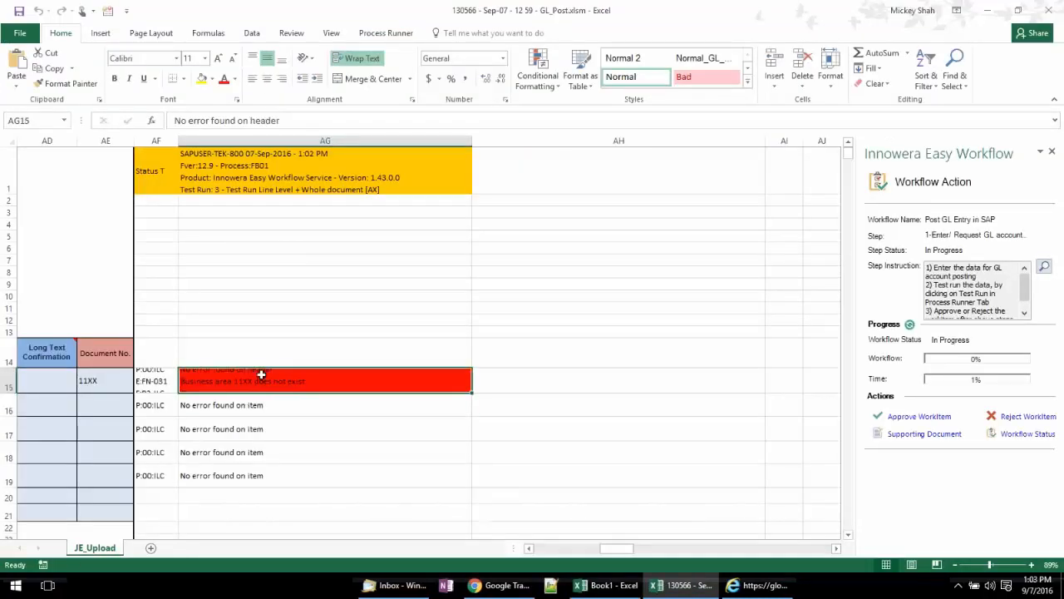
click(105, 380)
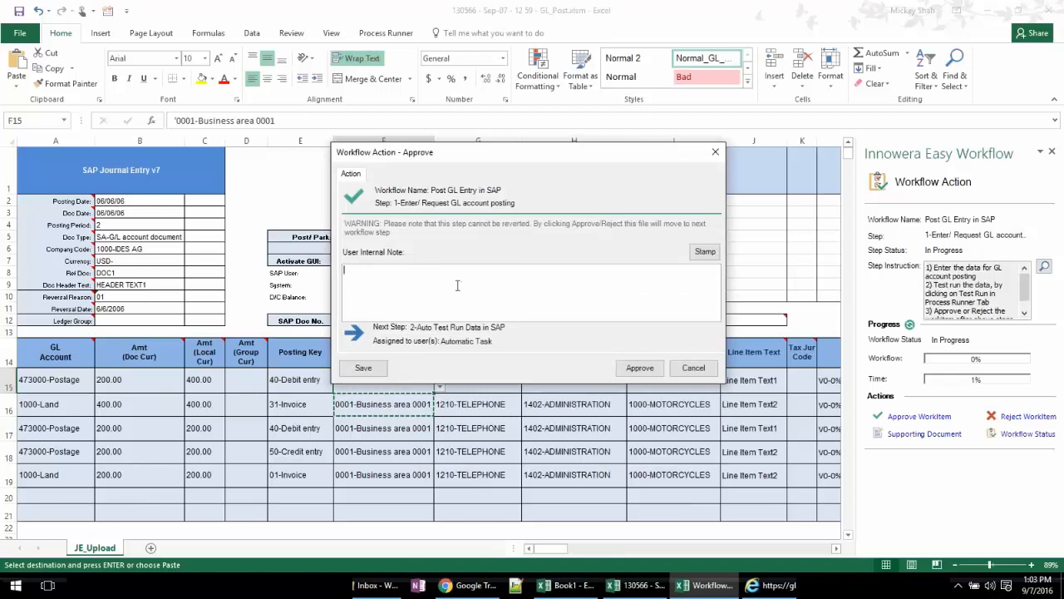
text(opps.. now it)
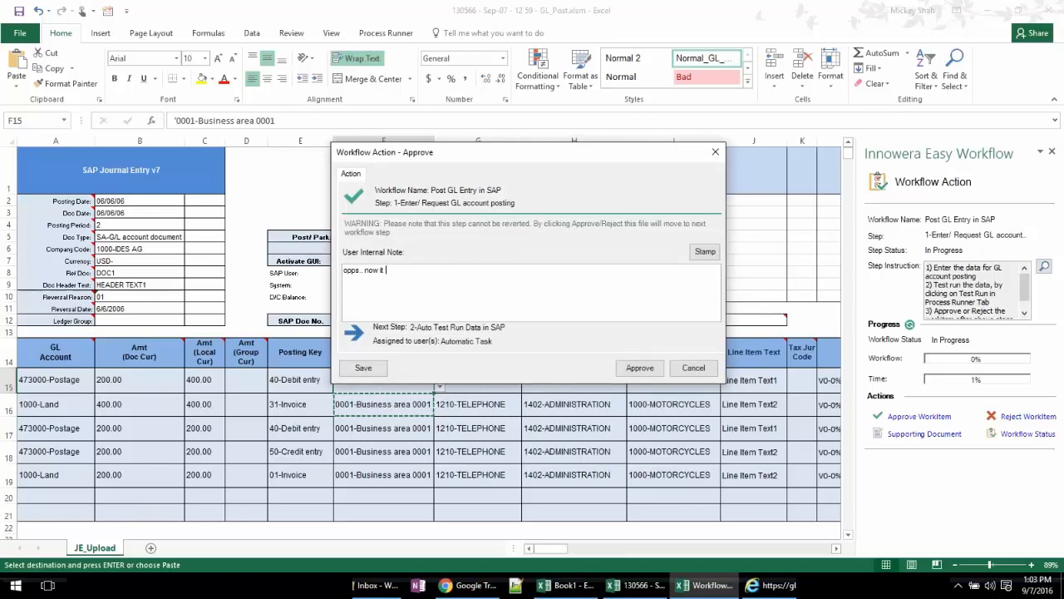
text(is corrected)
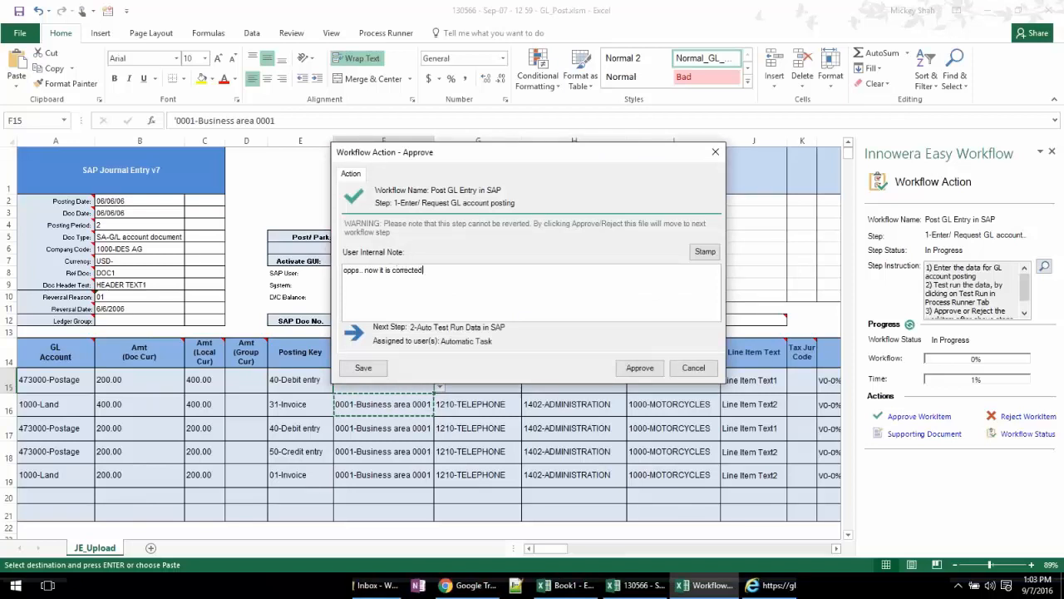
click(640, 367)
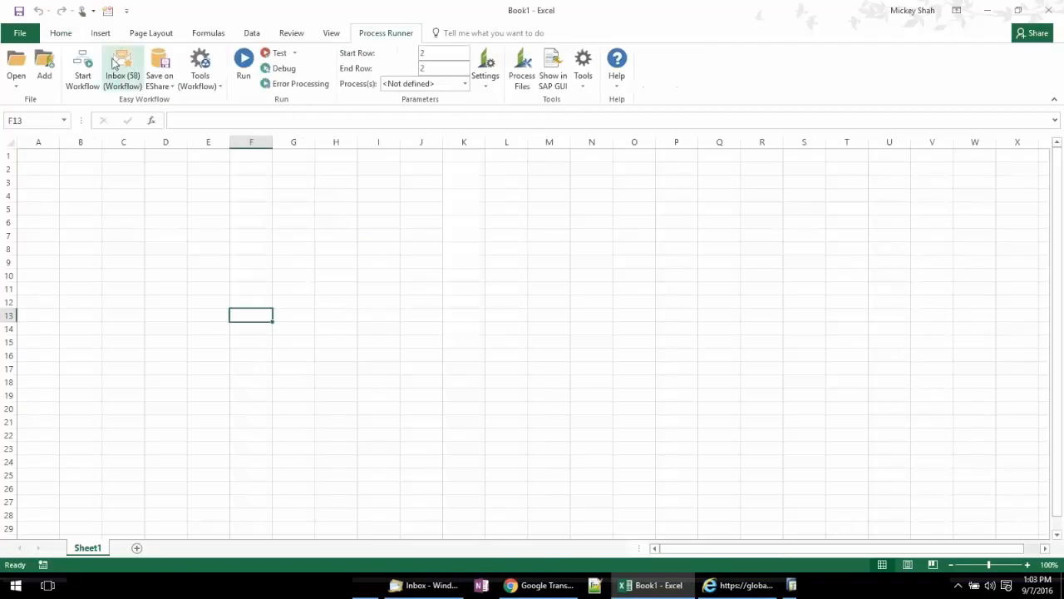
Refresh workitem 130566's detailed status in Admin View to confirm step 3 approval with OSS_USER1.
click(122, 68)
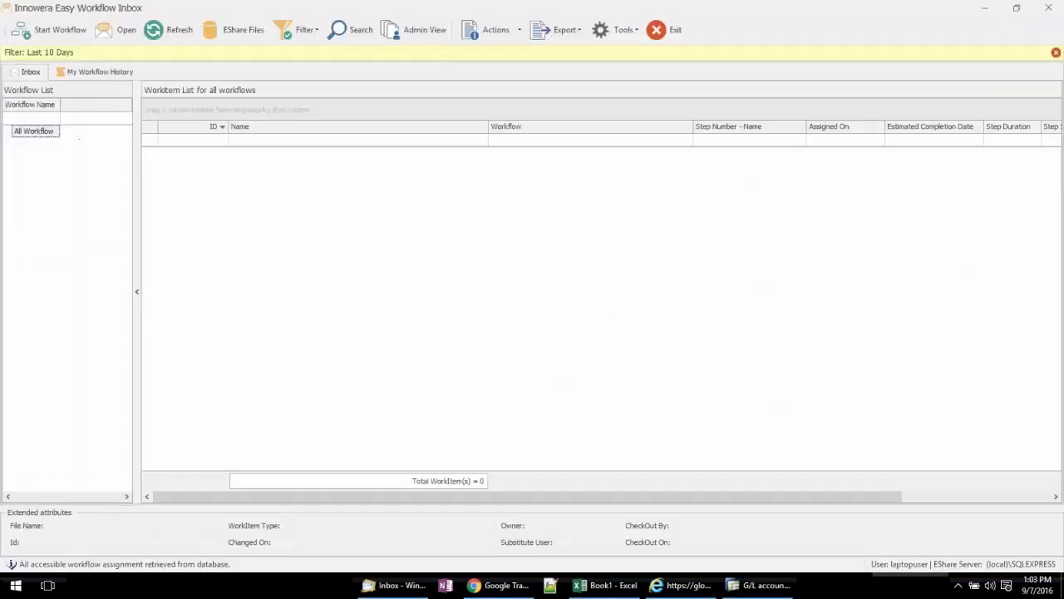
mouse_move(425, 30)
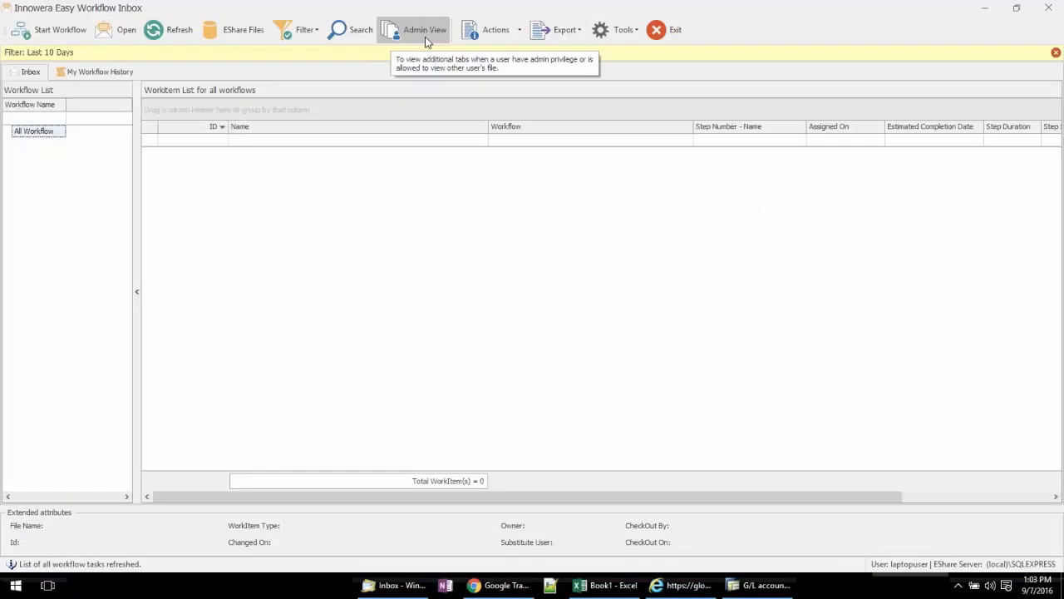
click(425, 29)
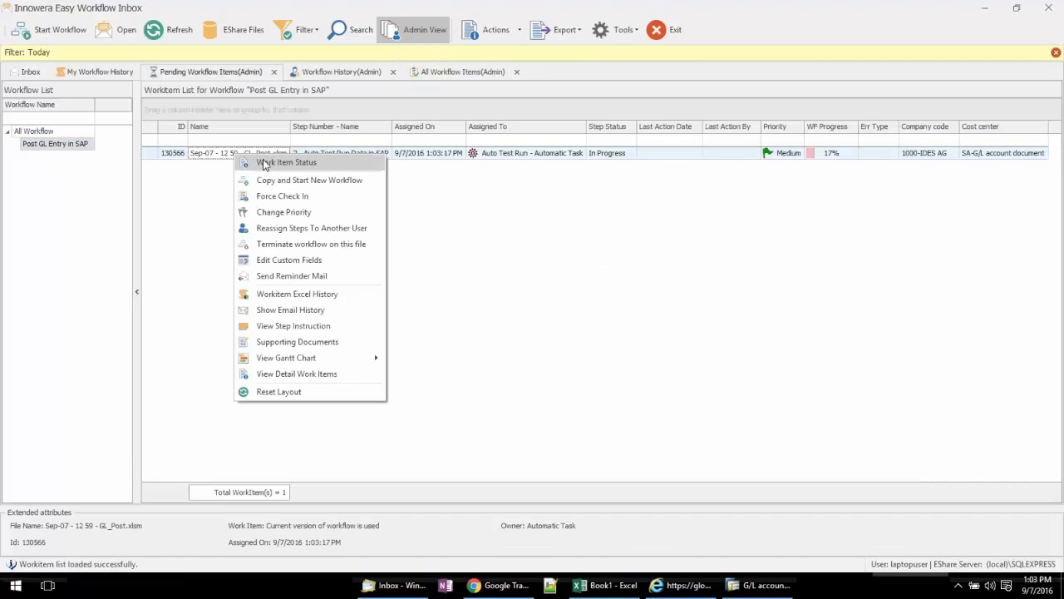
click(286, 162)
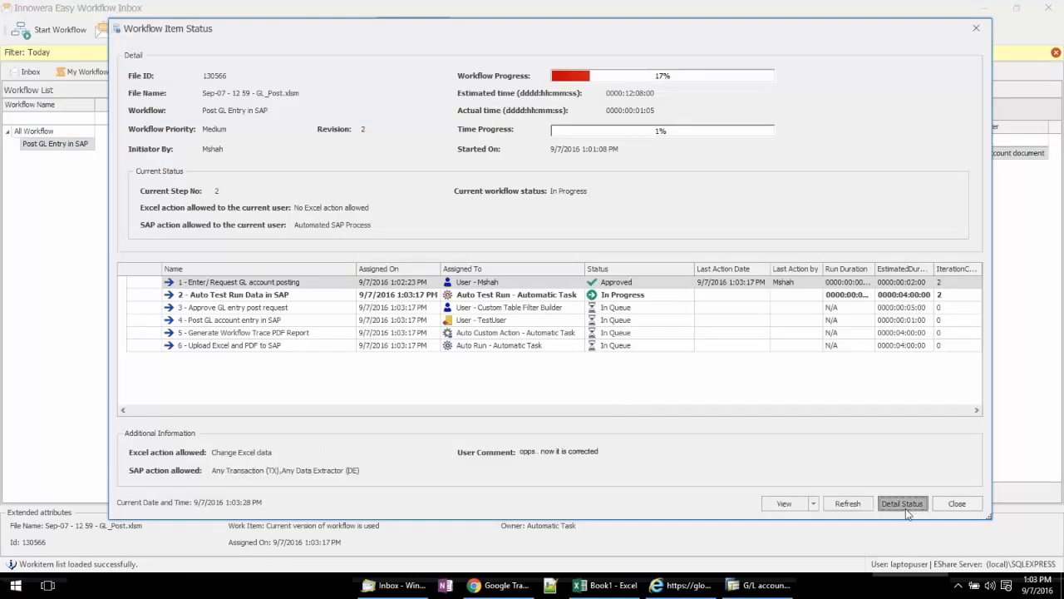
click(902, 503)
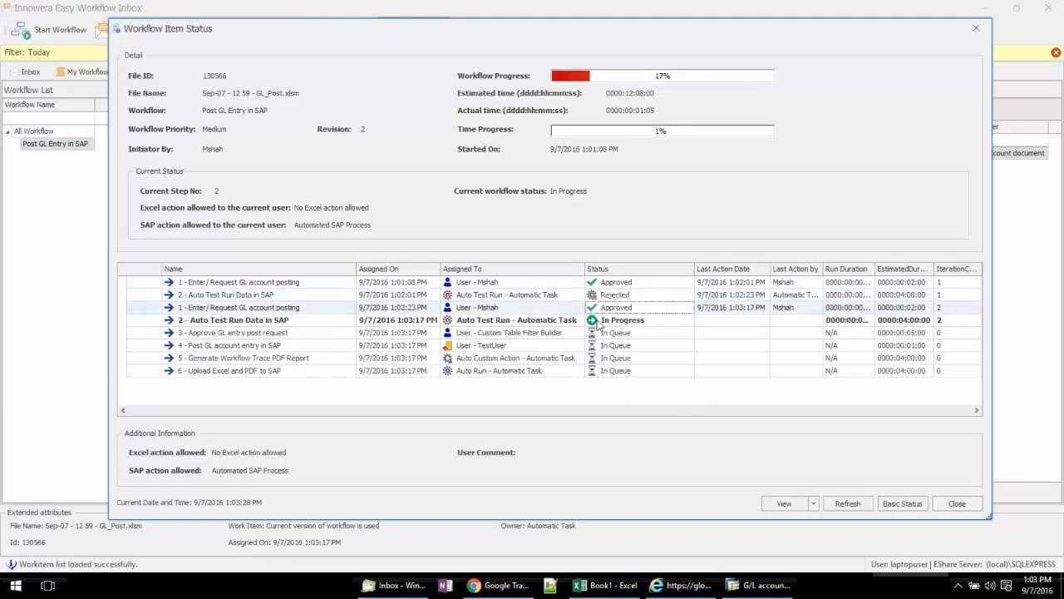
click(848, 503)
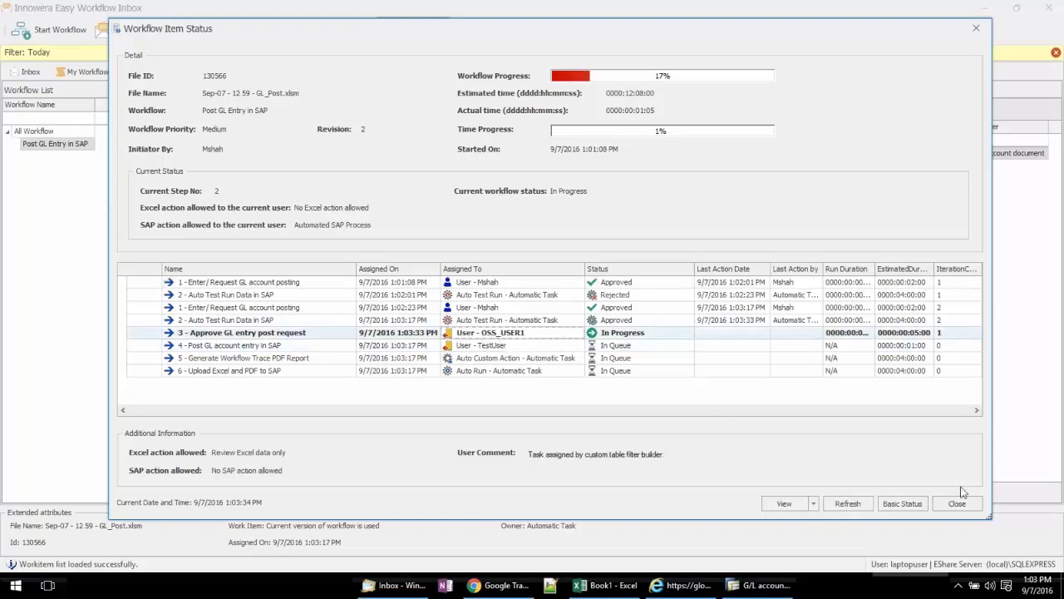
click(957, 503)
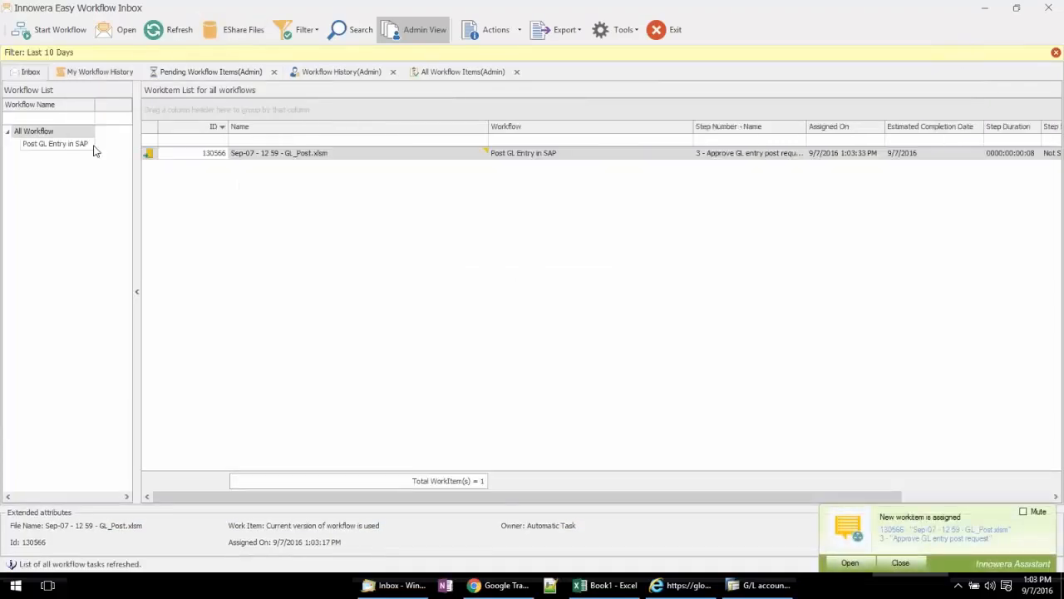
click(55, 143)
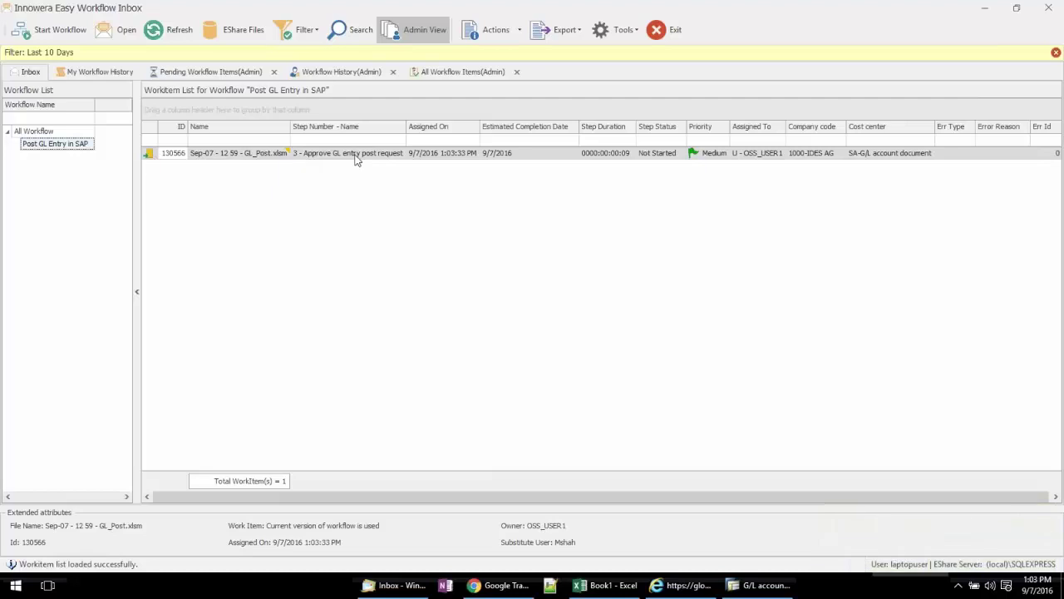
click(391, 586)
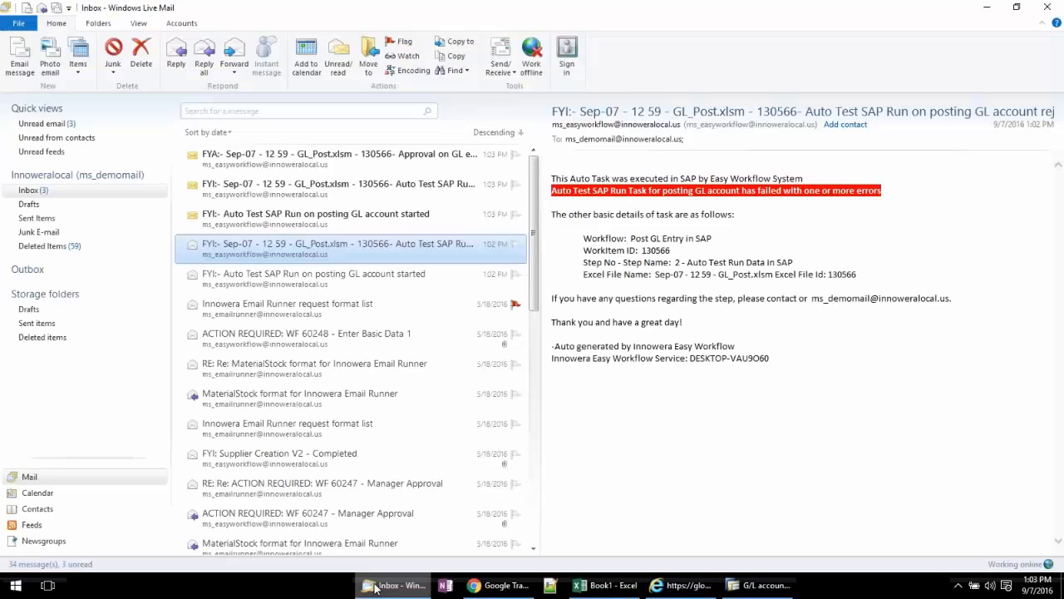
Read the test-run success notice and reply 'approved' to the GL entry approval email.
click(333, 184)
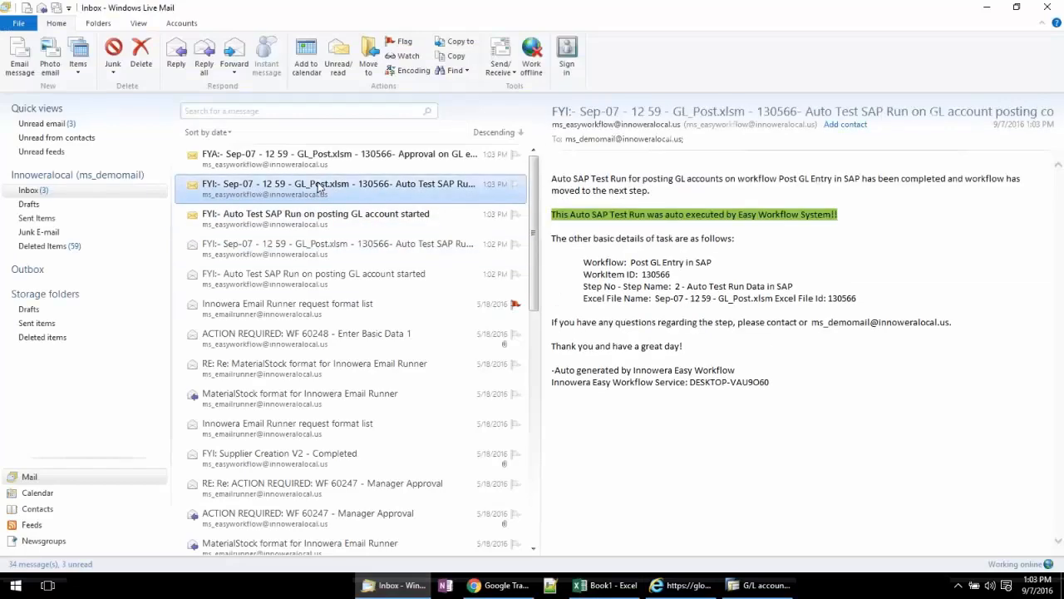
click(332, 156)
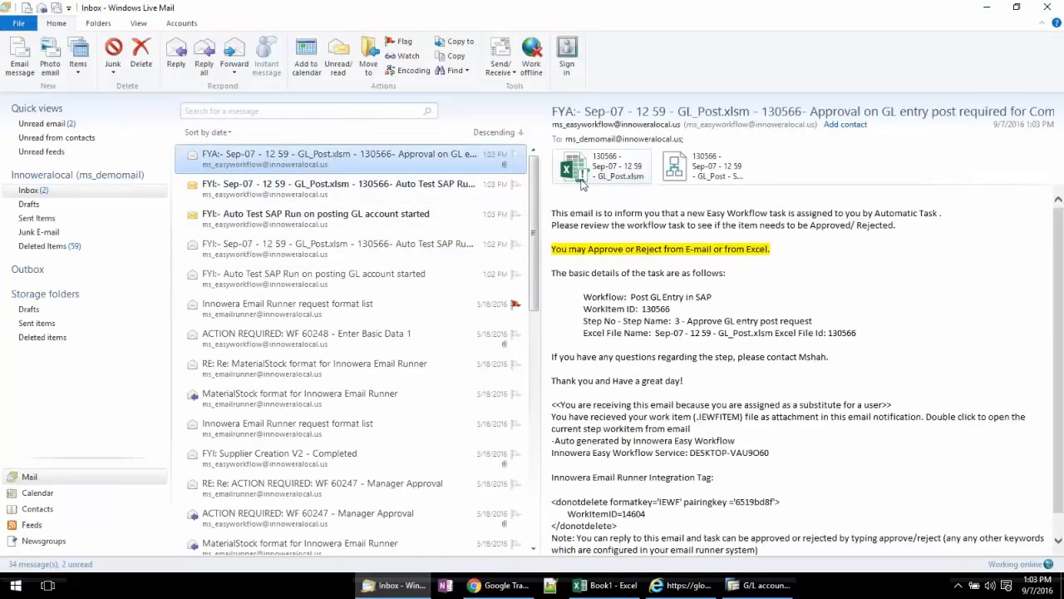
mouse_move(599, 166)
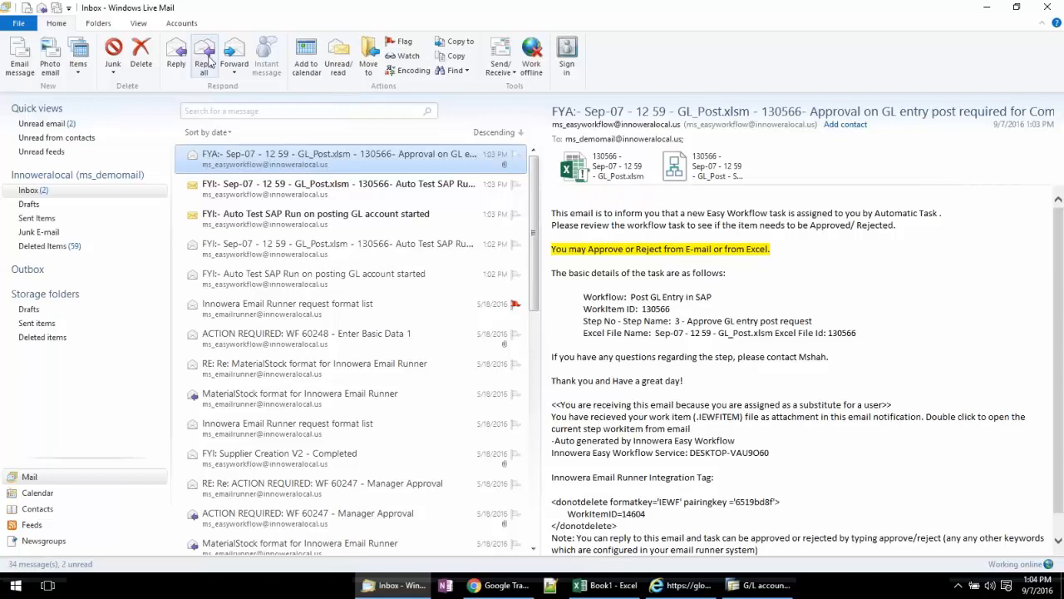
mouse_move(205, 54)
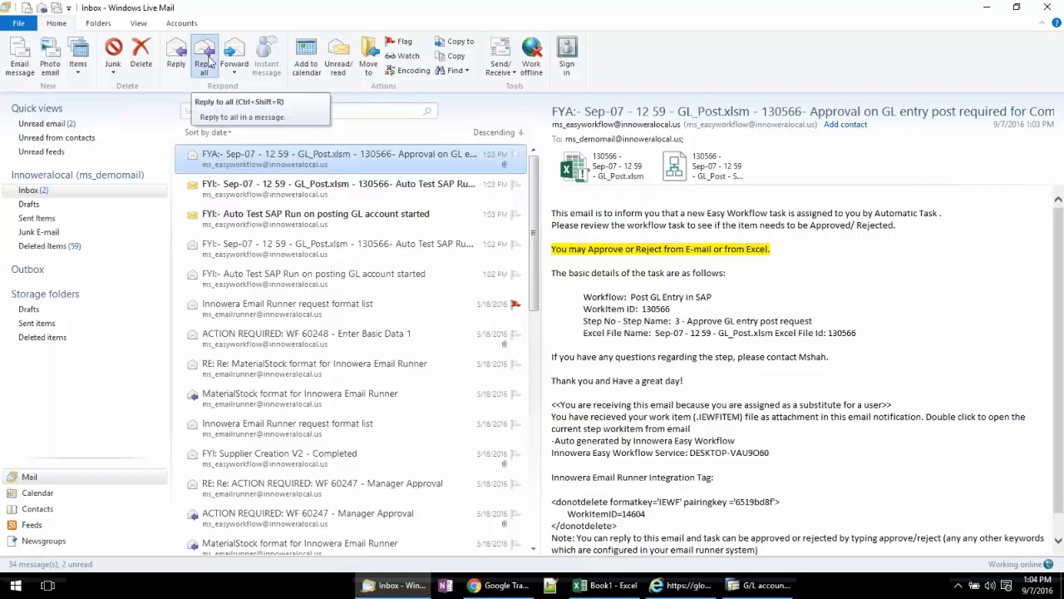
click(204, 55)
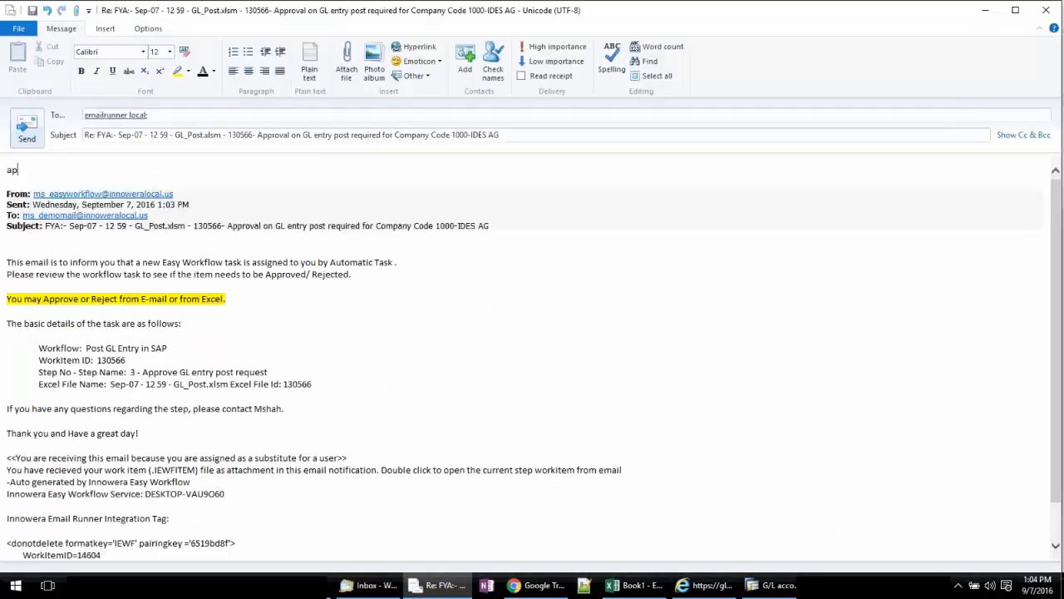
text(proved)
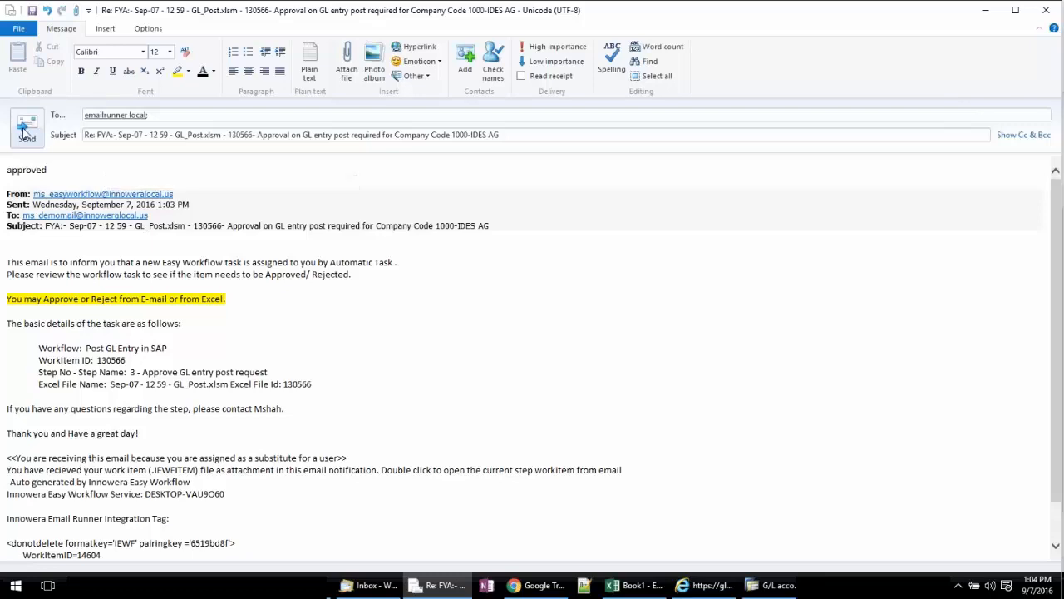
click(27, 126)
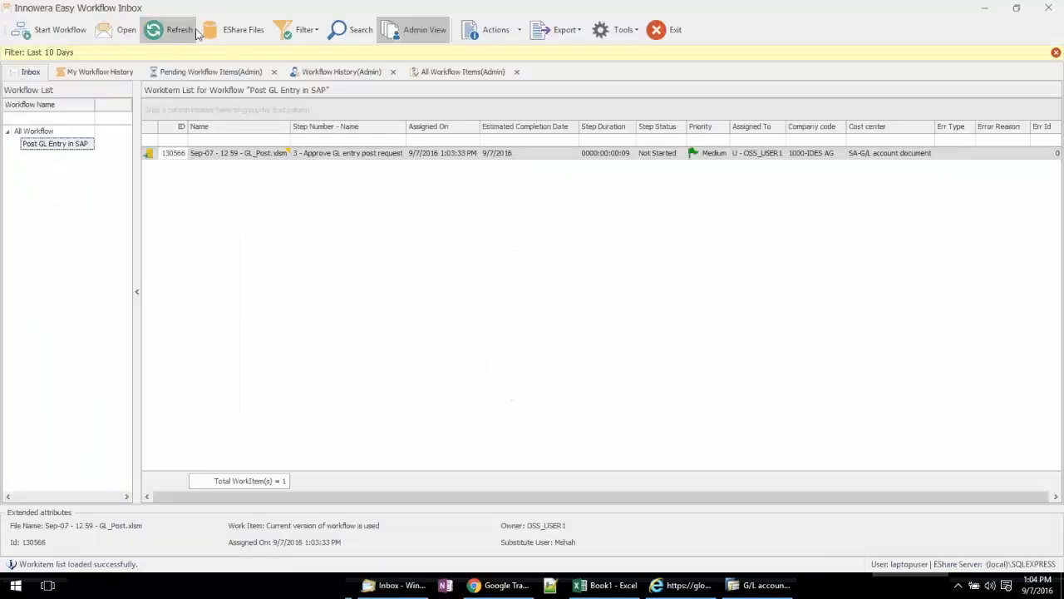
Check workitem 130566's status, confirming it advanced to the step 4 SAP posting.
right_click(346, 153)
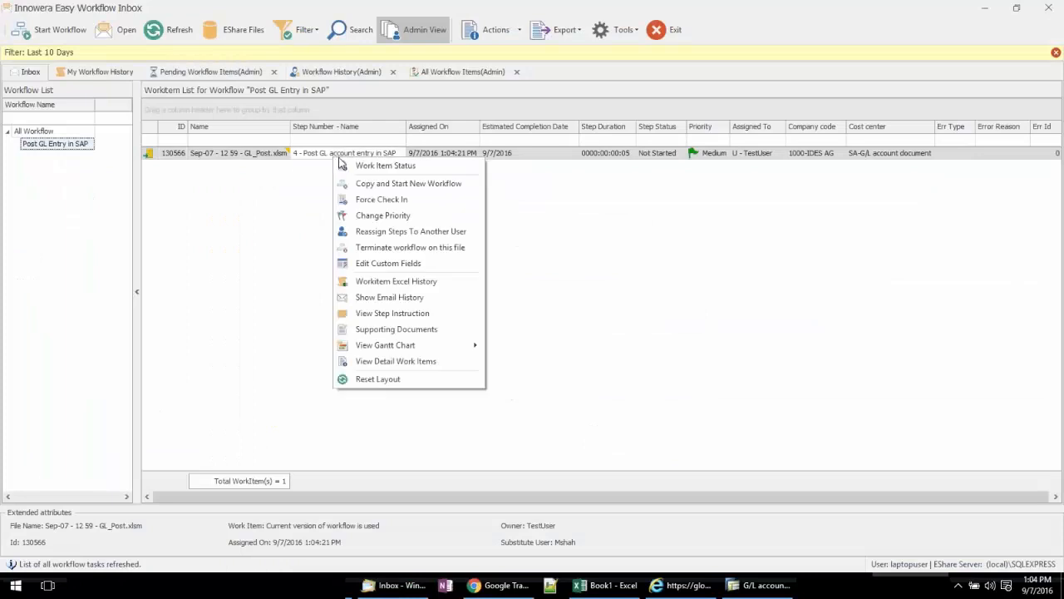
click(386, 165)
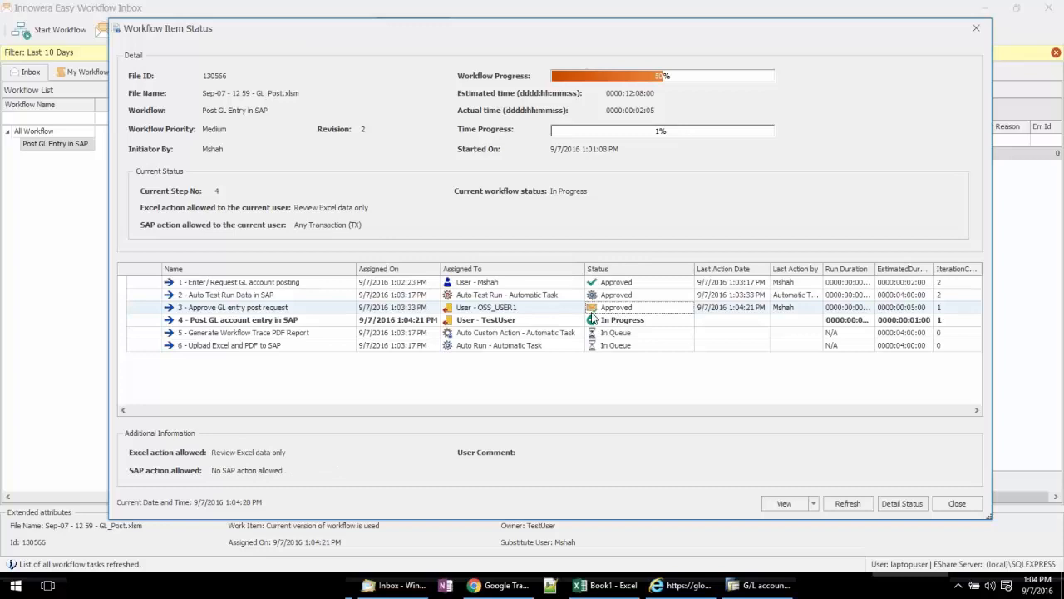
click(241, 319)
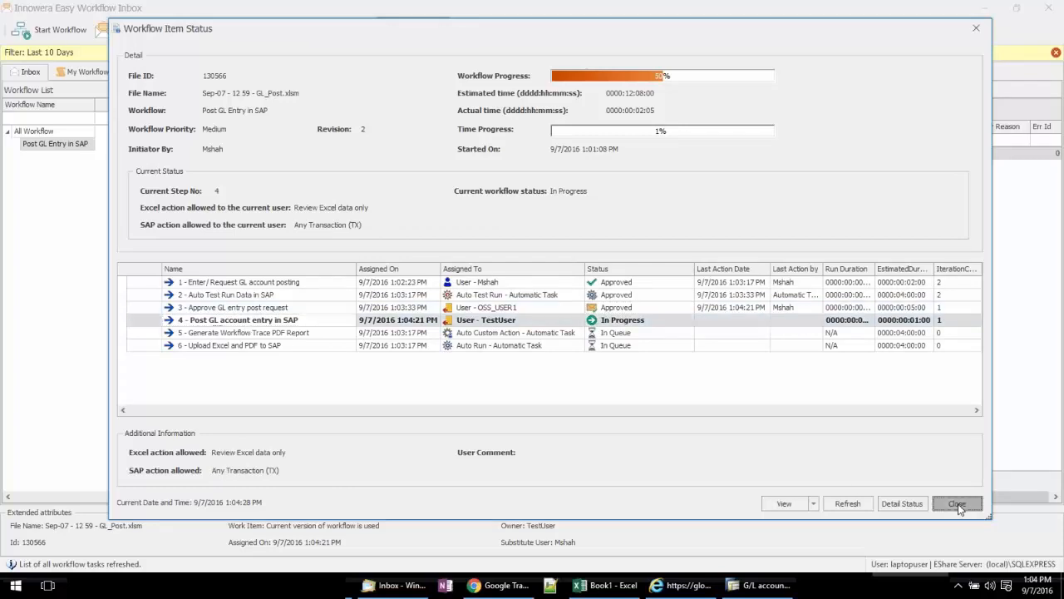
click(956, 503)
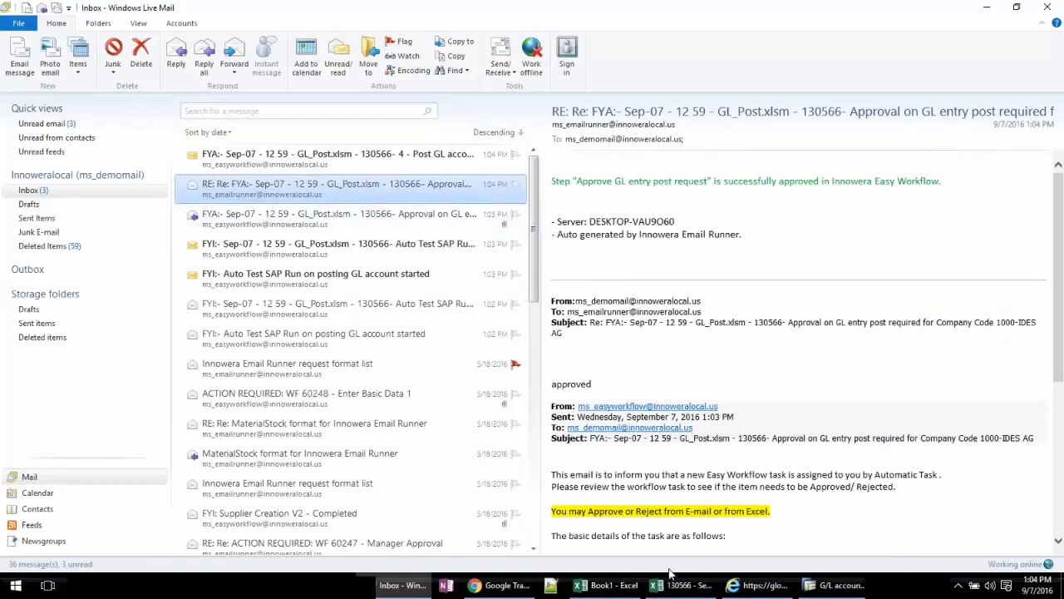
Post the GL entry rows to SAP, yielding document 100000055 in company code 1000.
click(680, 585)
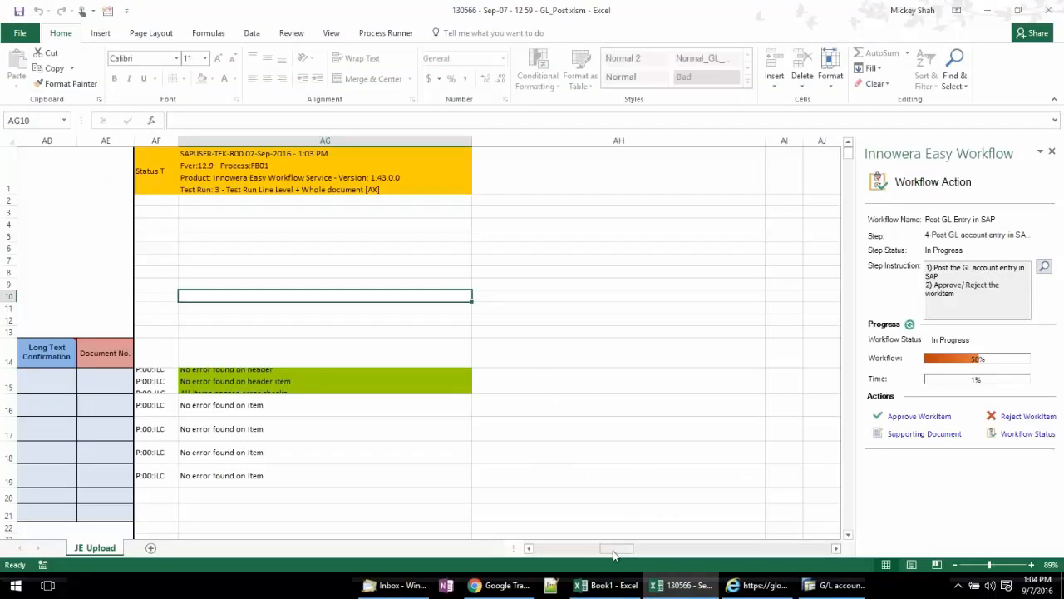
scroll(left, 3)
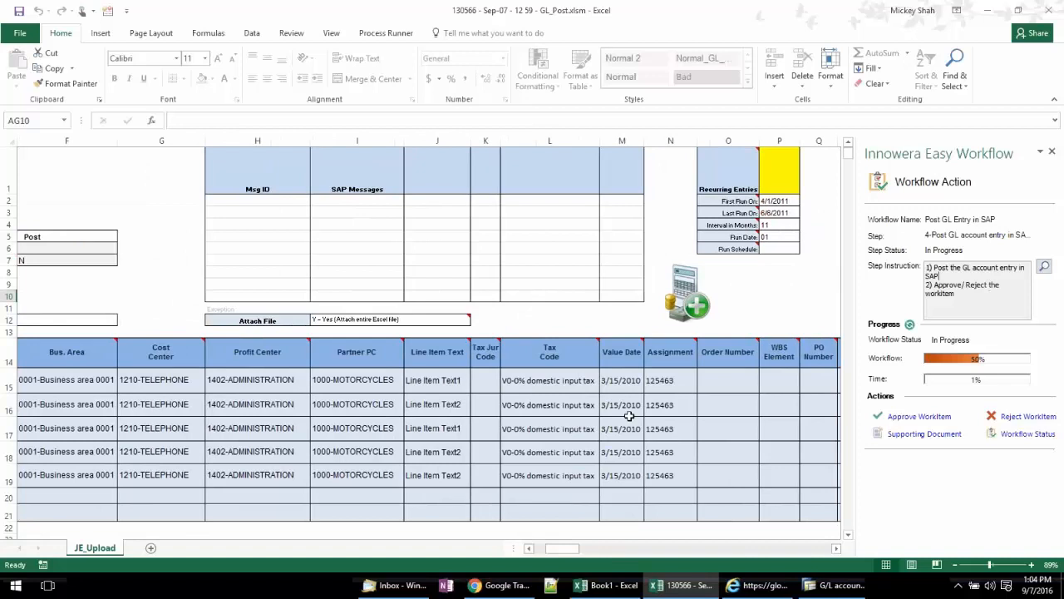
scroll(down, 3)
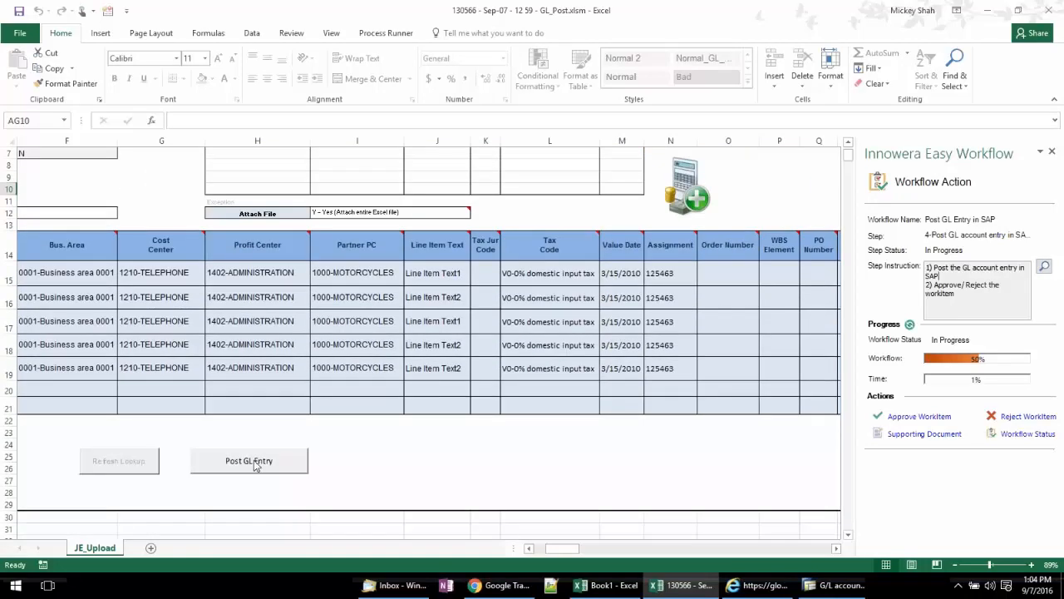
click(386, 32)
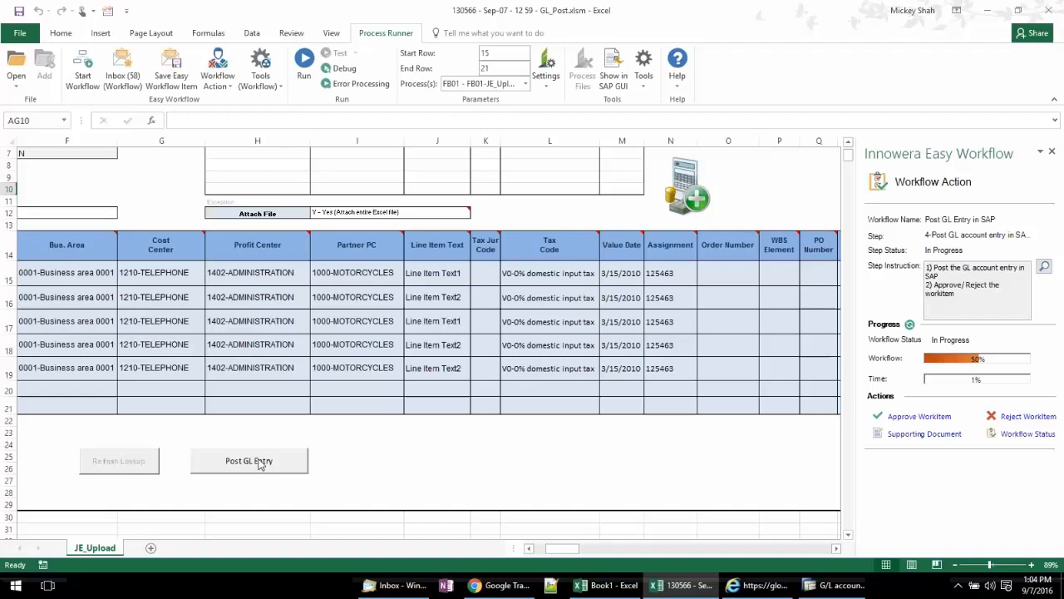
click(249, 461)
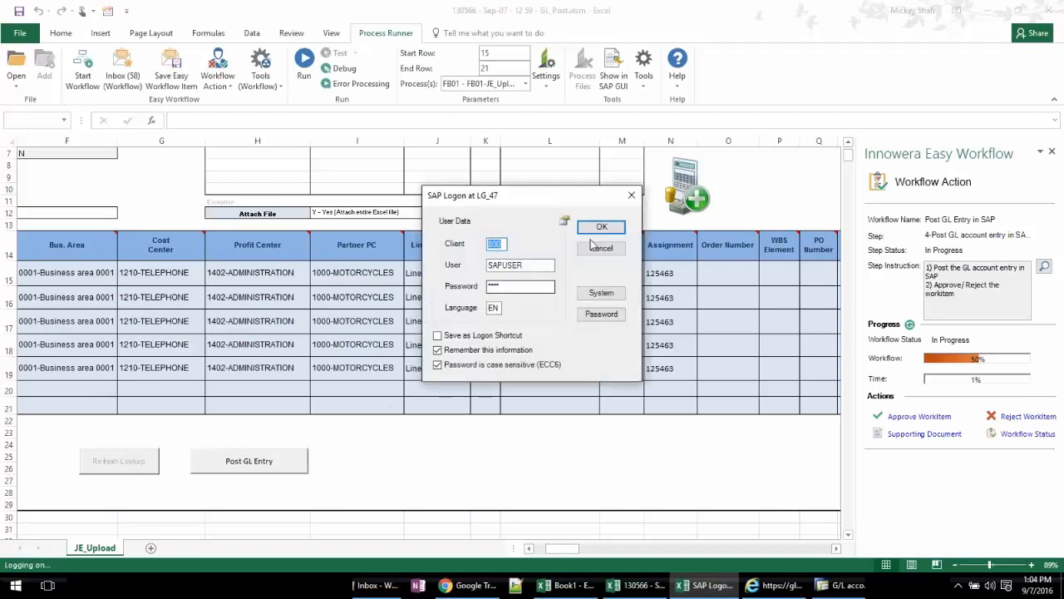
click(601, 227)
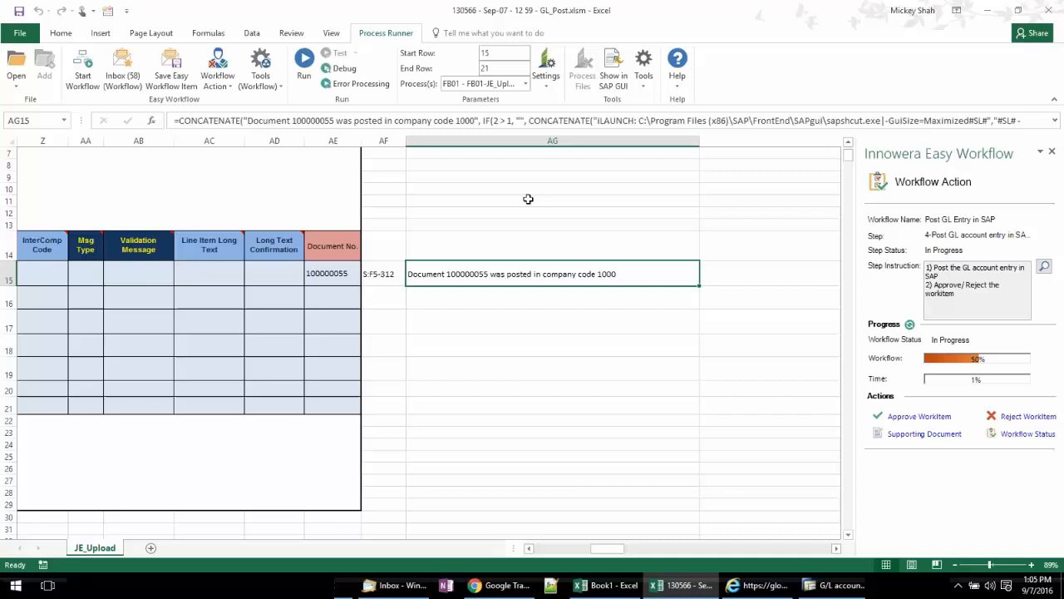
click(553, 303)
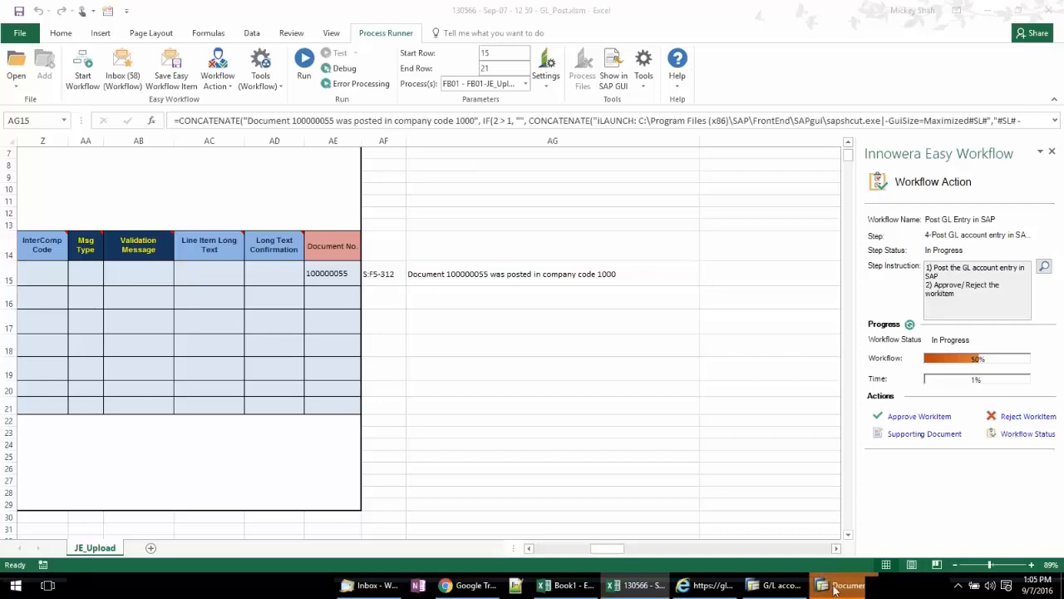
View document 100000055's five line items in SAP after dismissing the empty attachment list.
click(842, 584)
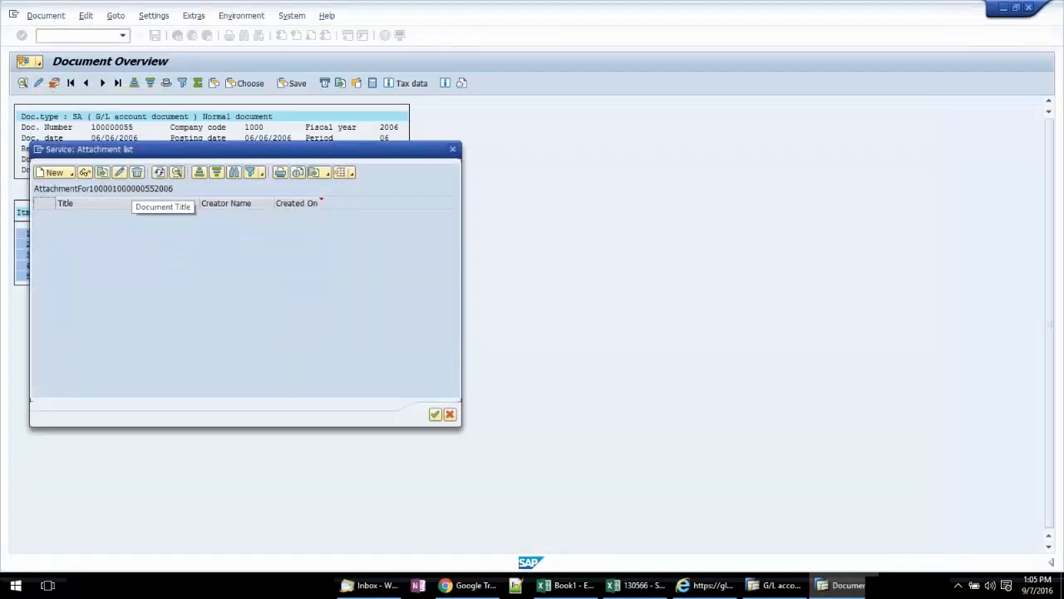
click(449, 414)
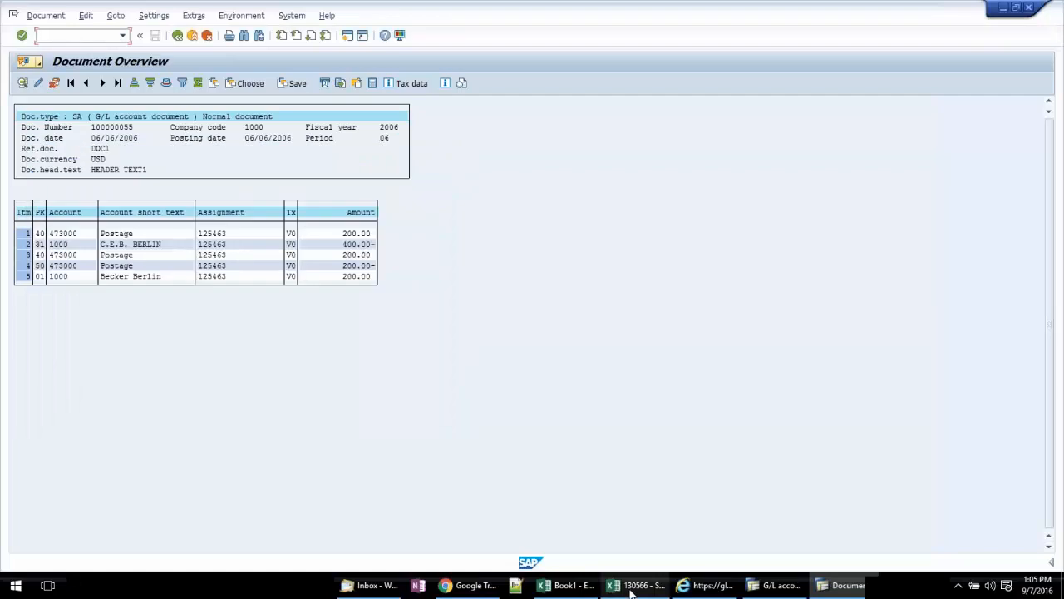
click(614, 584)
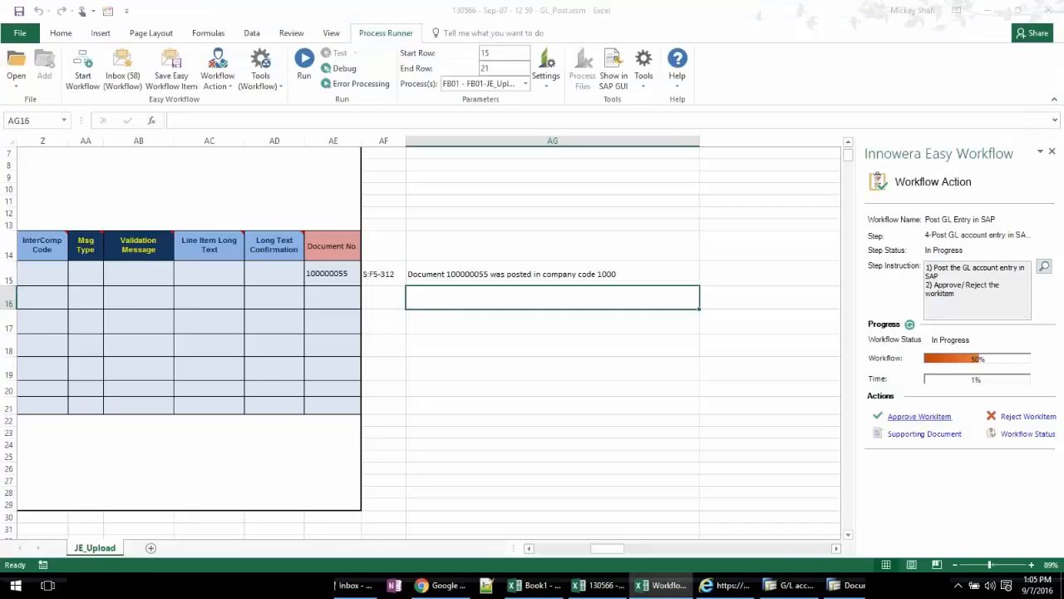
Approve the step 4 posting workitem with the internal note 'woww, just posted this'.
click(919, 416)
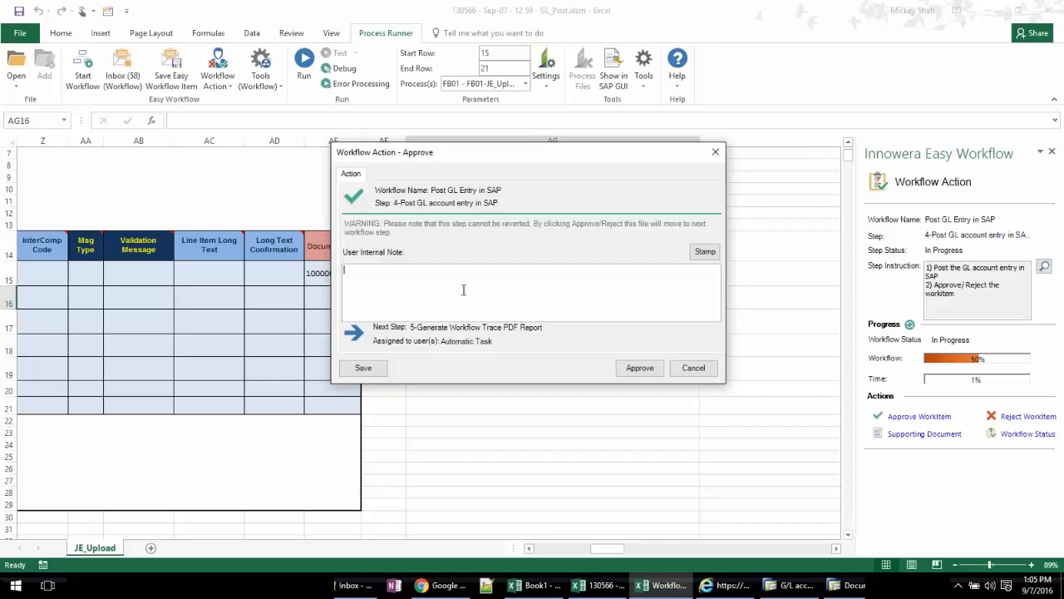
text(woww, just)
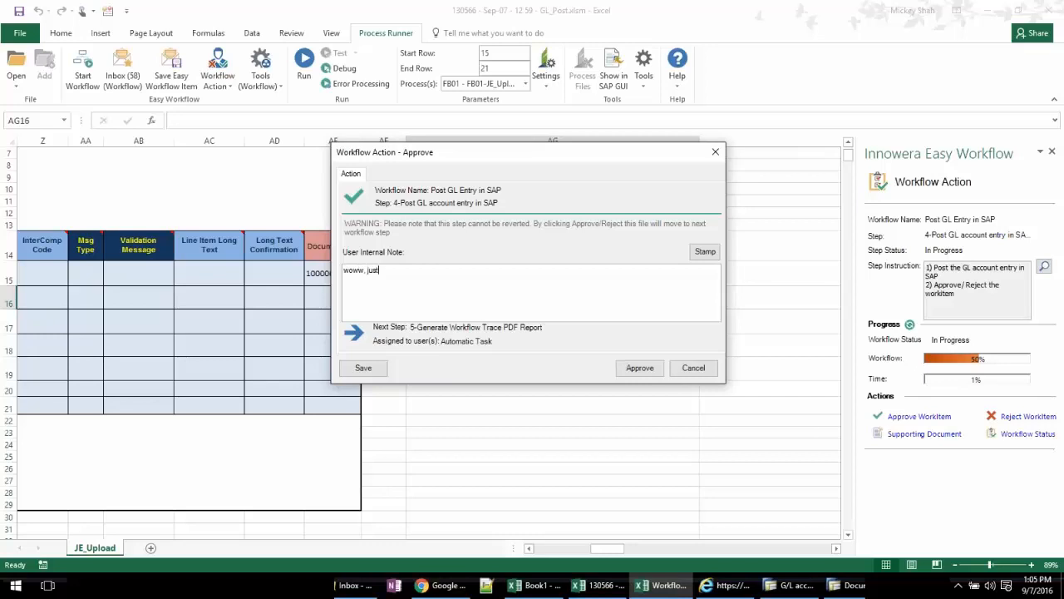
text(posted this)
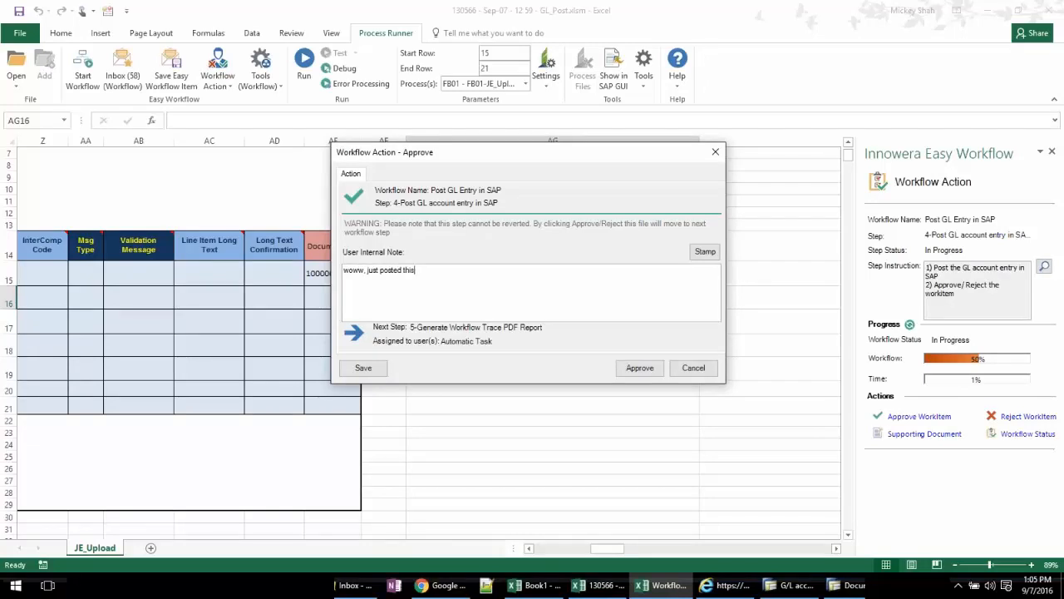
click(639, 368)
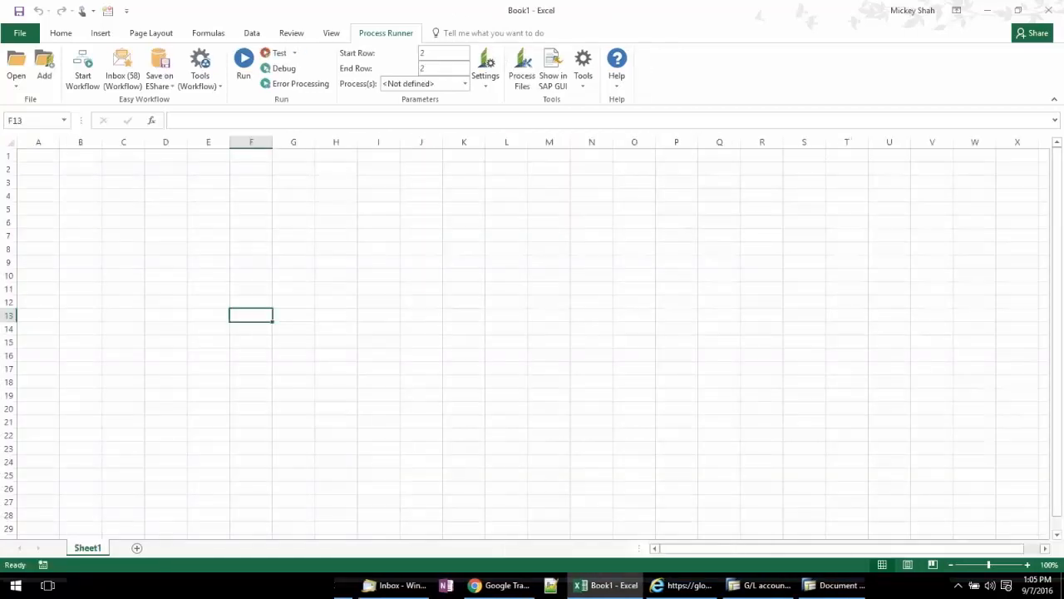
mouse_move(154, 199)
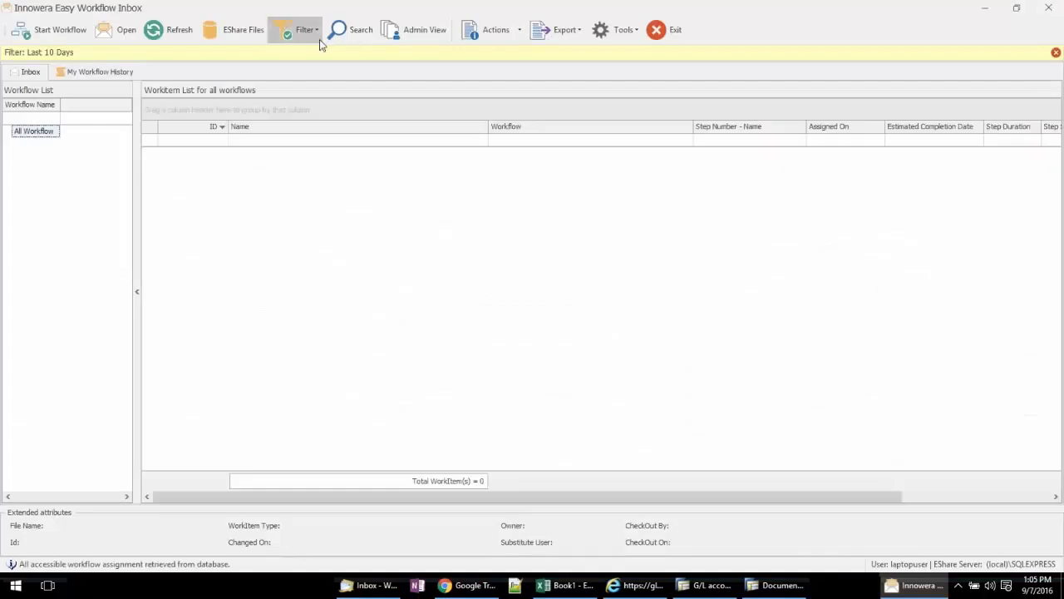
In Admin View, check workitem 130566's status: steps 1–5 approved, step 6 upload running.
click(424, 29)
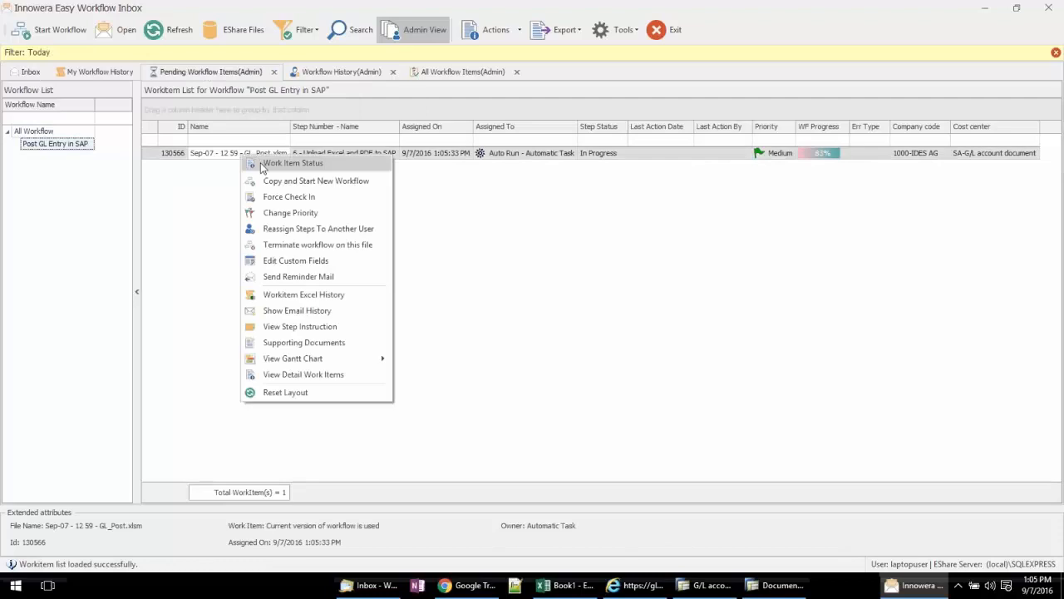
click(293, 163)
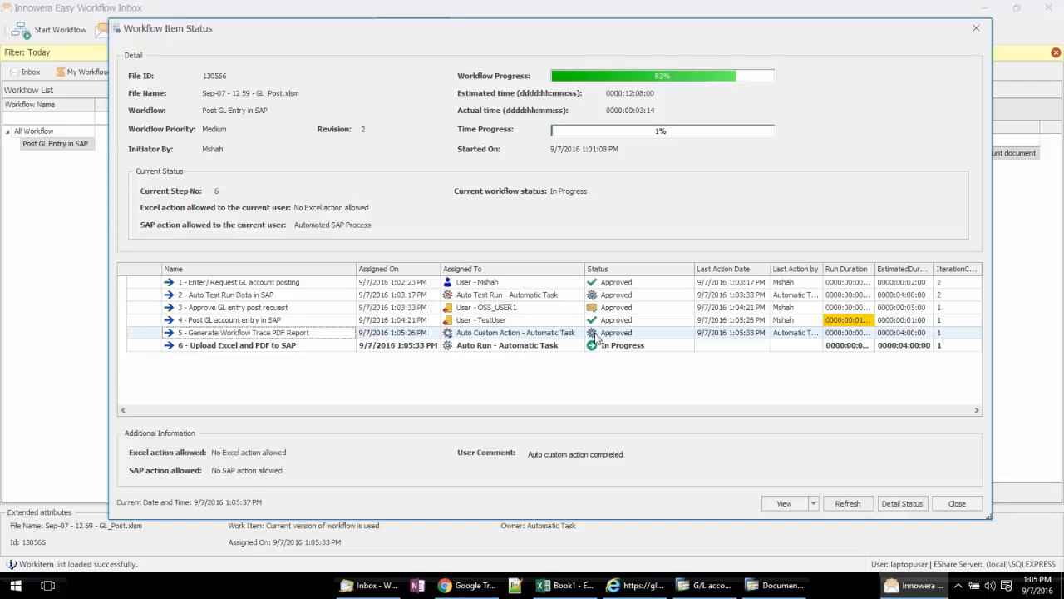
mouse_move(902, 503)
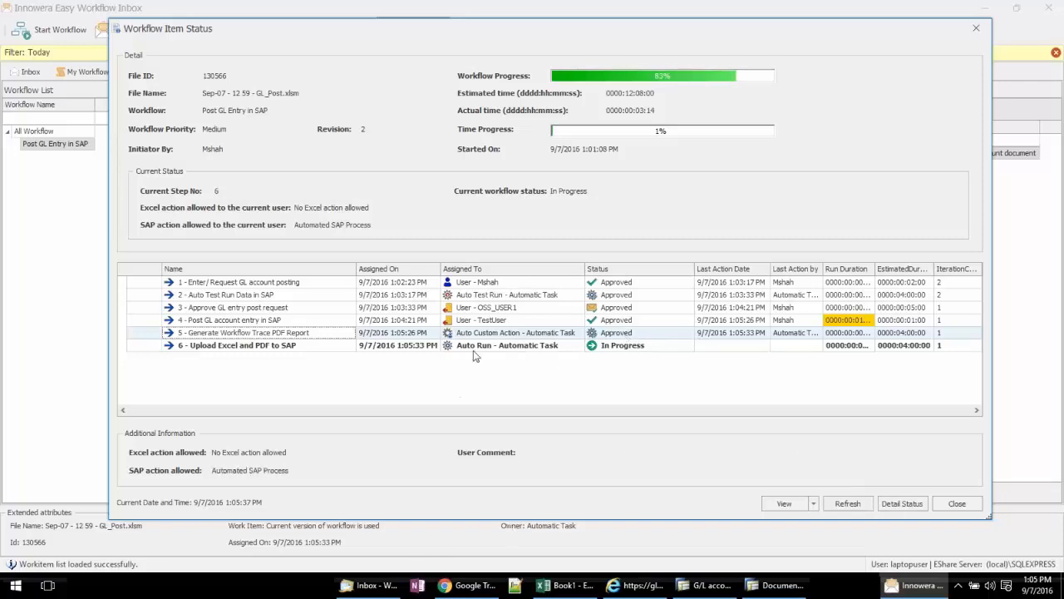
click(847, 504)
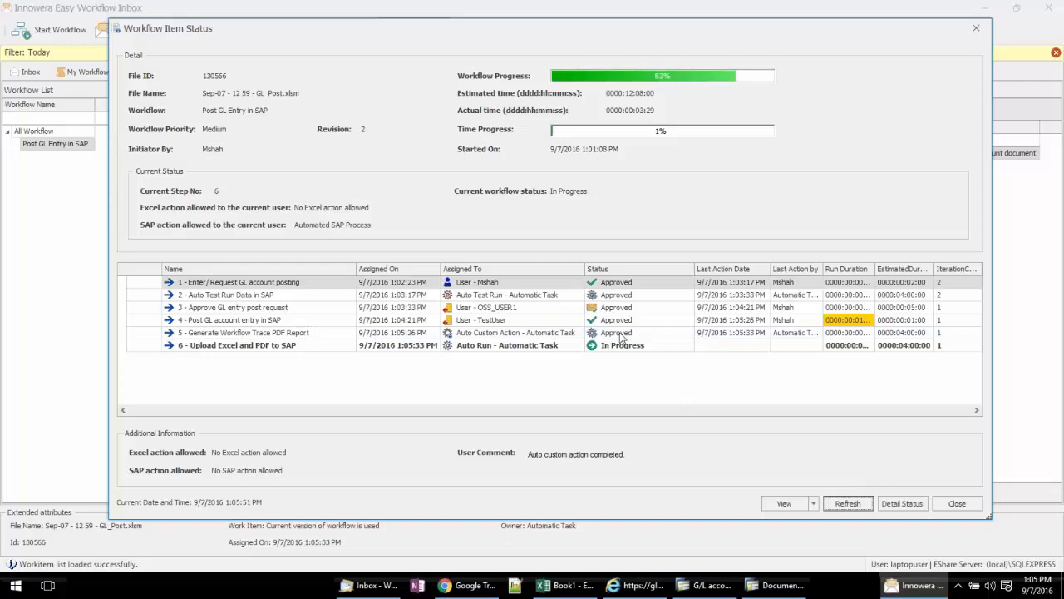
click(237, 344)
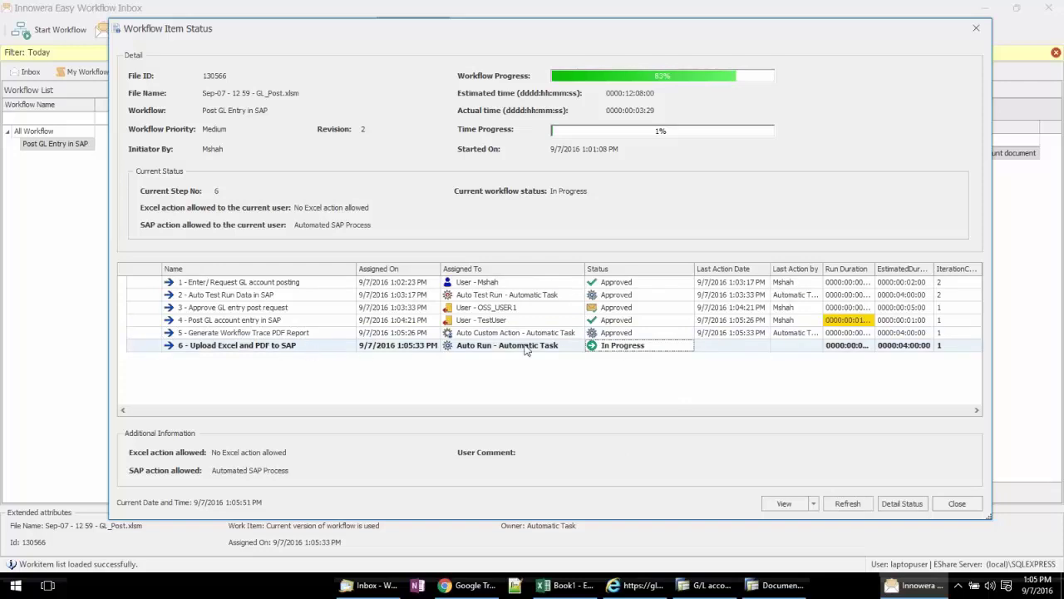
click(848, 503)
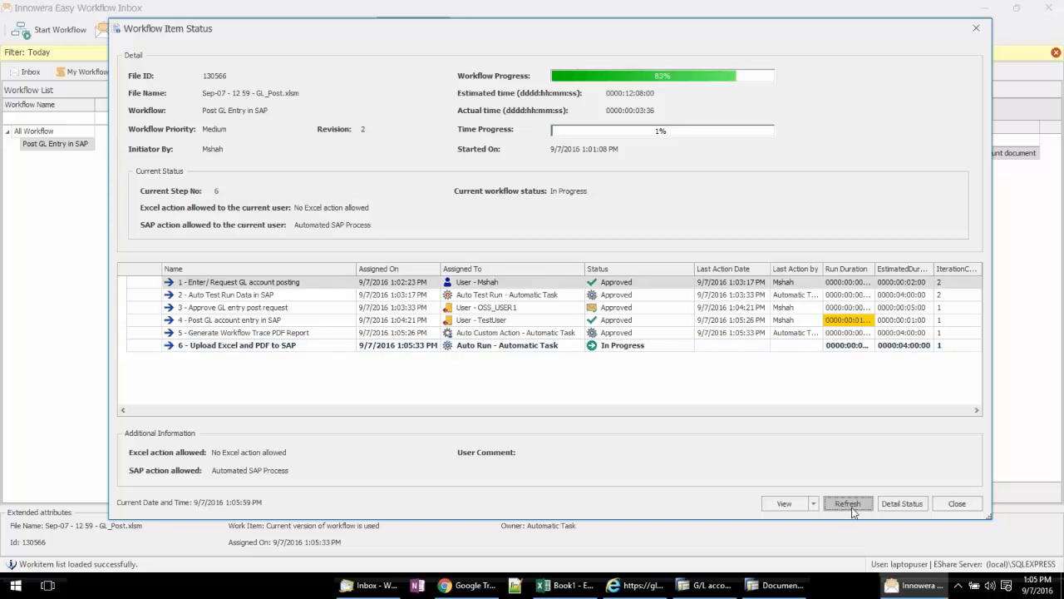
click(368, 584)
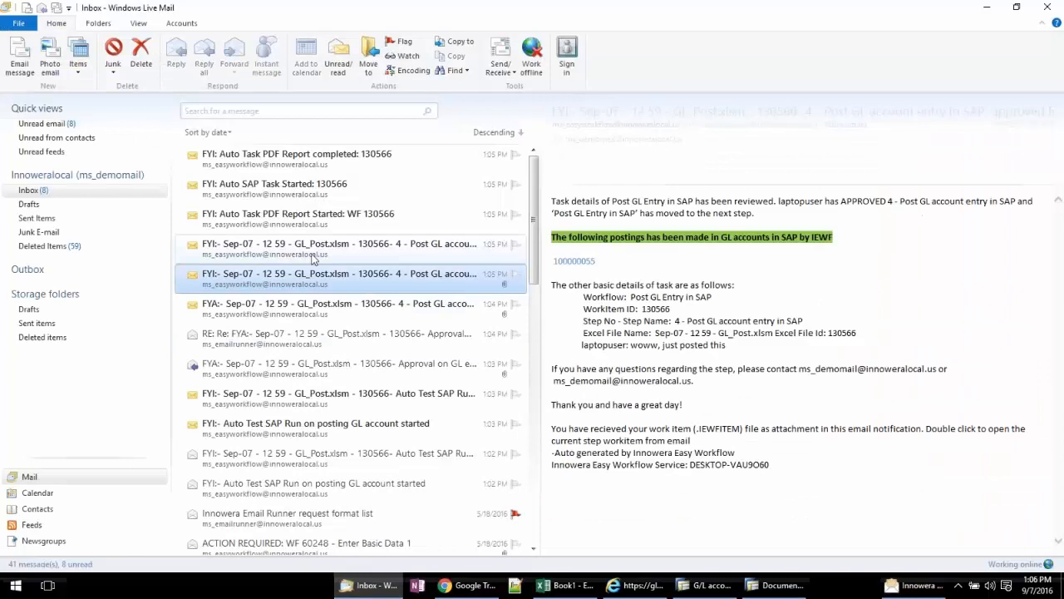
Open the workflow trace PDF from the Auto Task PDF Report email.
click(291, 183)
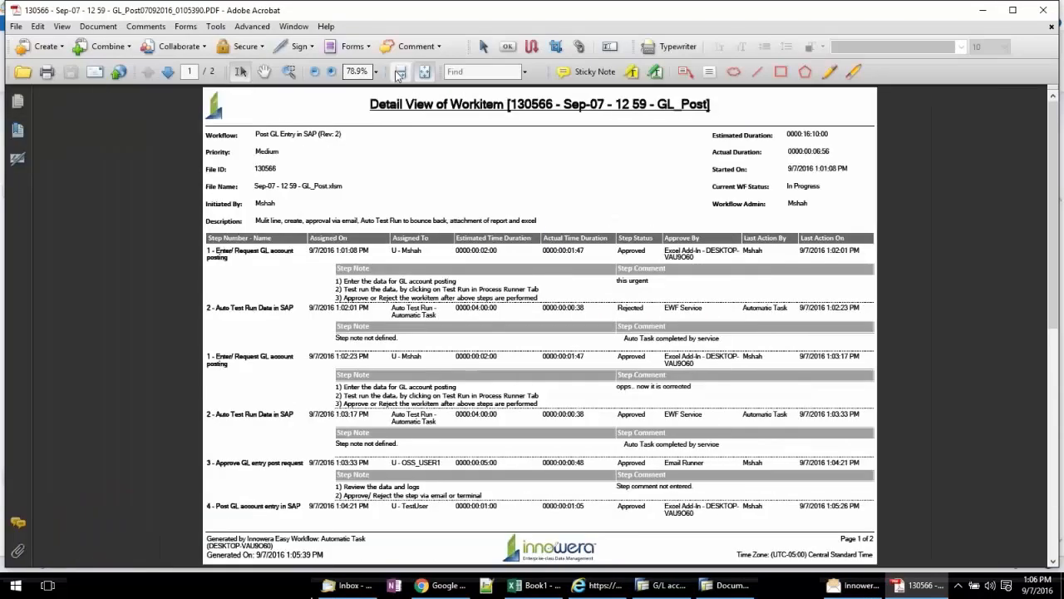
click(400, 71)
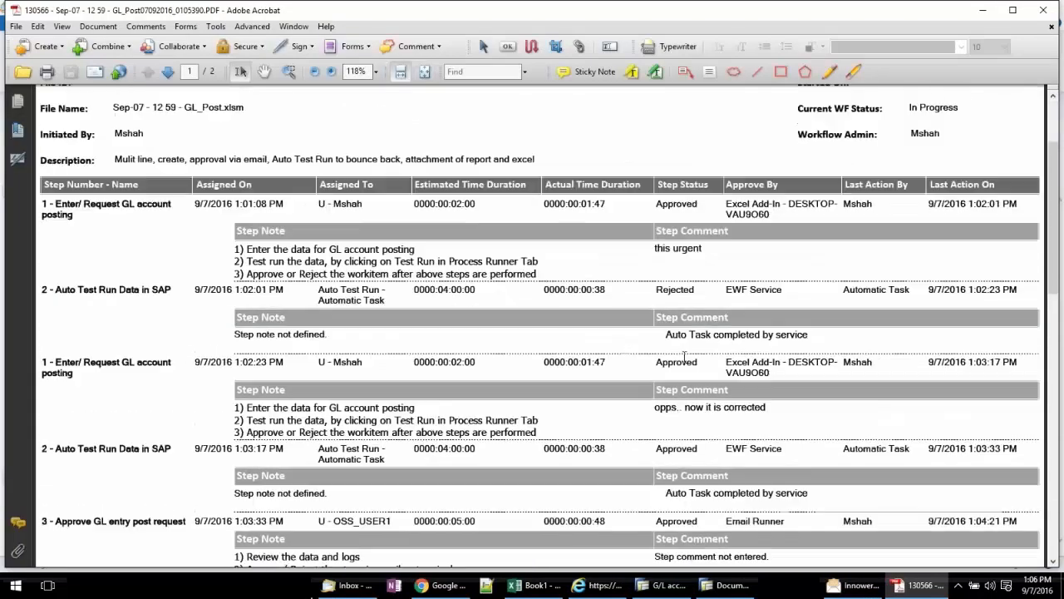
mouse_move(723, 256)
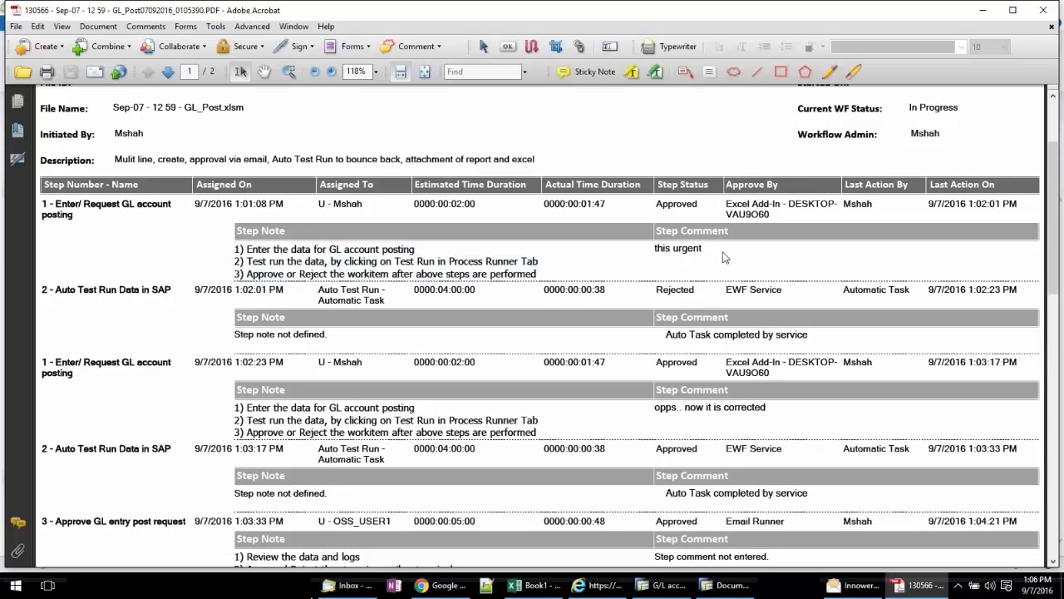
scroll(down, 3)
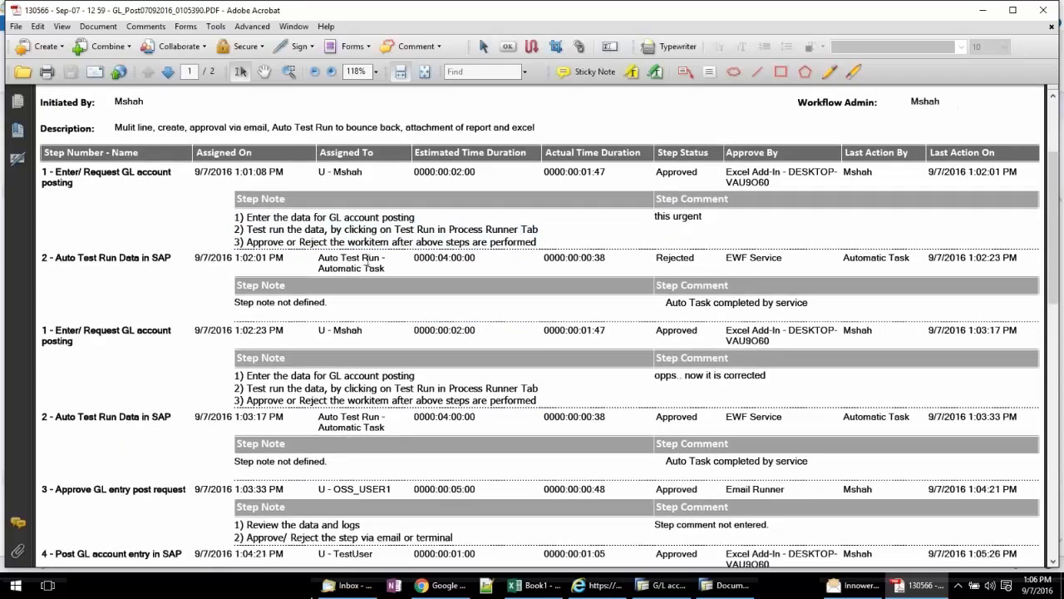
scroll(down, 3)
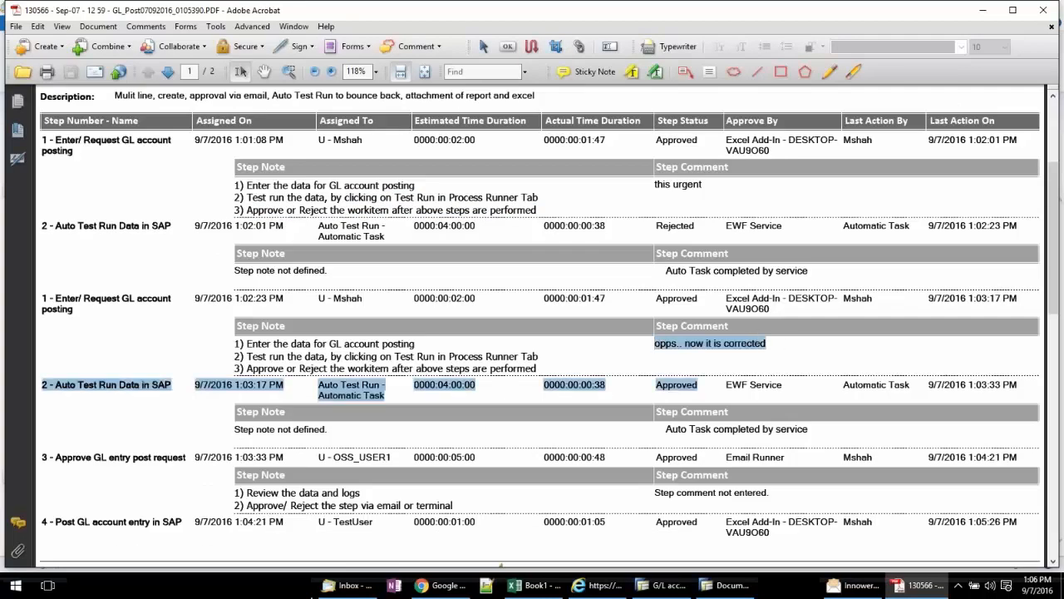
scroll(down, 3)
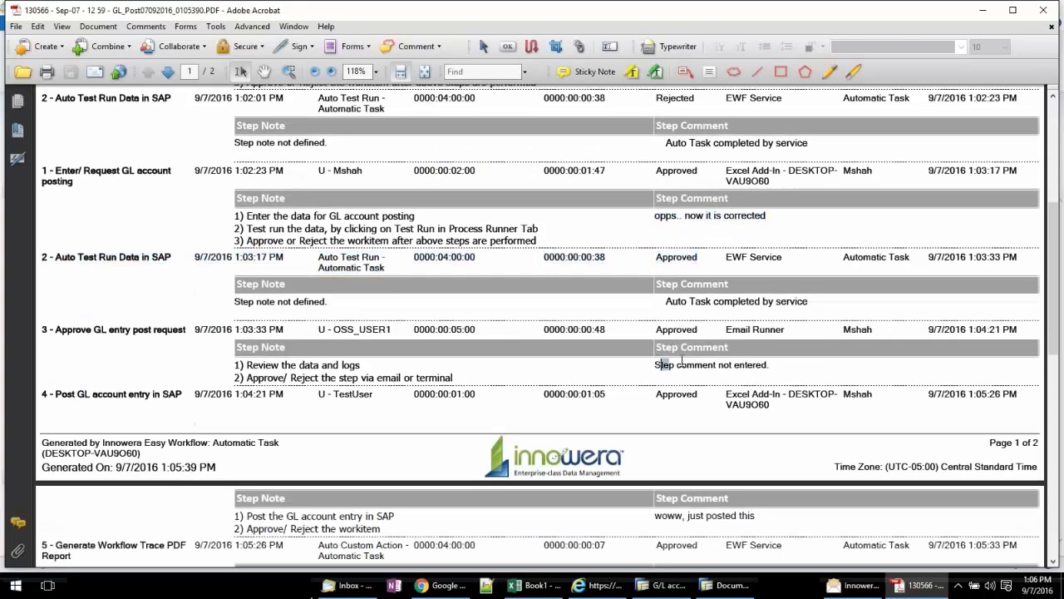
scroll(down, 3)
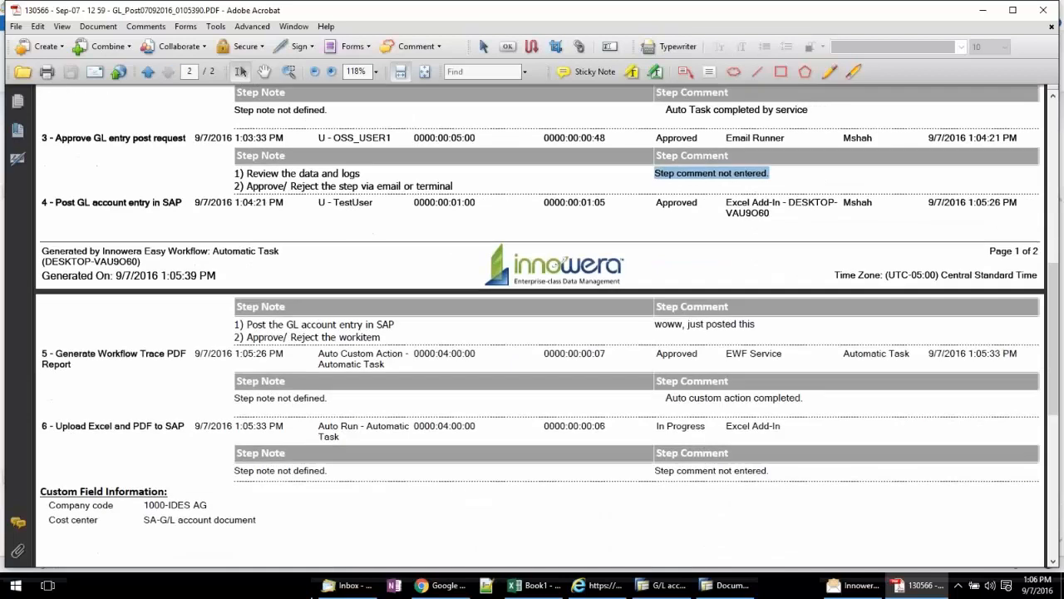
scroll(down, 3)
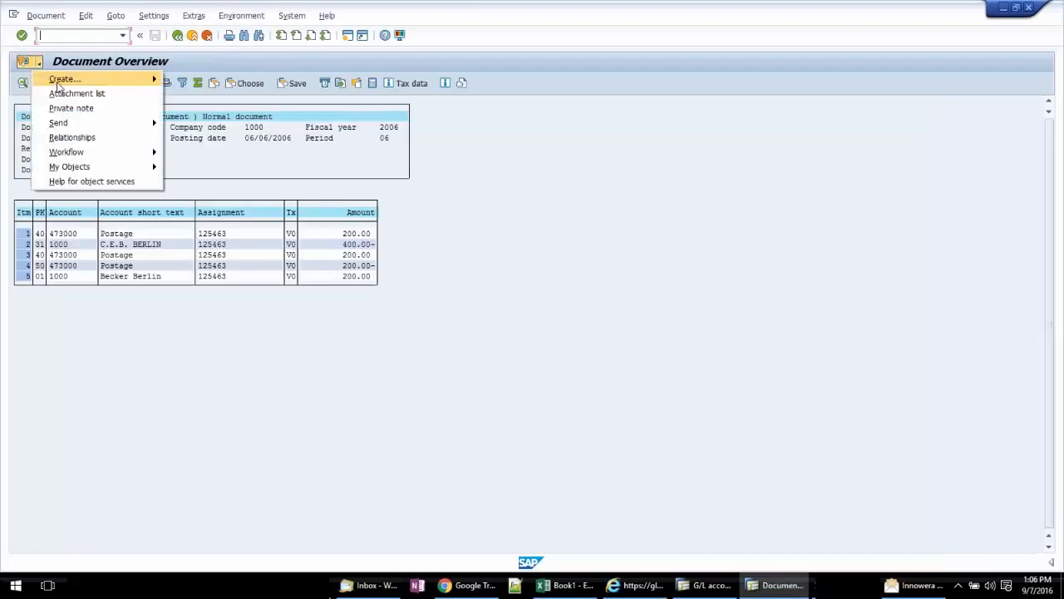
Open document 100000055's attachment list and select the IEWF_Log.pdf attachment.
click(77, 93)
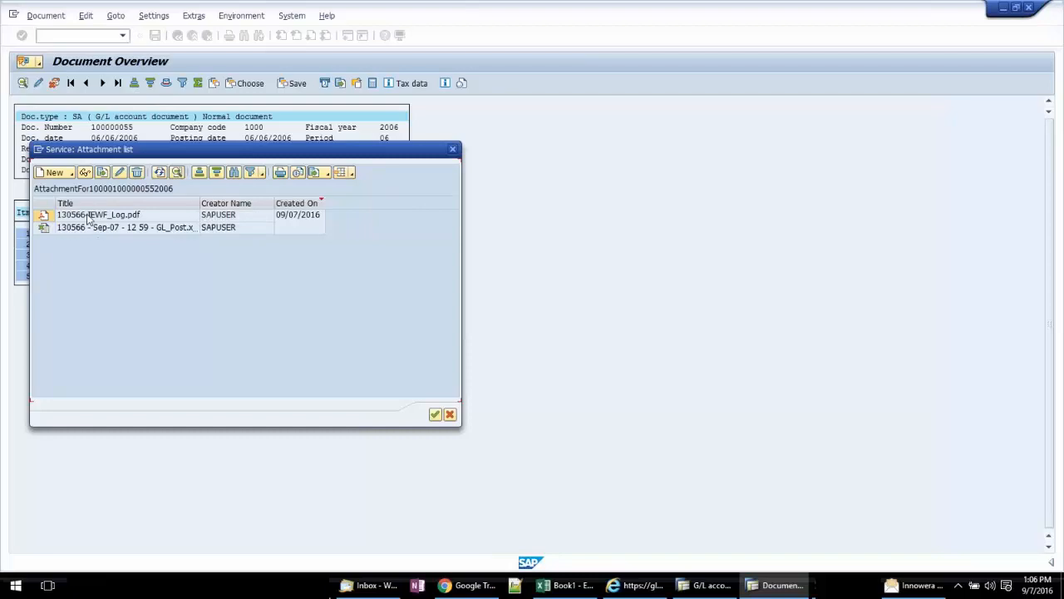
click(98, 214)
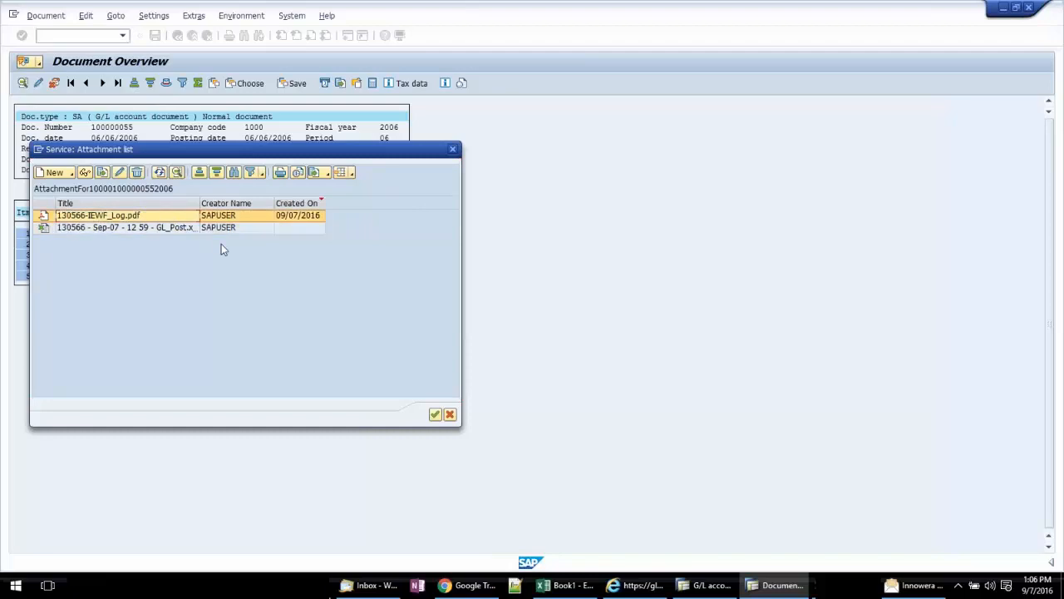
mouse_move(181, 215)
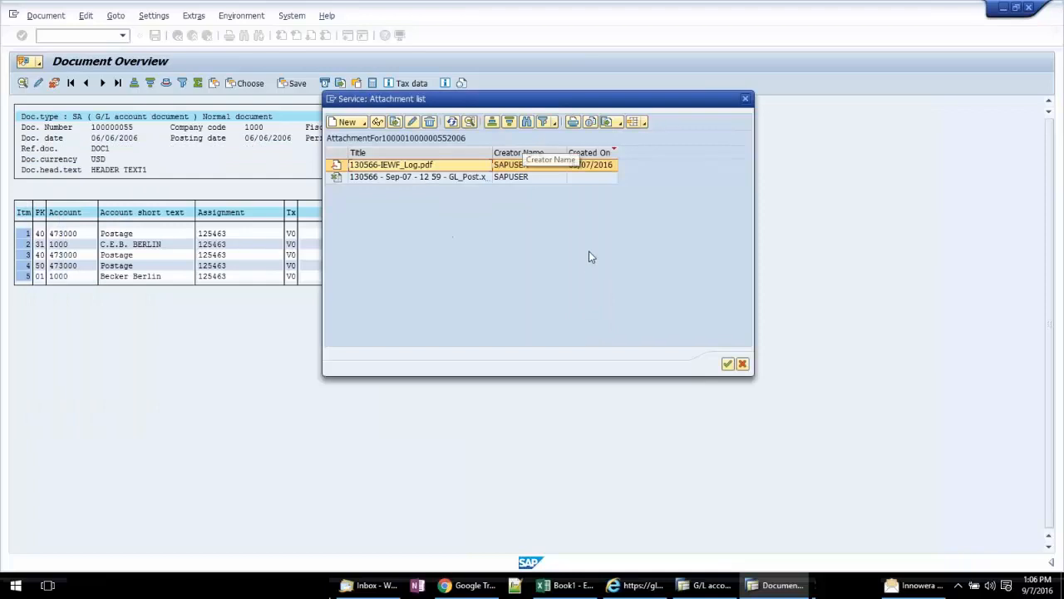
mouse_move(588, 256)
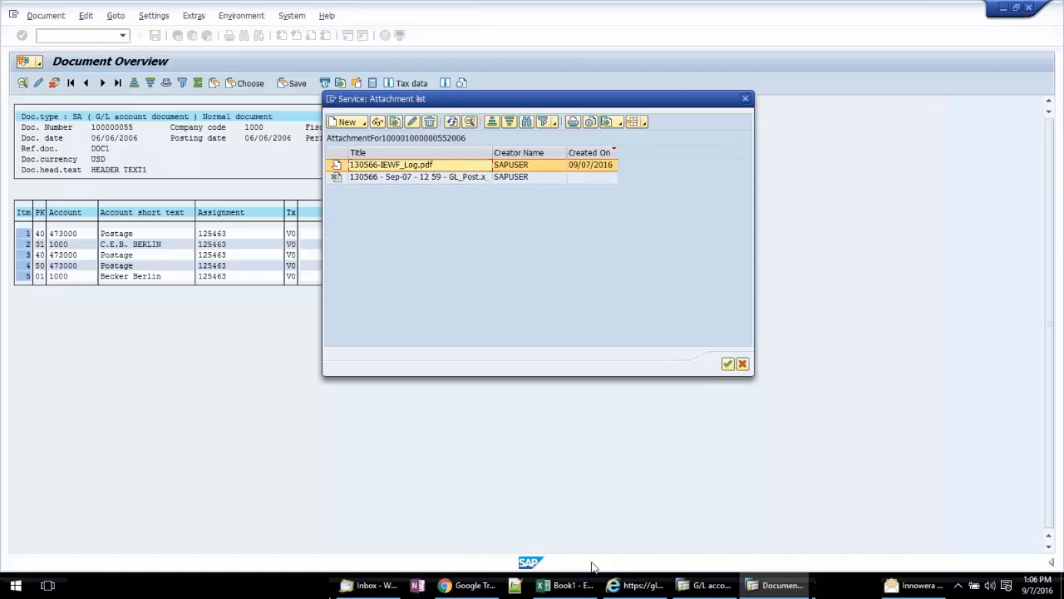
click(541, 585)
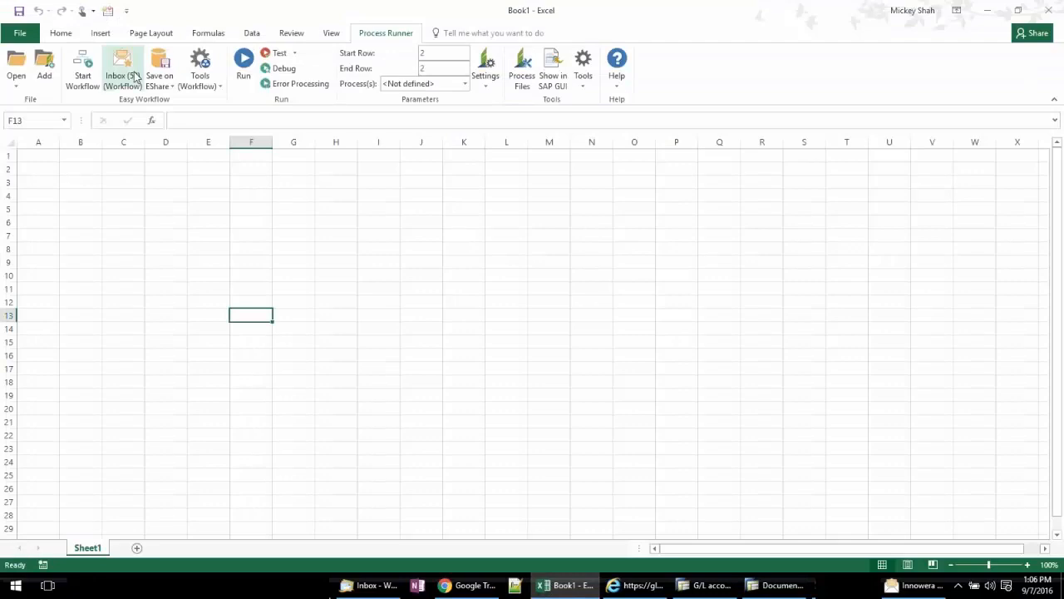
click(122, 68)
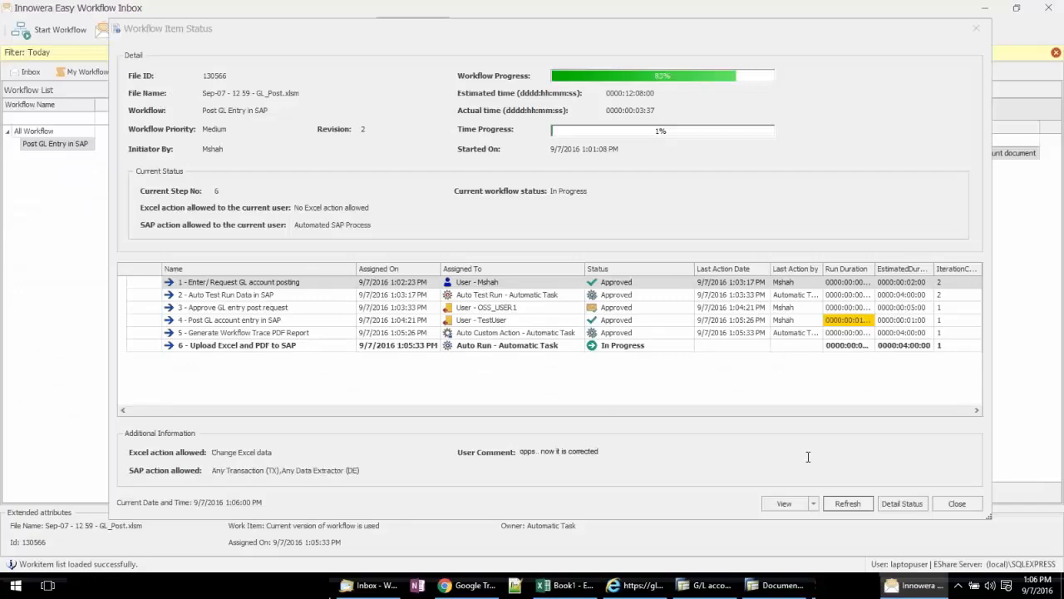
mouse_move(957, 504)
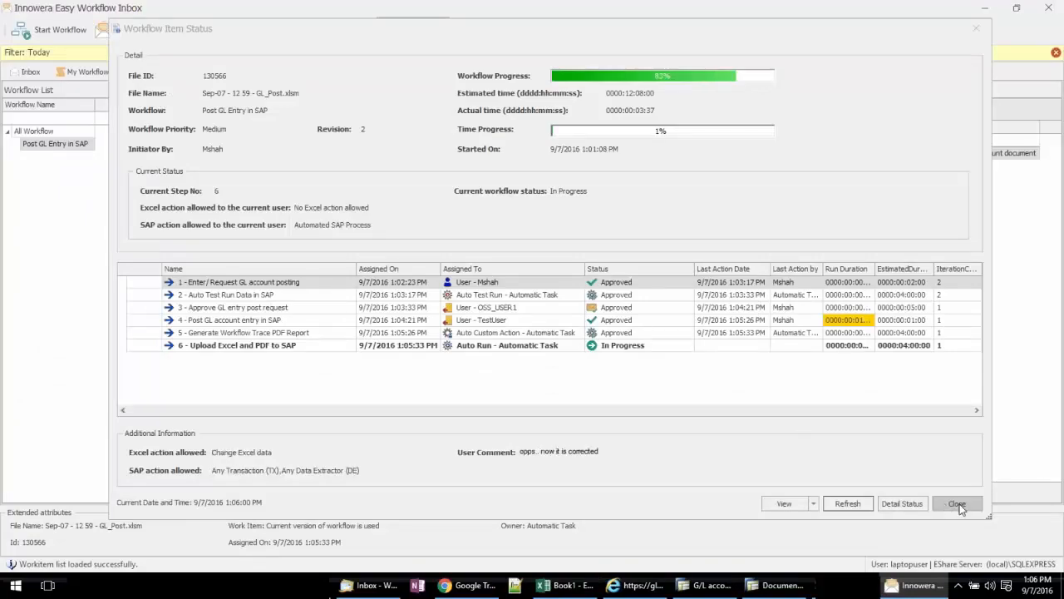
click(956, 503)
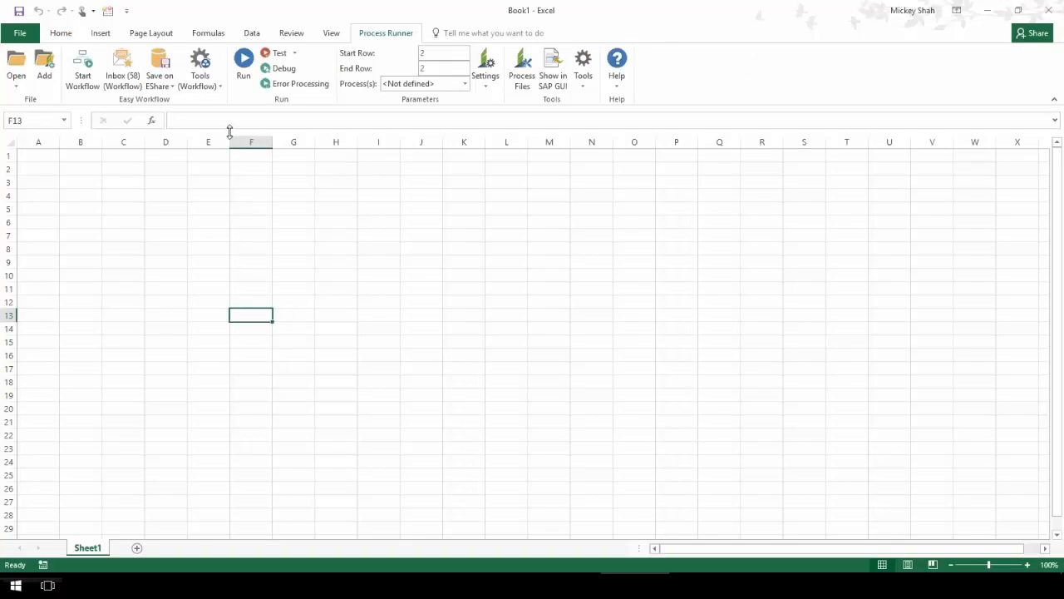
Launch the Easy Workflow Cockpit from the Process Runner Tools (Workflow) menu.
click(200, 67)
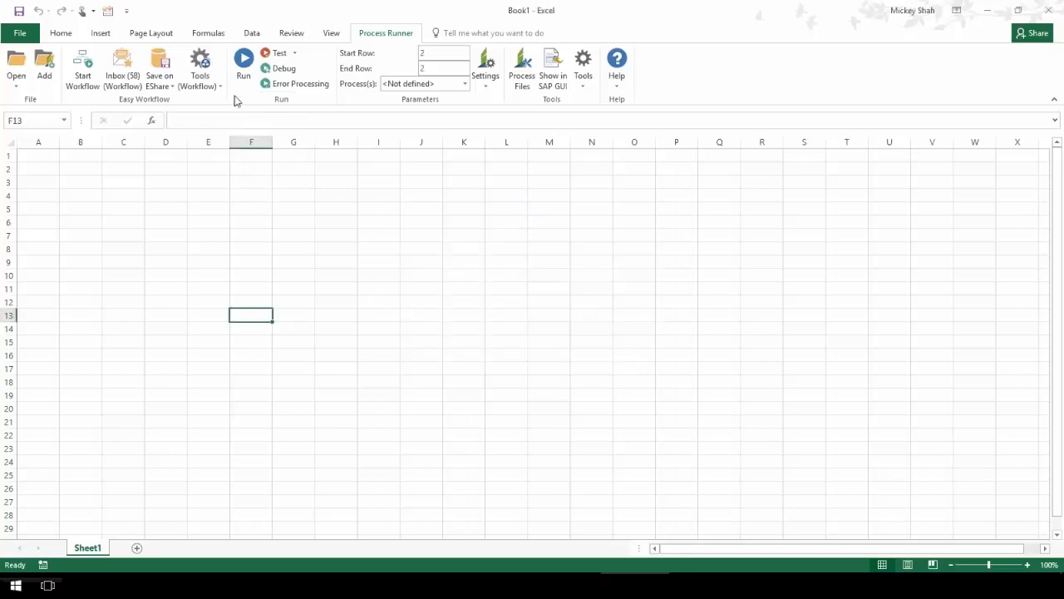
click(81, 67)
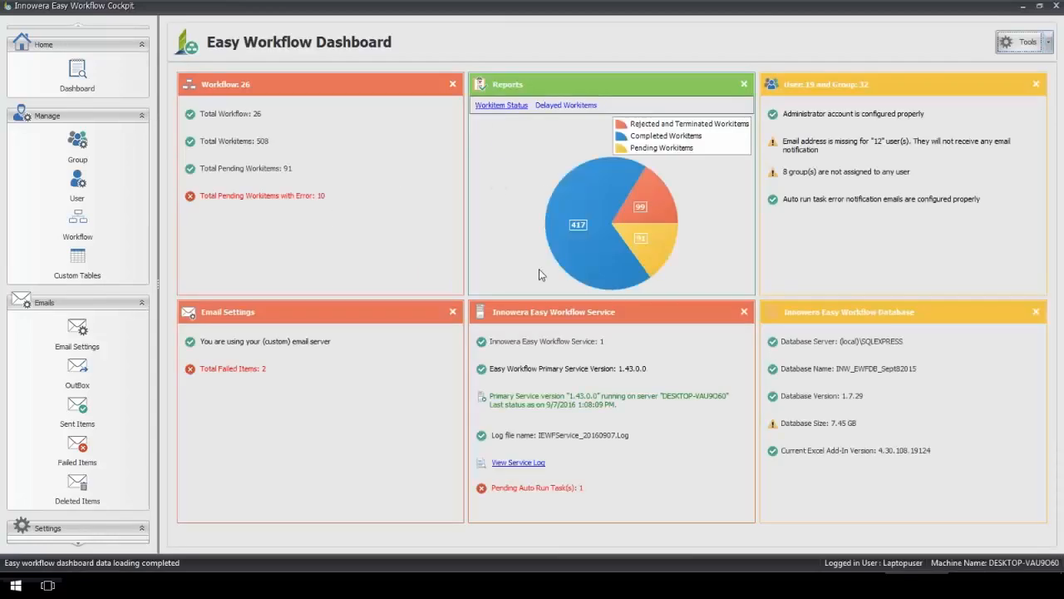
mouse_move(233, 187)
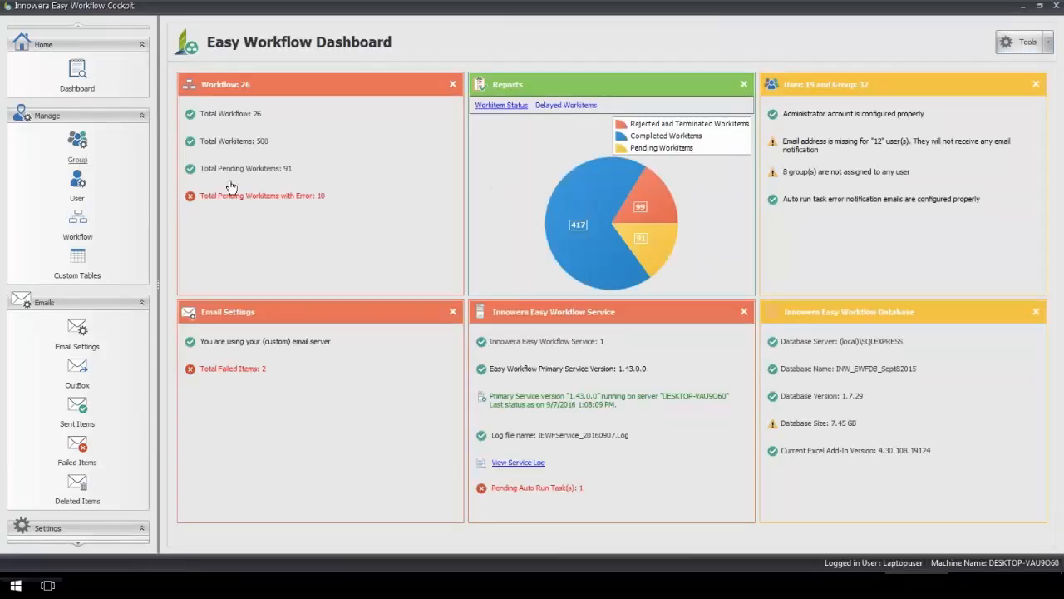
Browse the Group, User and Workflow lists, then edit the Create Requirements/Demand workflow.
click(77, 146)
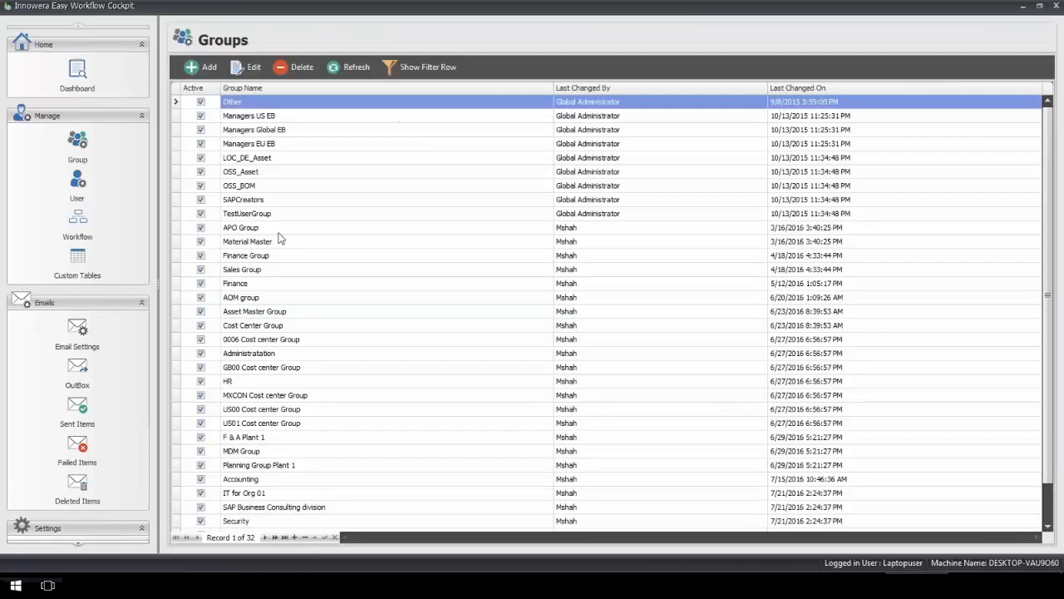
click(77, 186)
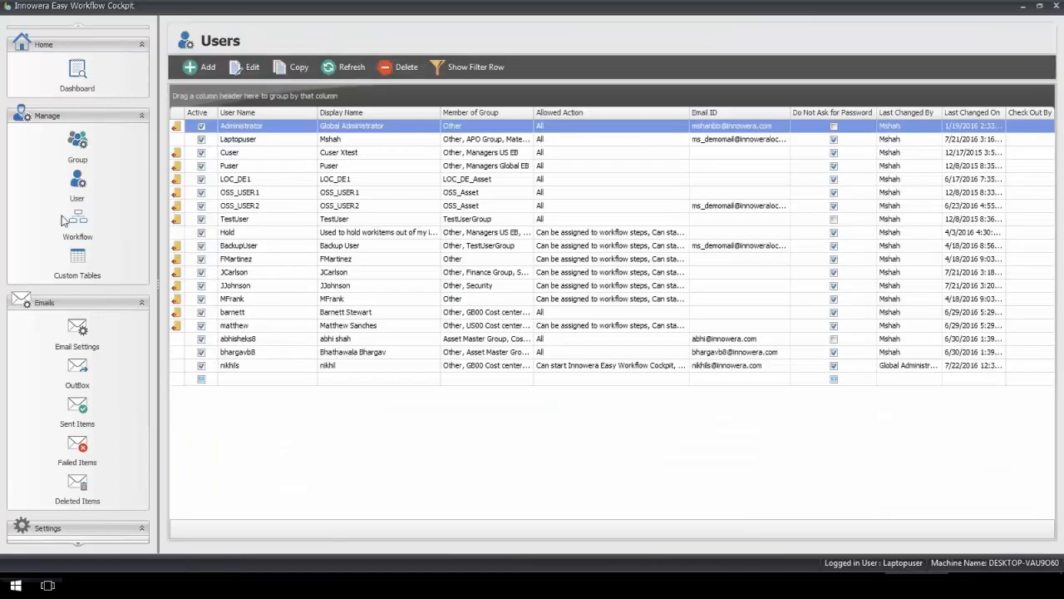
click(76, 224)
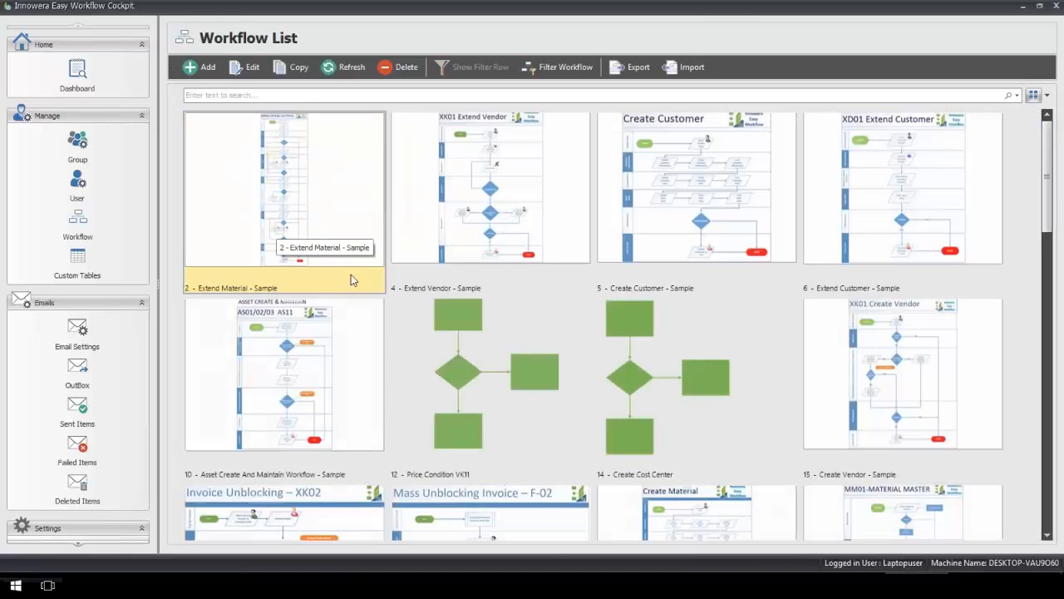
scroll(down, 3)
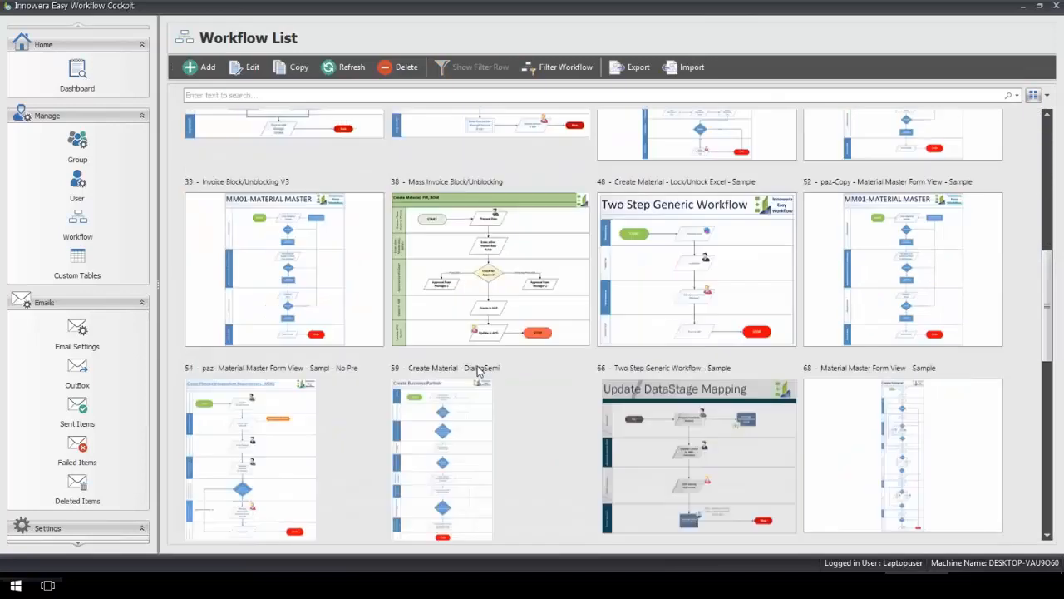
click(252, 67)
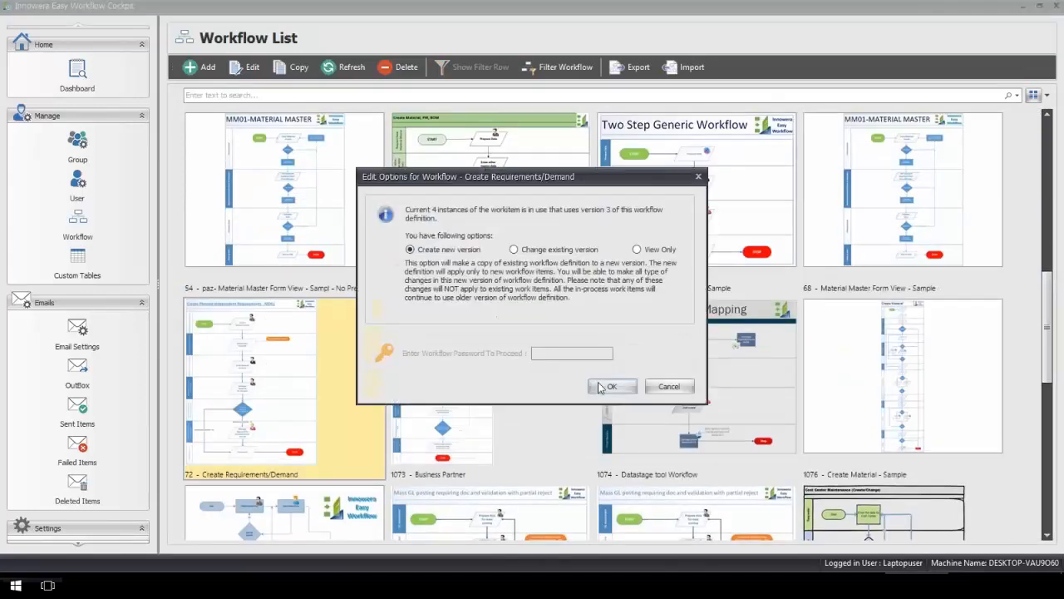
Create a new workflow version and open step 2, Extract Data From SAP.
click(612, 386)
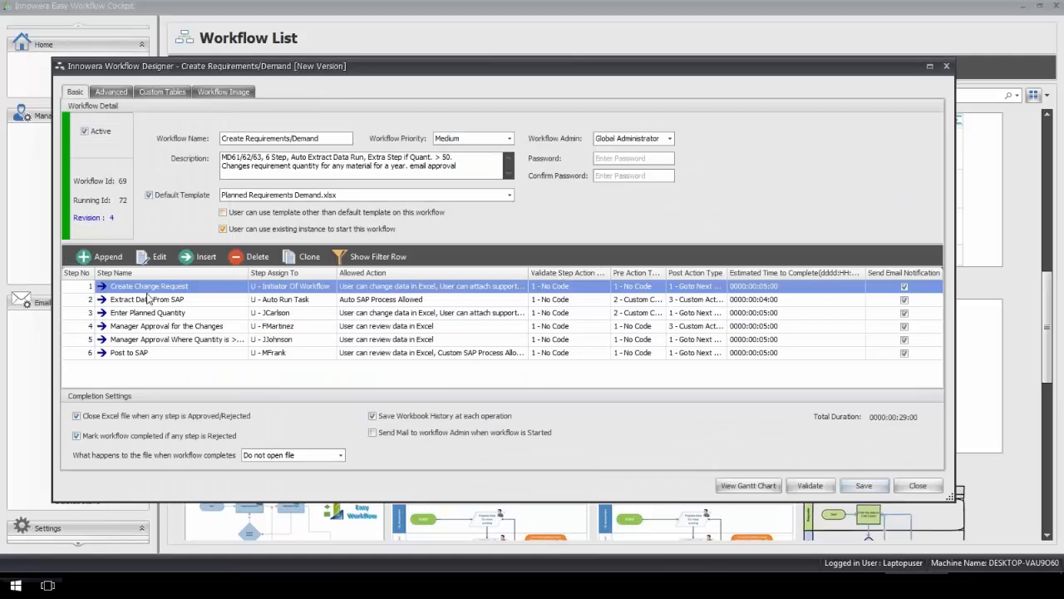
click(148, 300)
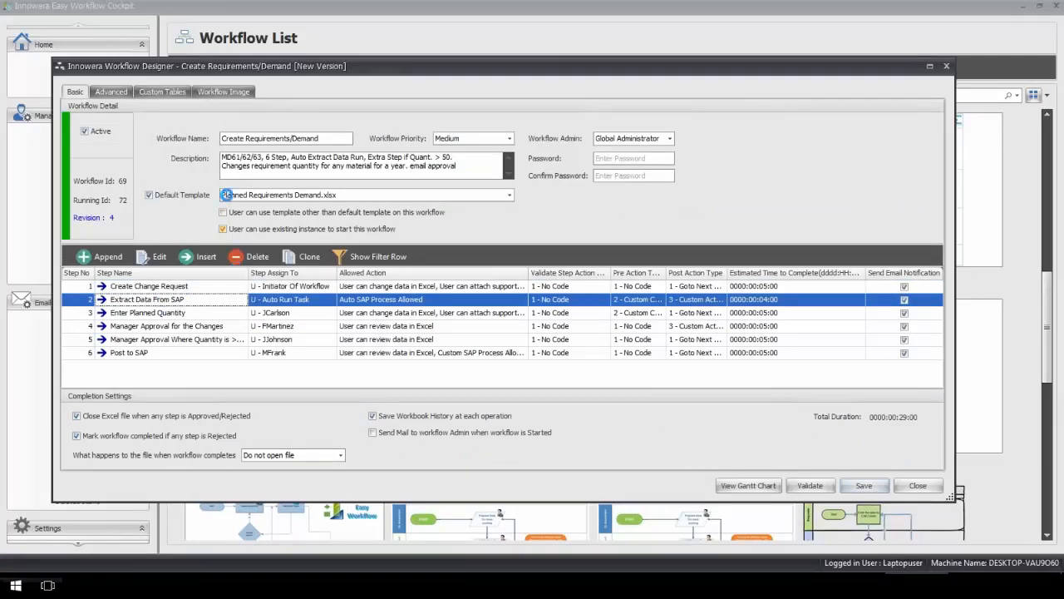
double_click(147, 300)
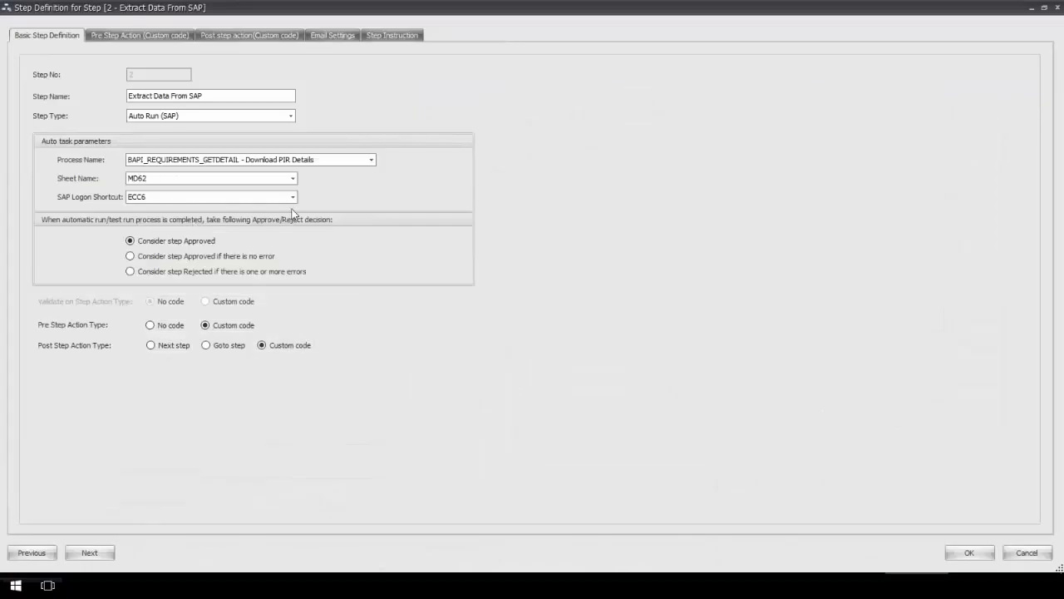
mouse_move(240, 51)
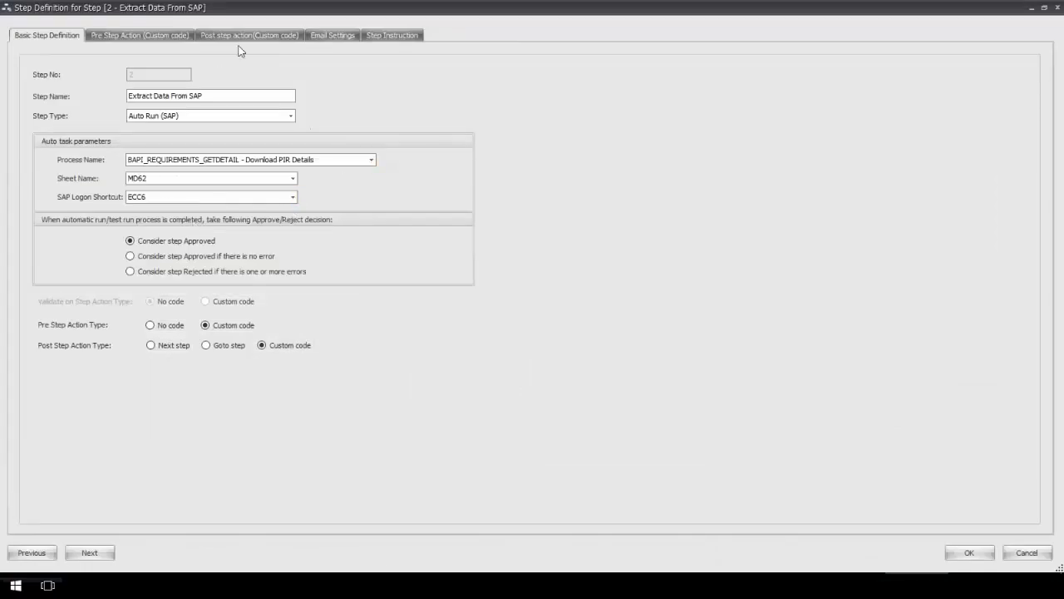
Open the email template for 'When current Step is Approved' in Email Settings.
click(331, 35)
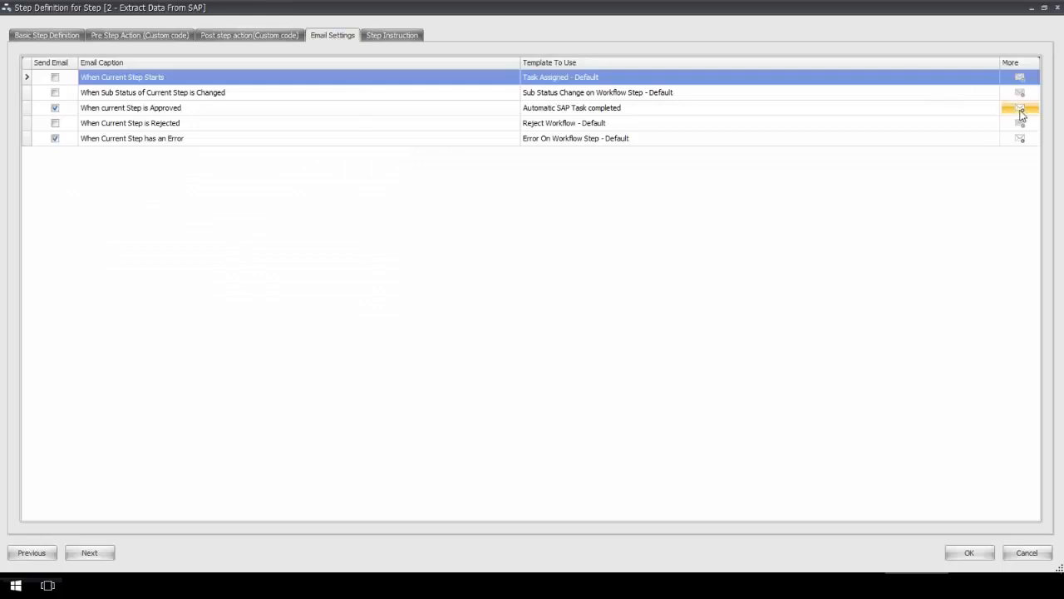
click(1020, 108)
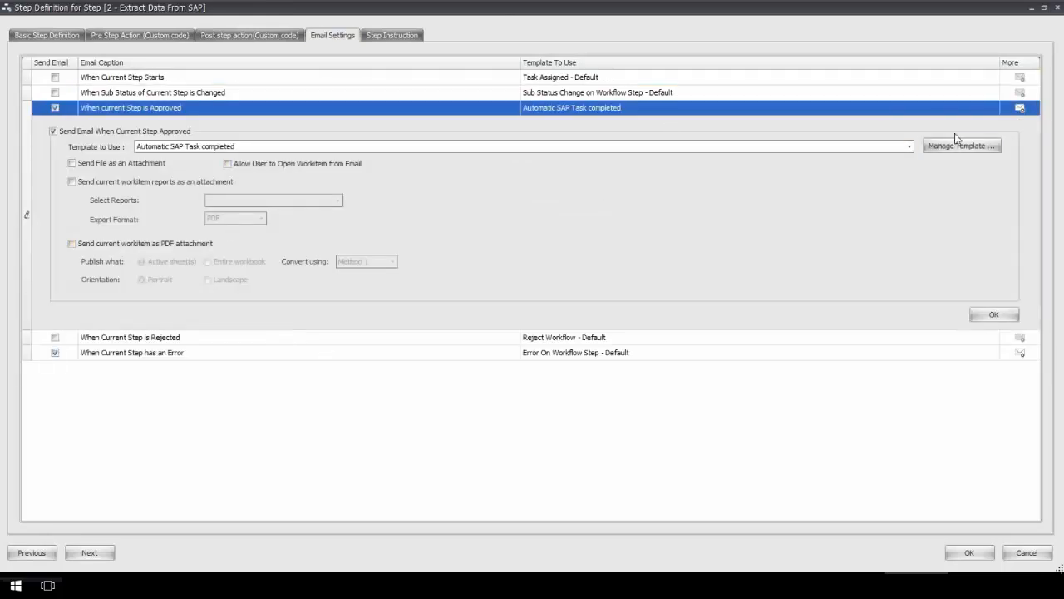
click(961, 145)
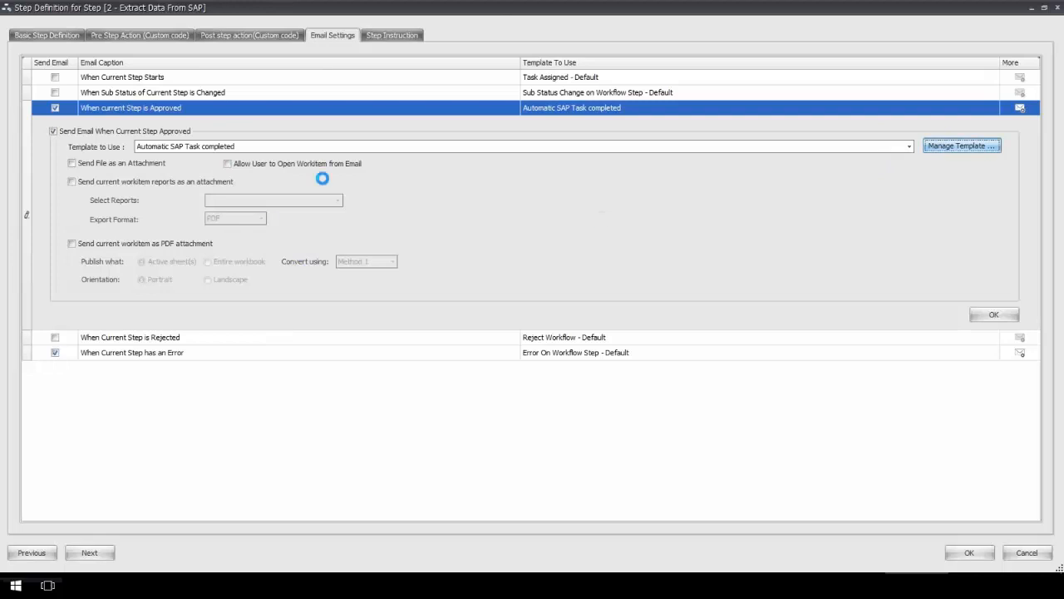
click(961, 146)
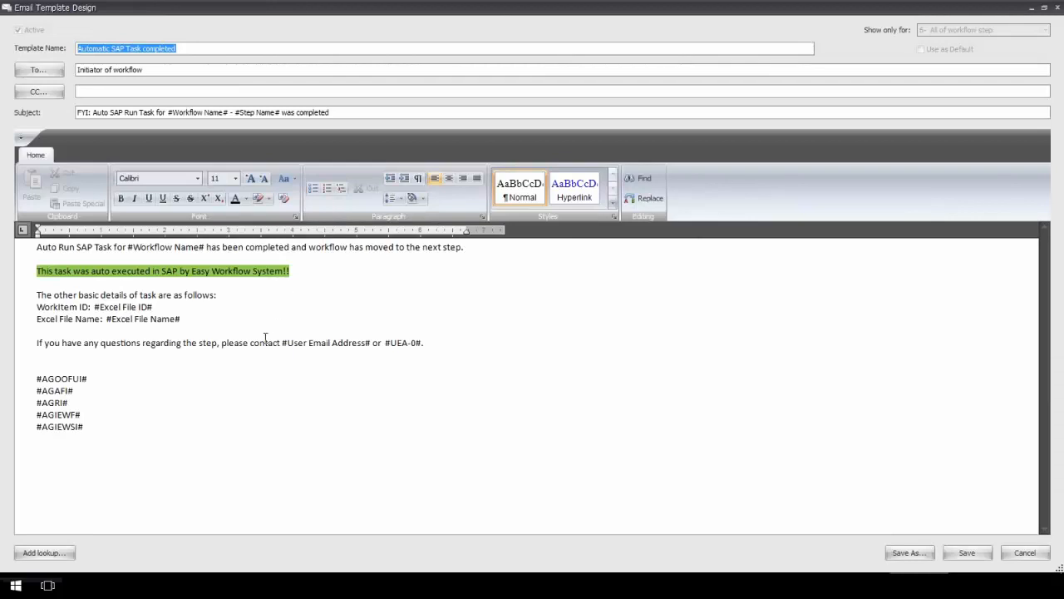
Review the approved-step template, then close the Workflow Designer.
right_click(37, 353)
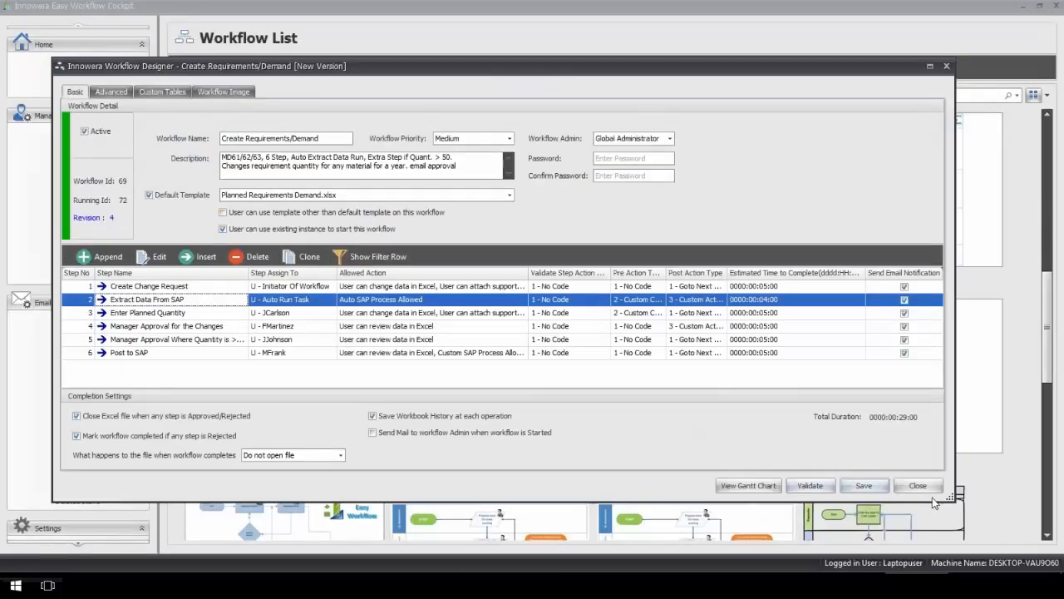
click(918, 485)
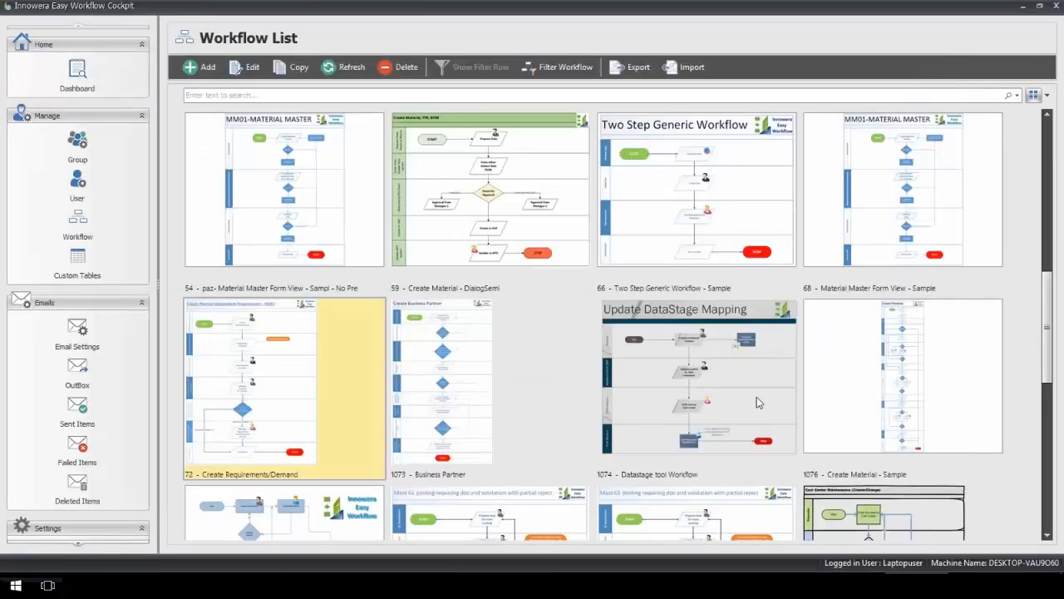